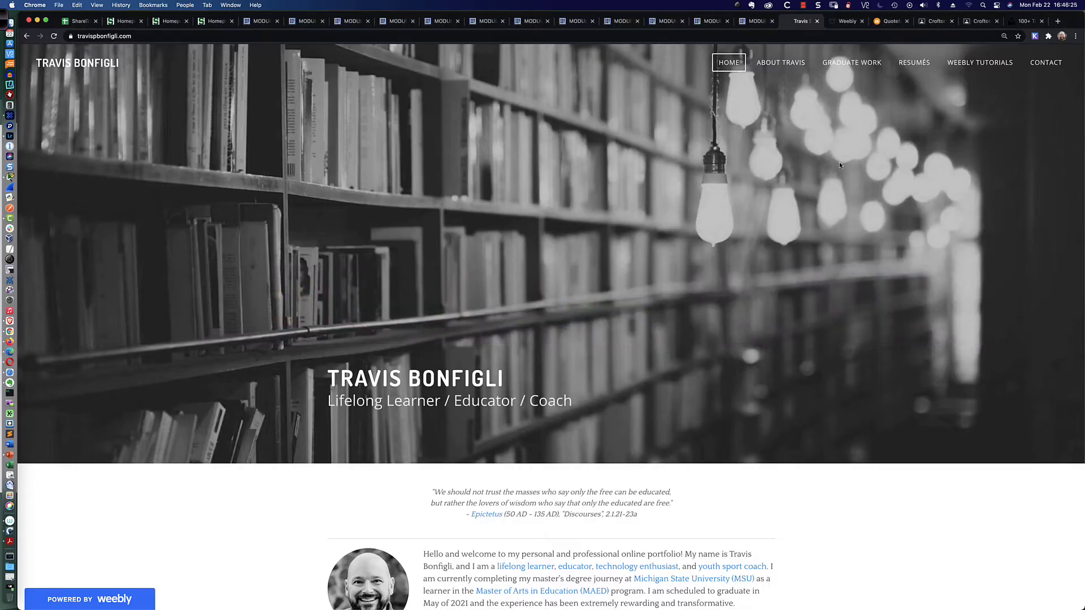
mouse_move(808, 164)
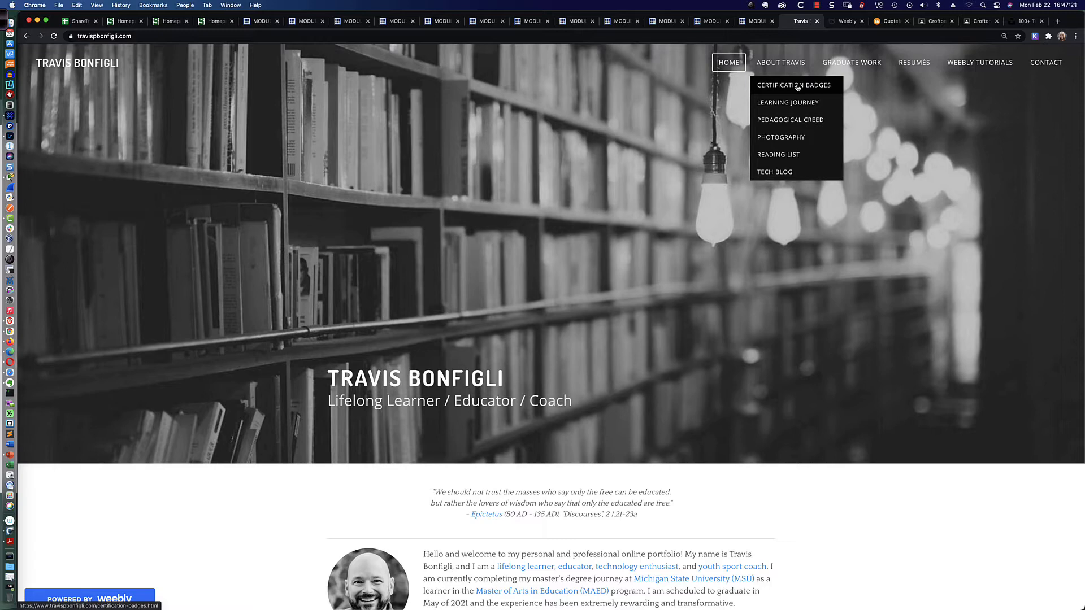
Open About Travis > Certification Badges on the live site and scroll through the 21-badge grid.
left_click(794, 84)
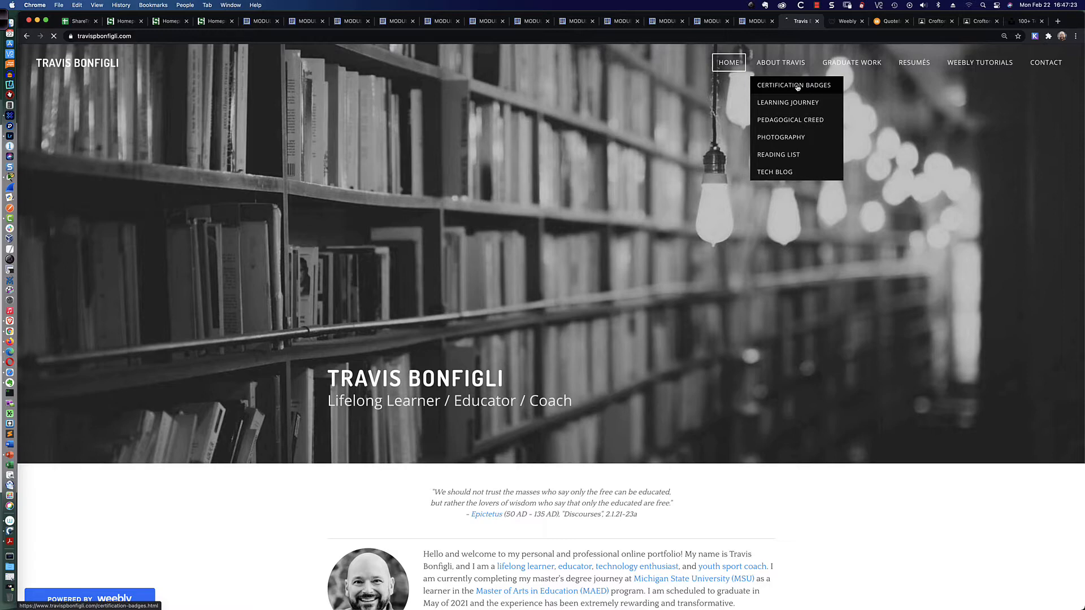
left_click(795, 84)
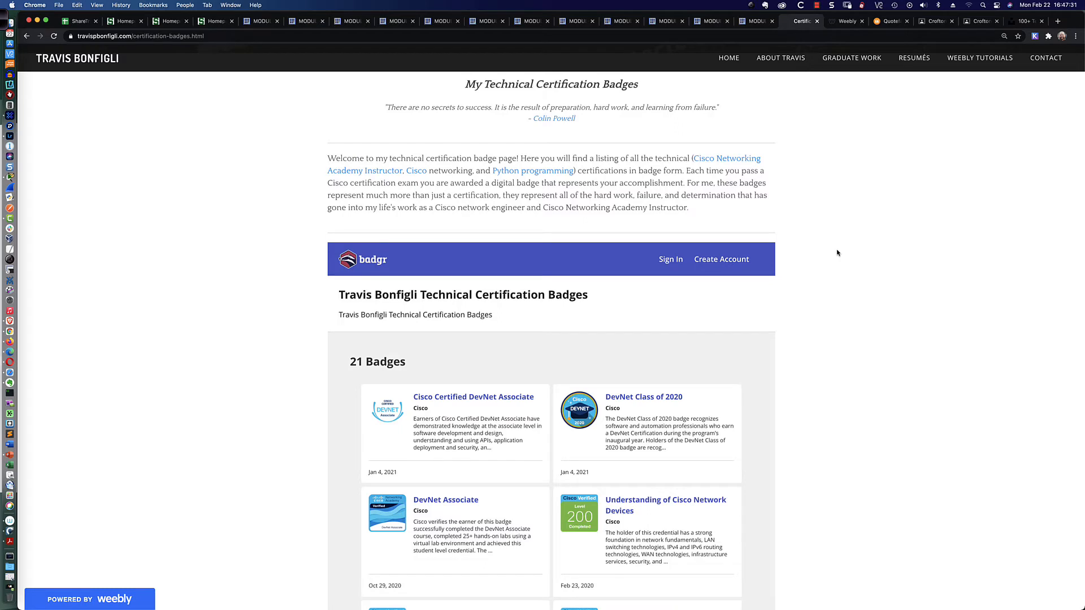
scroll("down", 3)
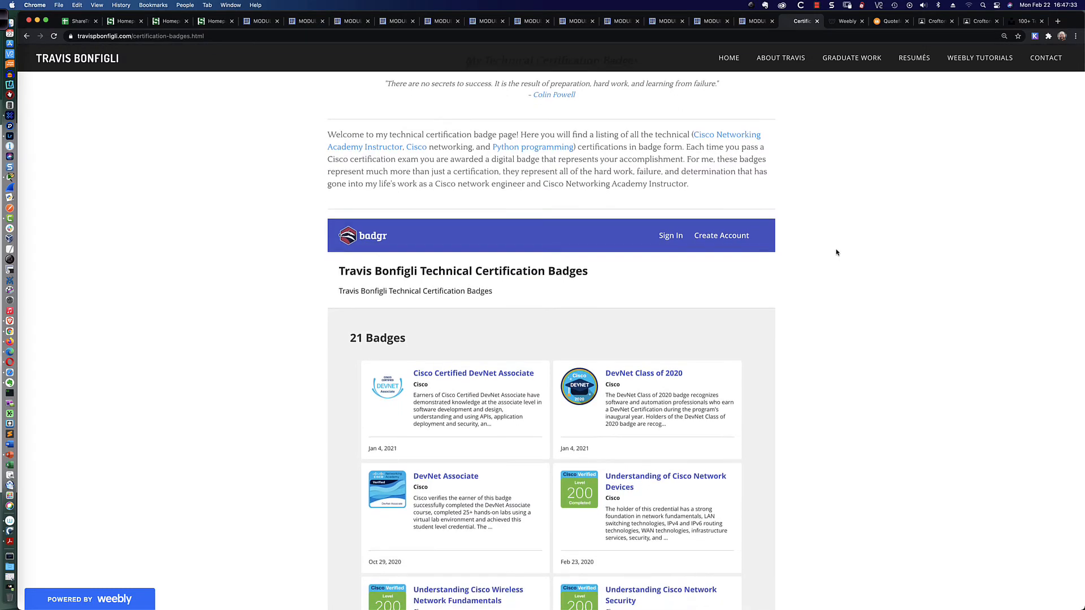
scroll("down", 3)
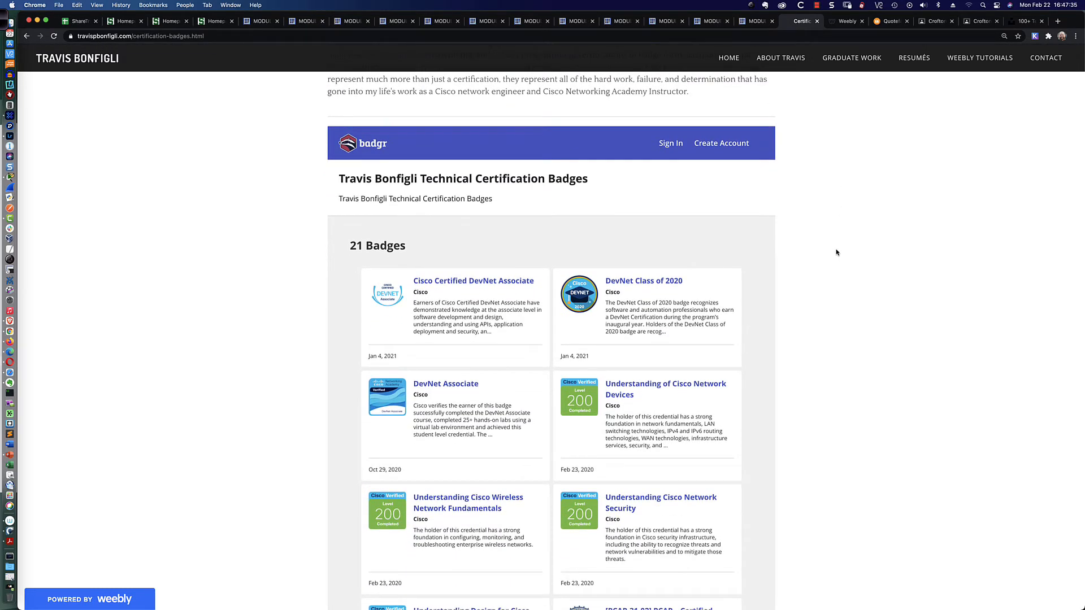
scroll("up", 3)
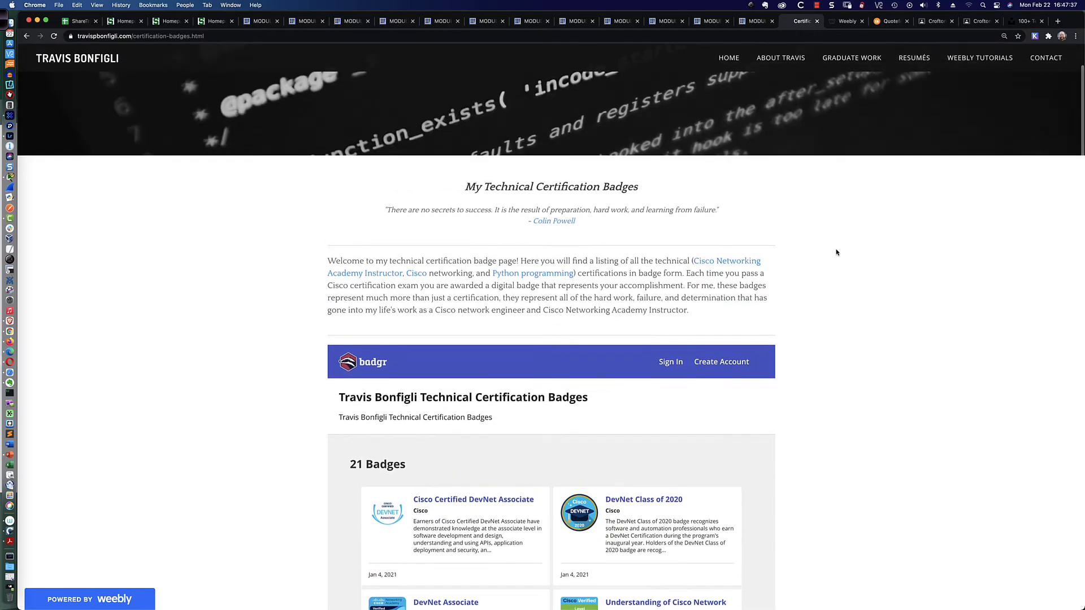
scroll("down", 3)
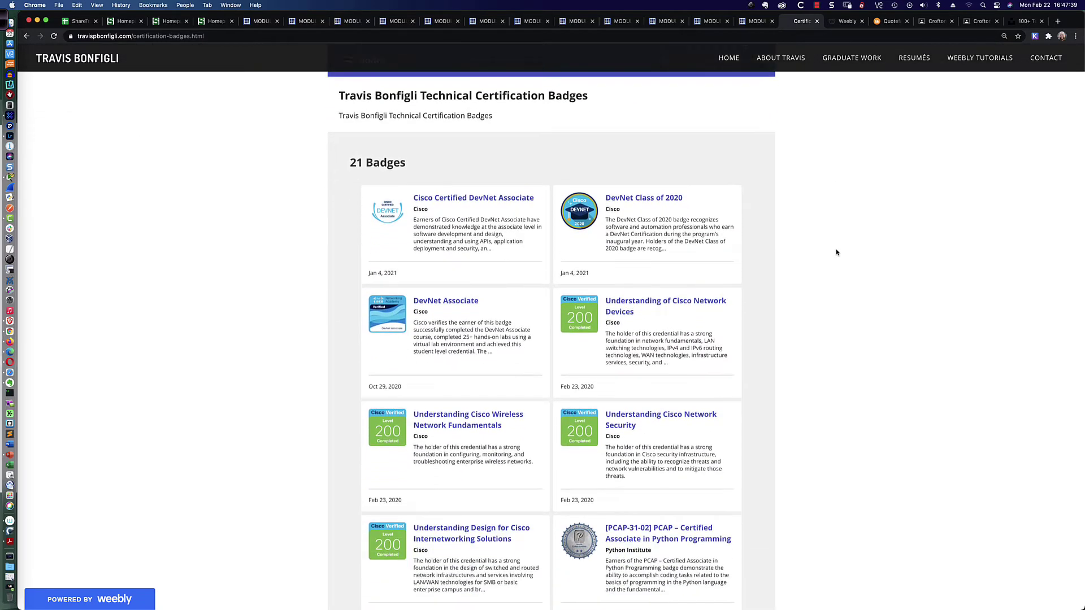
scroll("down", 3)
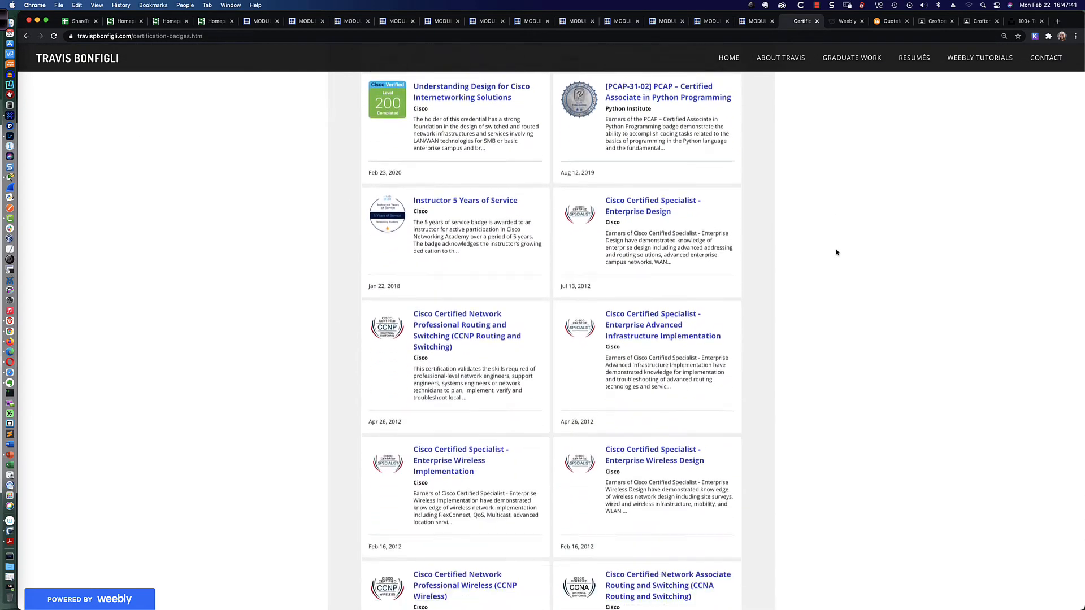
scroll("down", 3)
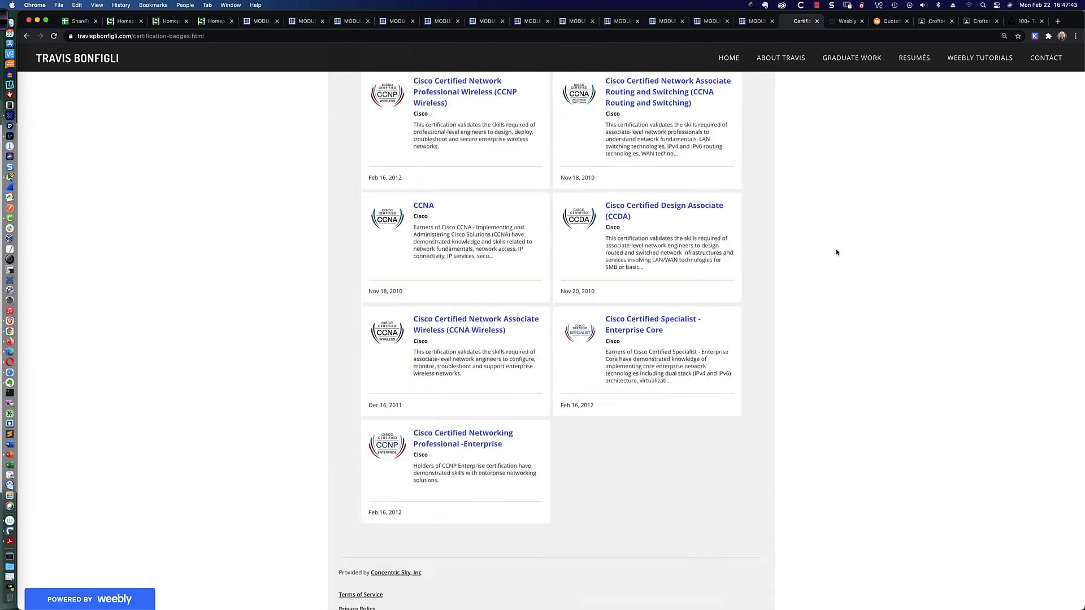
scroll("down", 3)
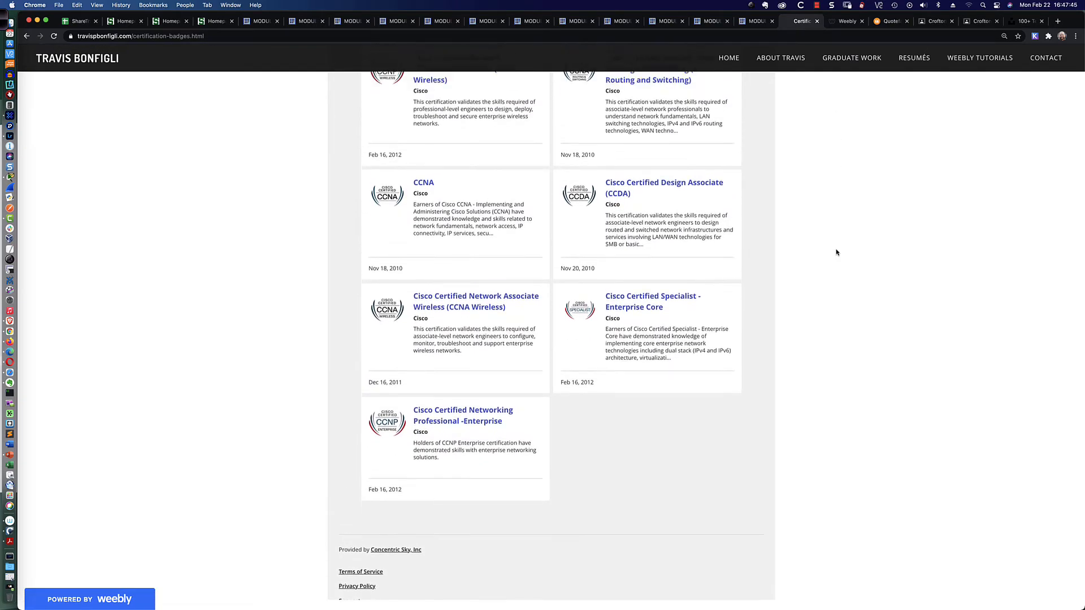
scroll("up", 3)
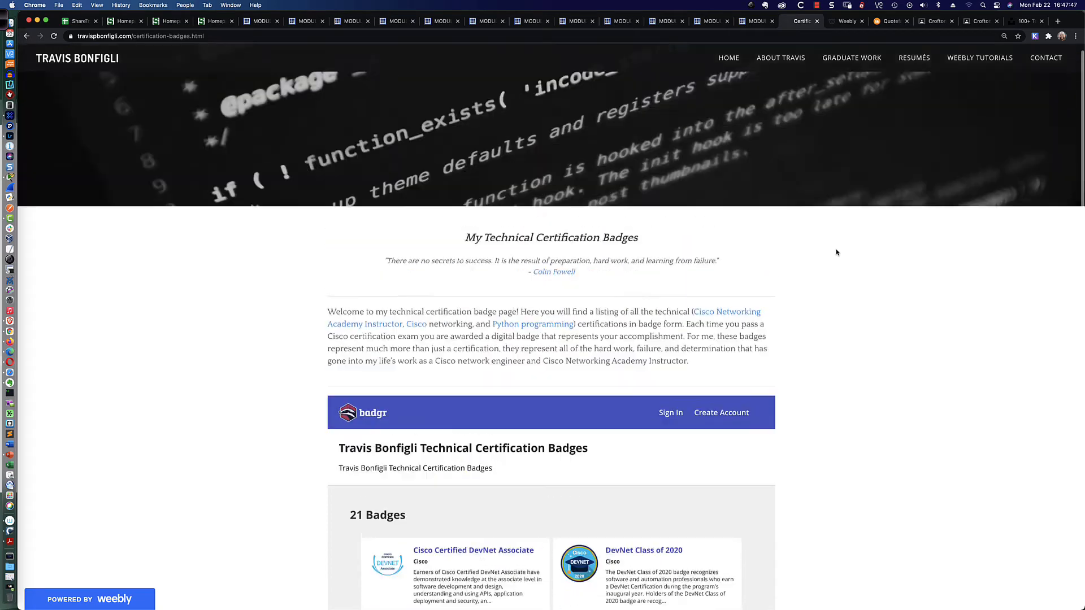
scroll("down", 3)
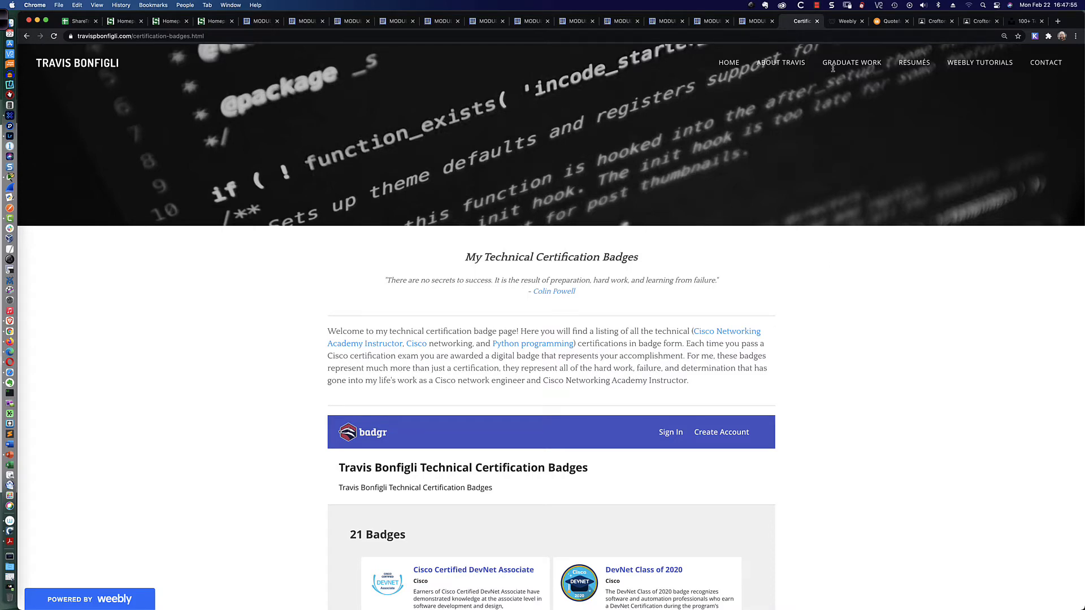
Switch to the Weebly editor and select the Badgr embed to bring up its Custom HTML panel.
left_click(845, 21)
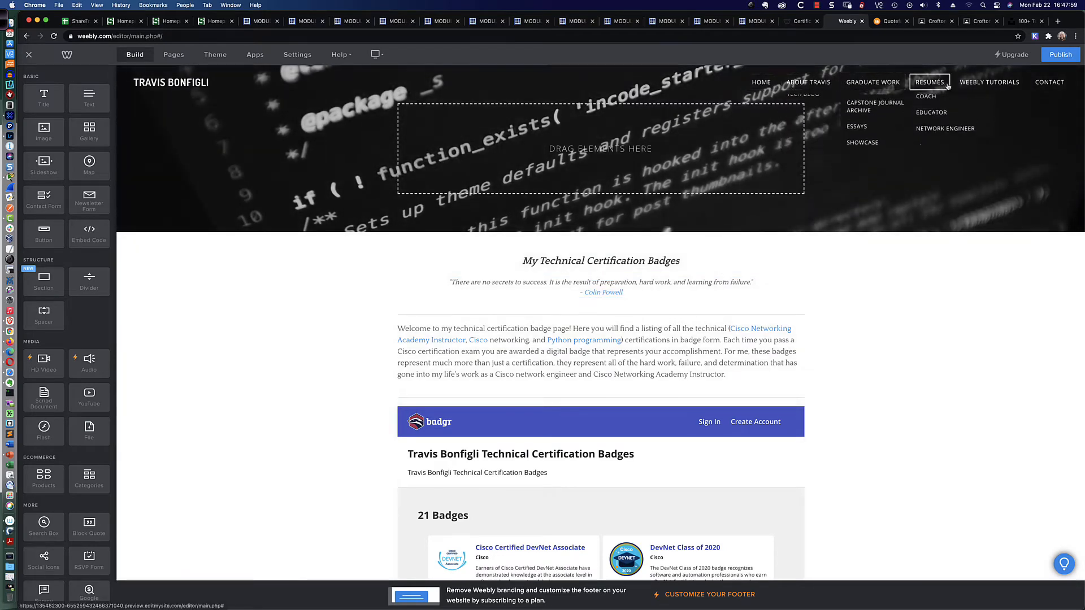
mouse_move(869, 350)
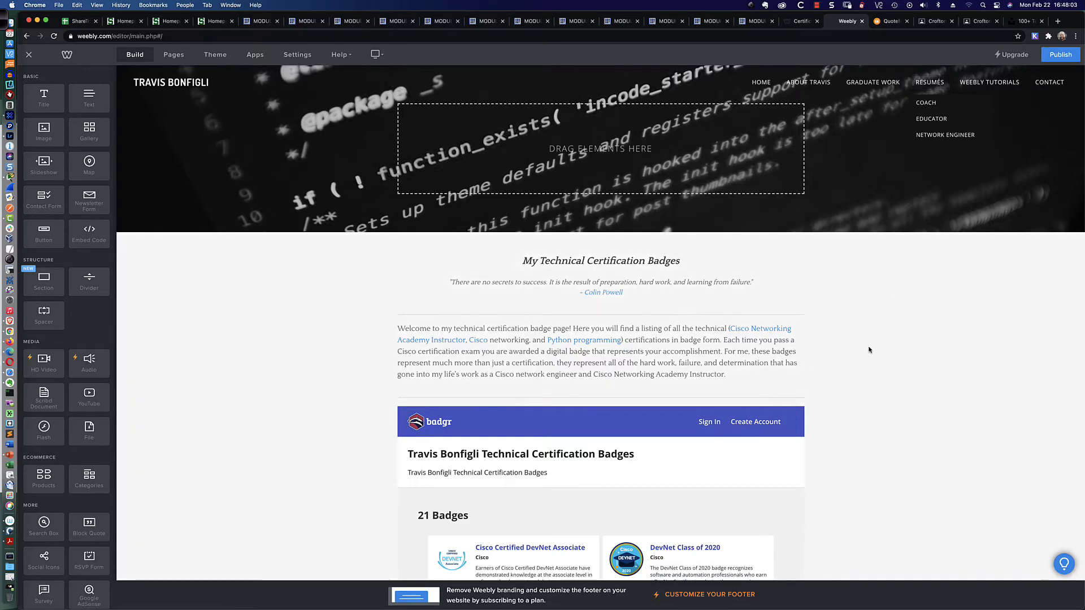
scroll("down", 3)
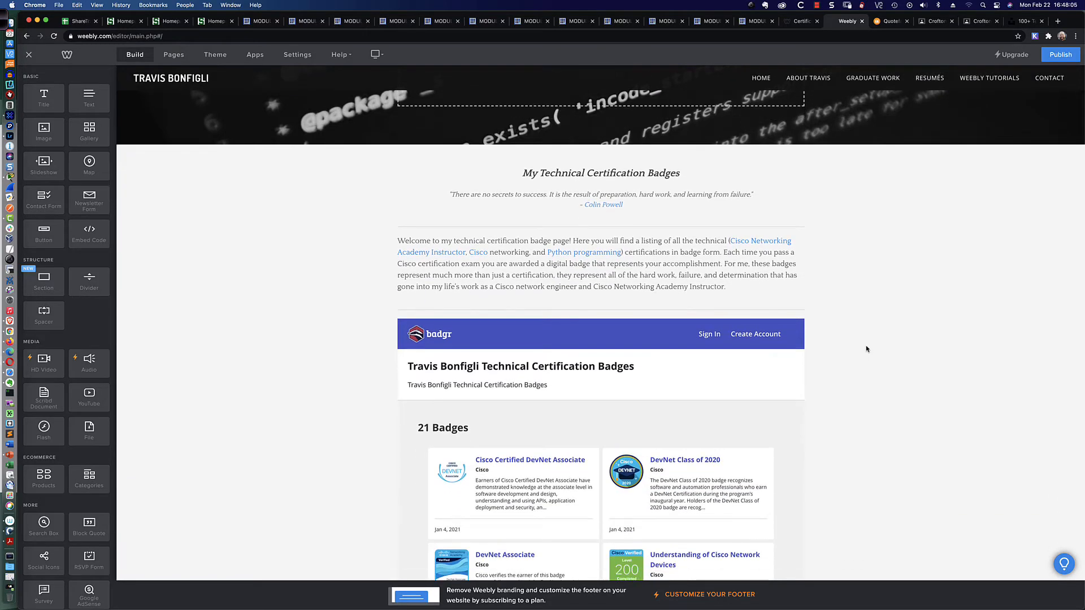
scroll("down", 3)
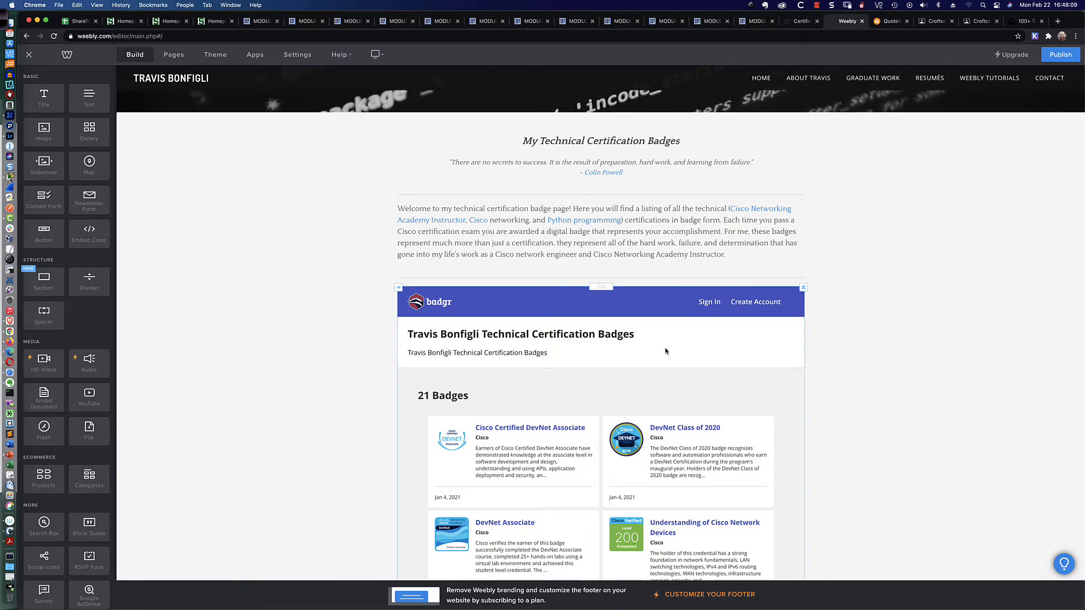
left_click(599, 301)
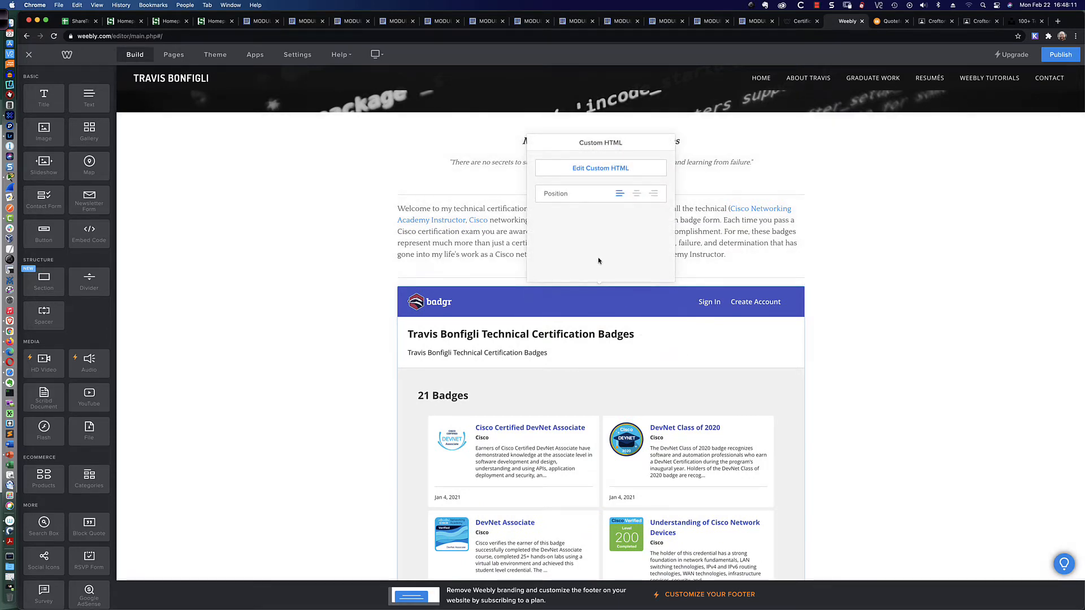
mouse_move(456, 324)
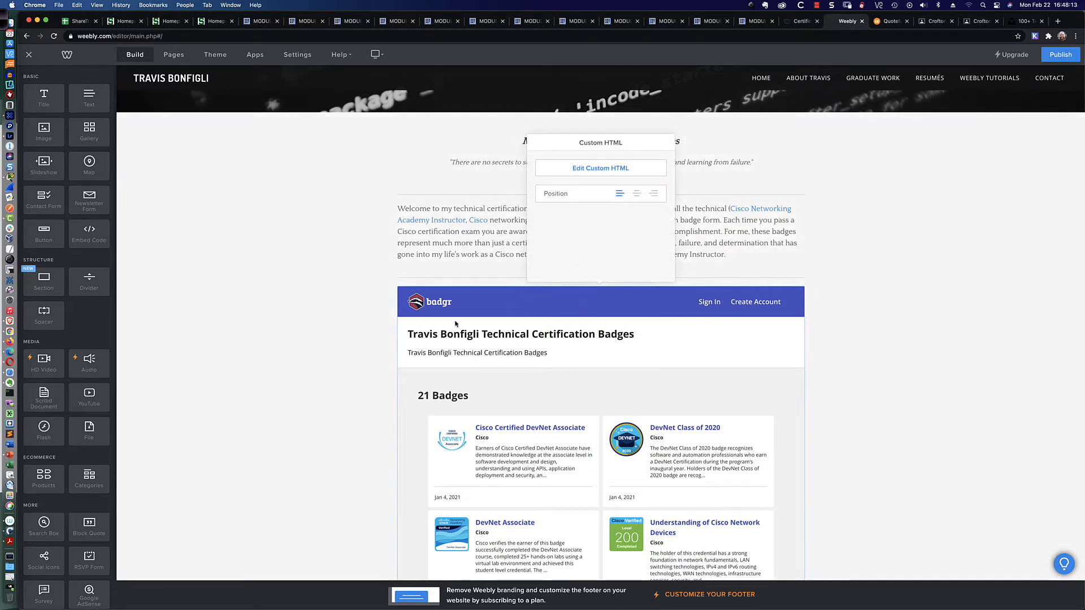
mouse_move(430, 302)
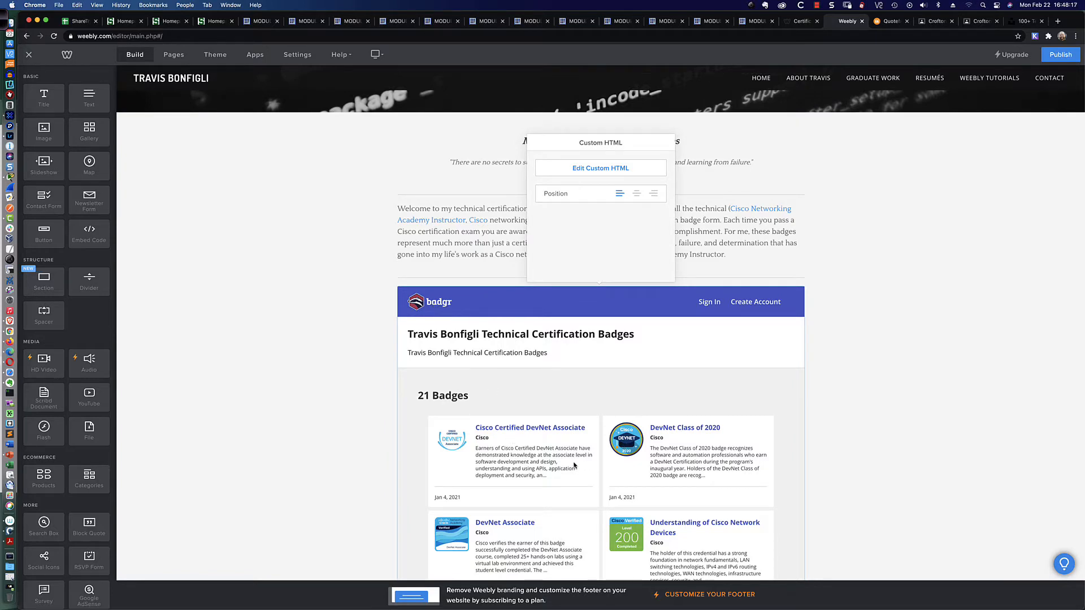
mouse_move(619, 482)
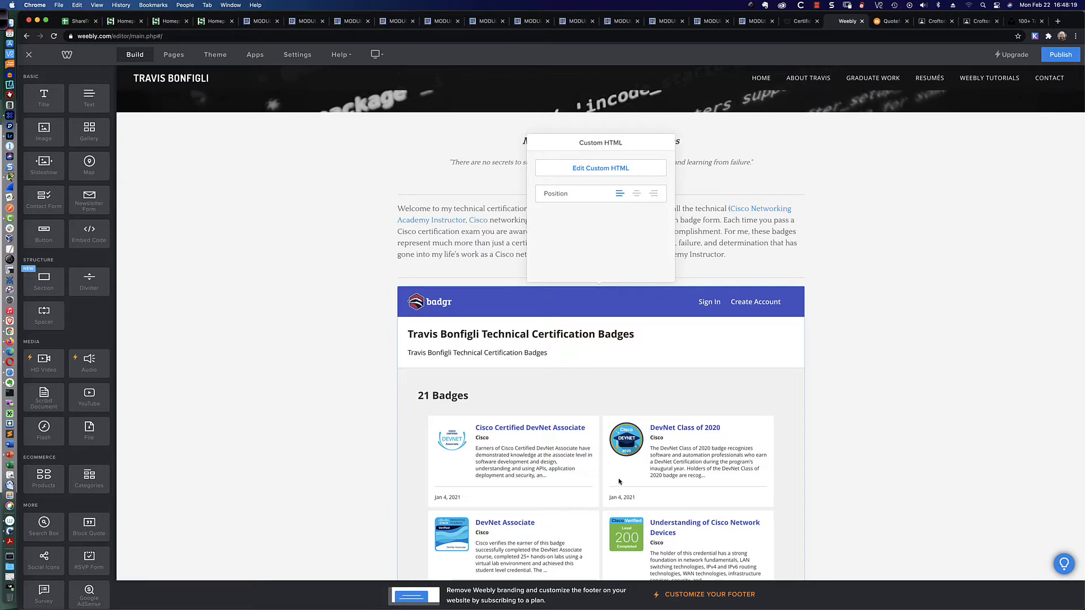
mouse_move(628, 253)
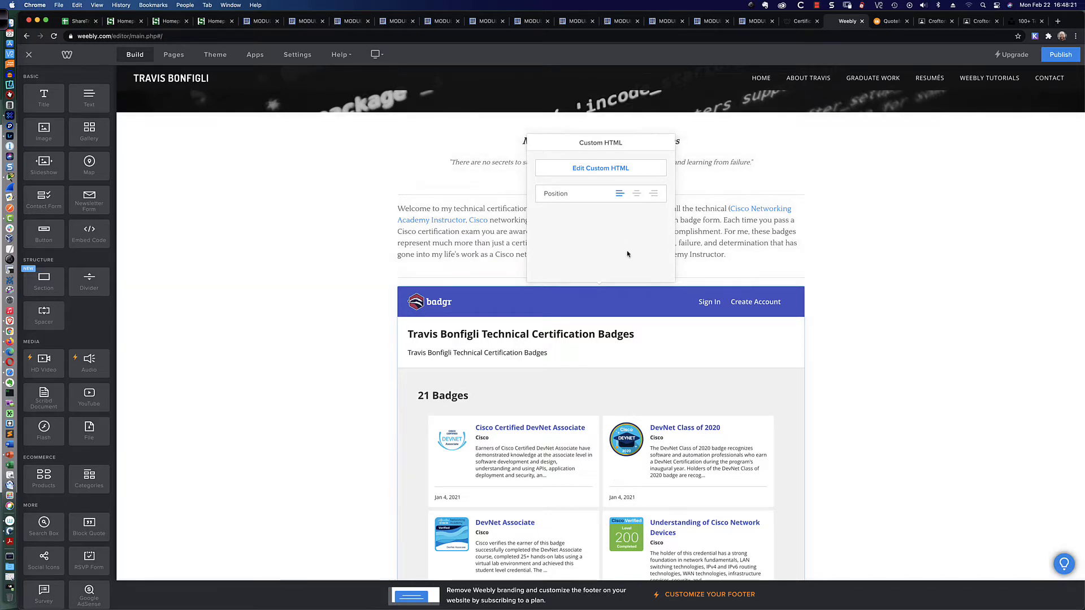
Open Edit Custom HTML to reveal the Badgr iframe code.
left_click(601, 167)
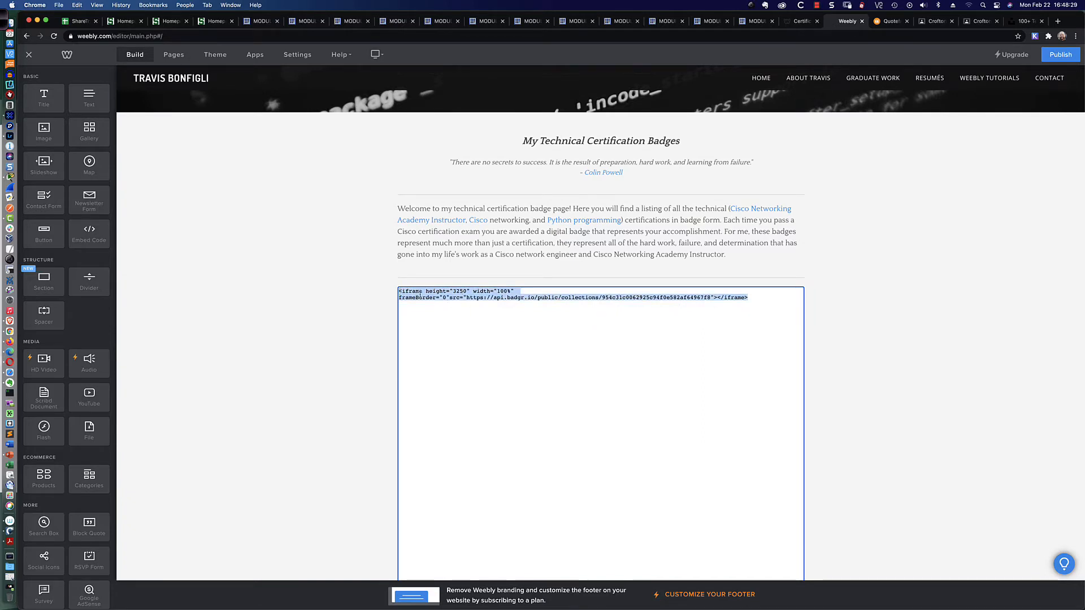
mouse_move(177, 387)
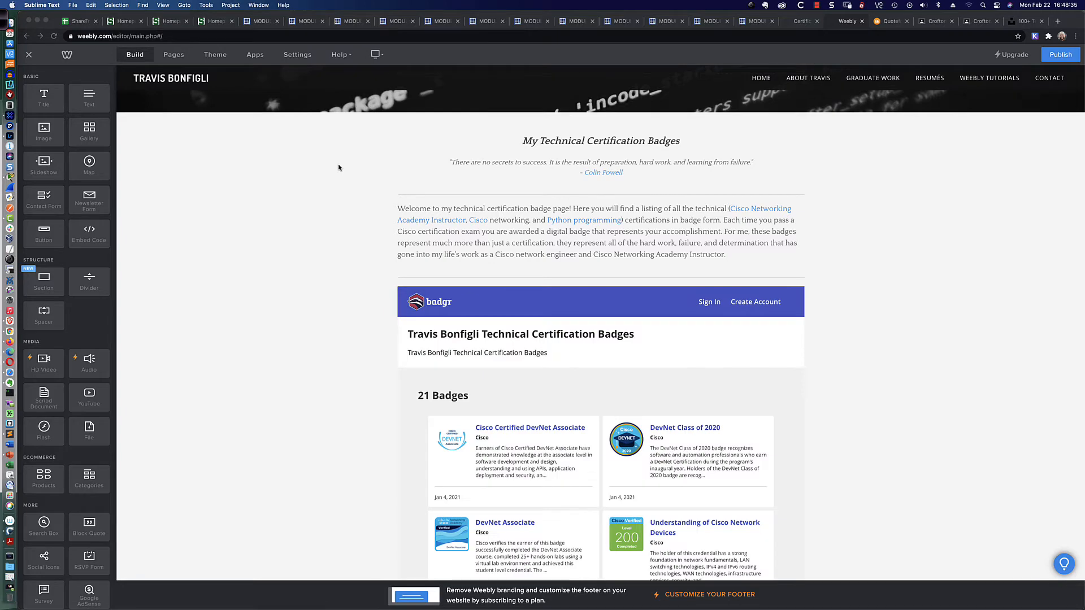
mouse_move(266, 194)
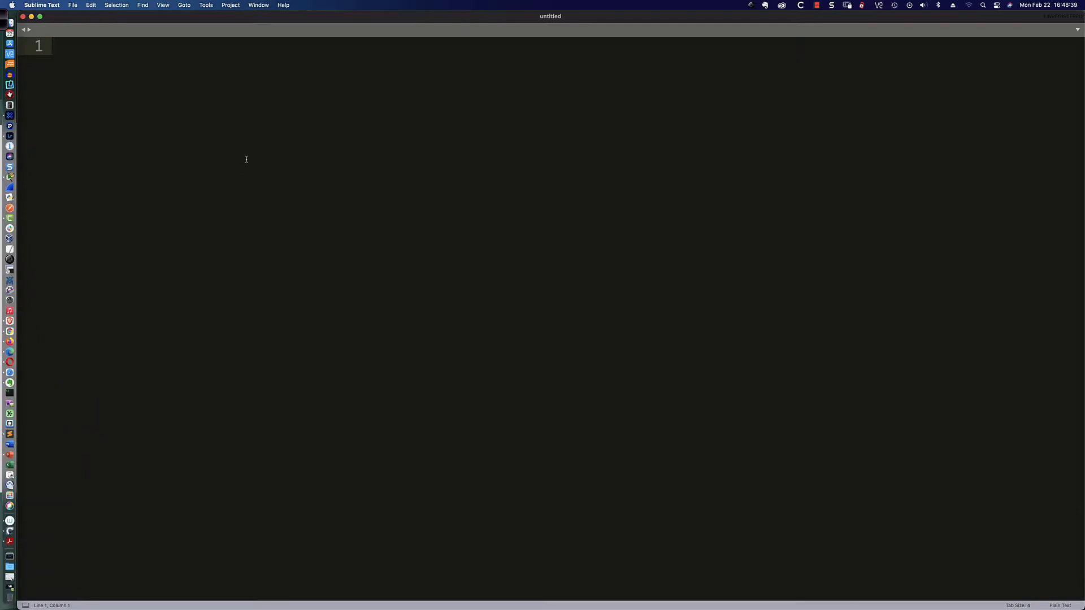
Paste the Badgr iframe code (height 3250, width 100%) into a new Sublime Text file.
type("<iframe height=\"3250\" width=\"100%\" frameBorder=\"0\"src=\"https://api.badgr.io/public/collections/954c31c0062925c94f0e582af64967f8\"></iframe>")
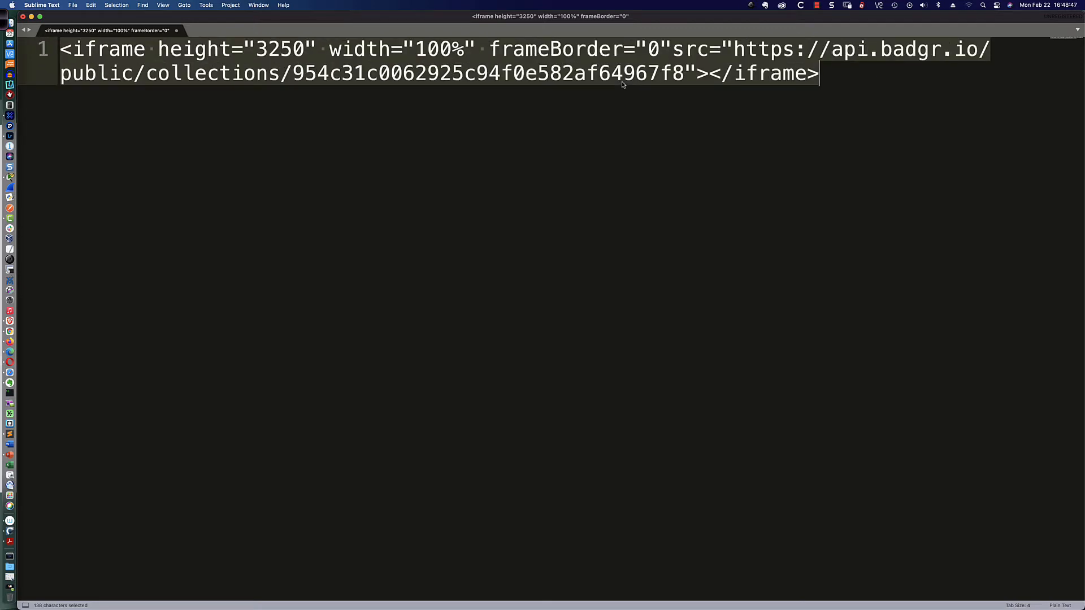
left_click(599, 74)
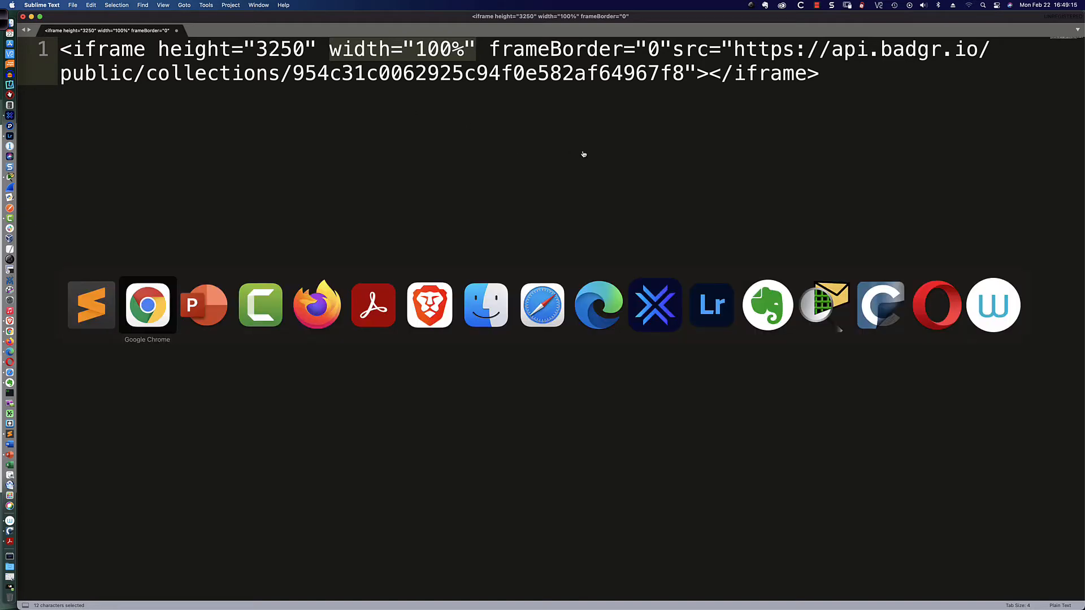
left_click(147, 305)
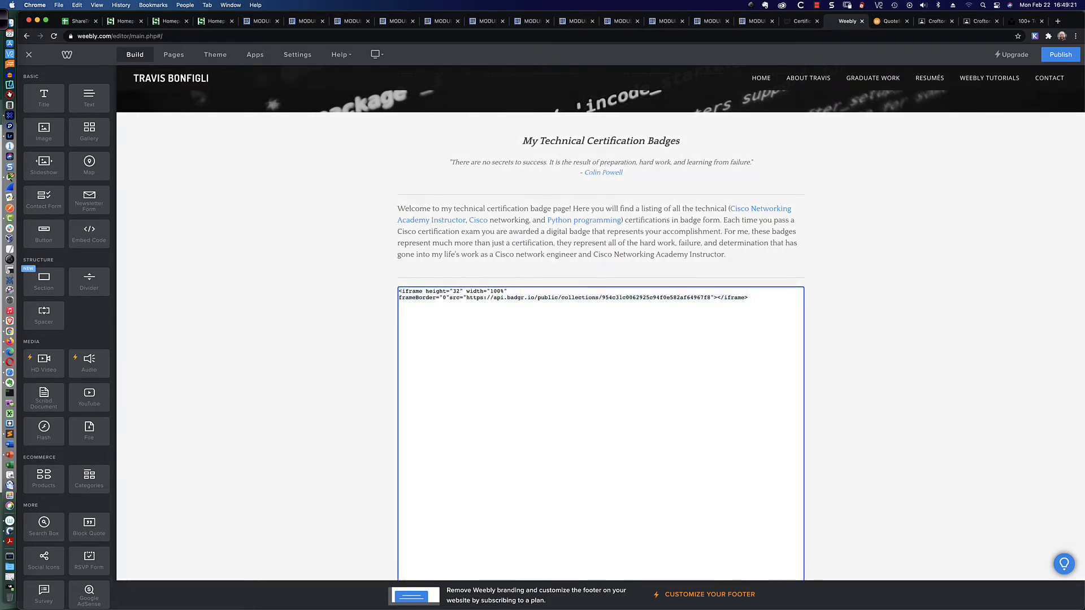
type("100%")
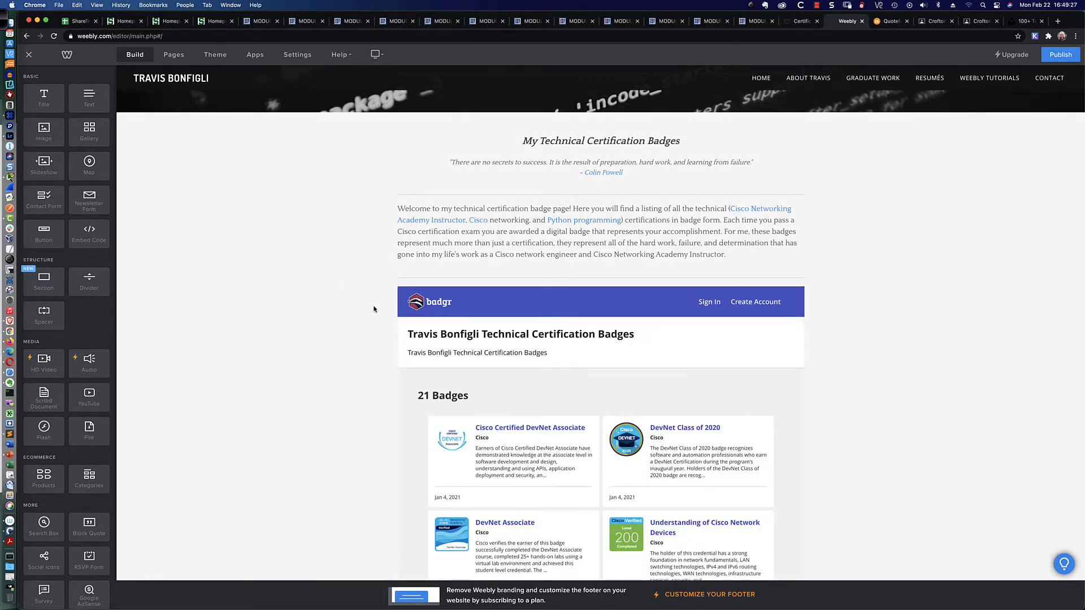
scroll("down", 3)
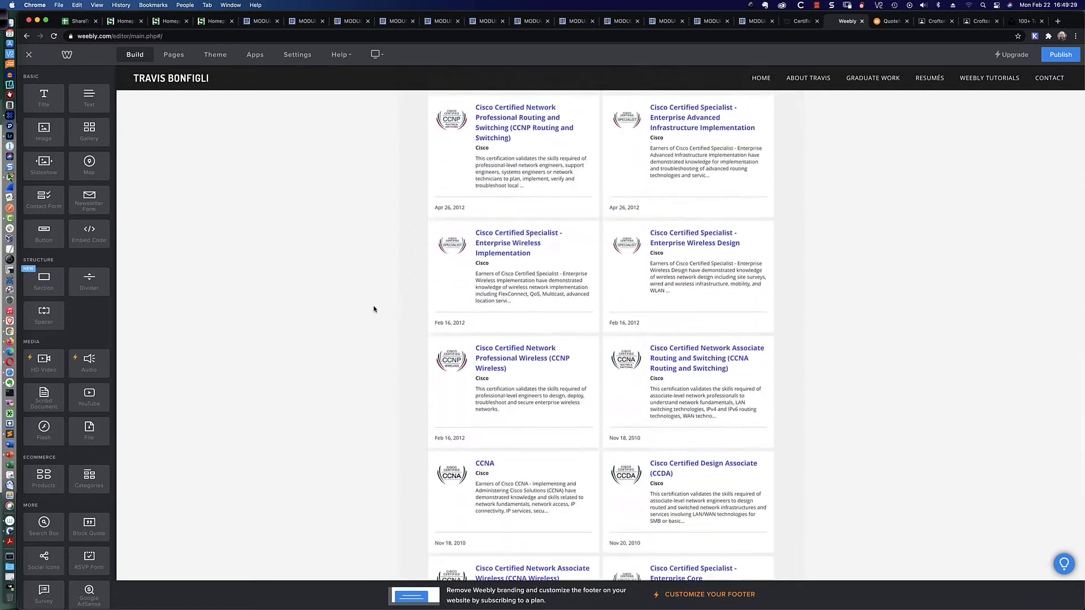
scroll("down", 3)
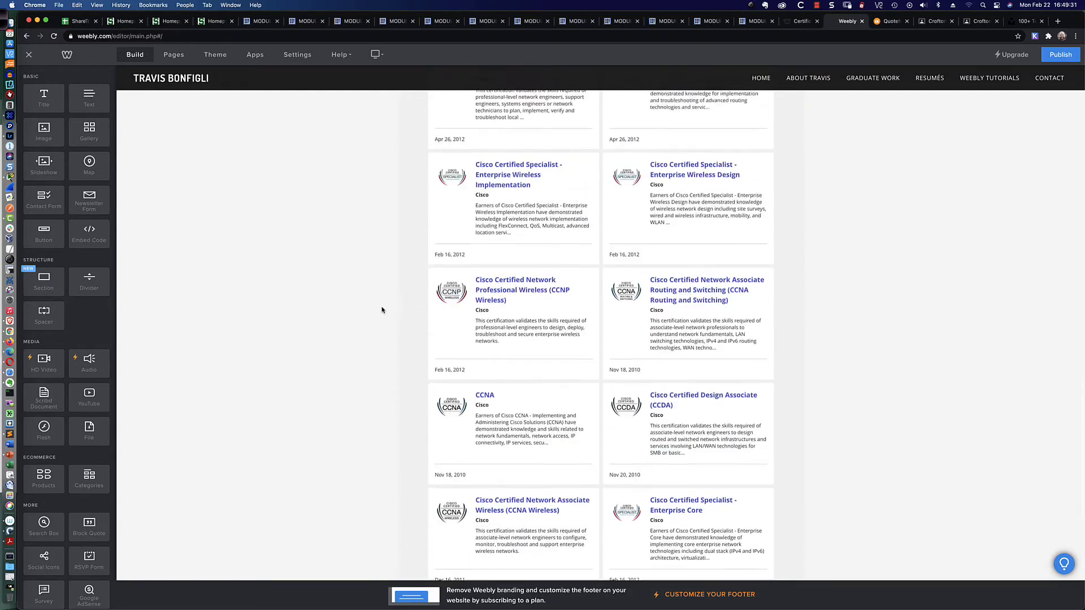
scroll("up", 3)
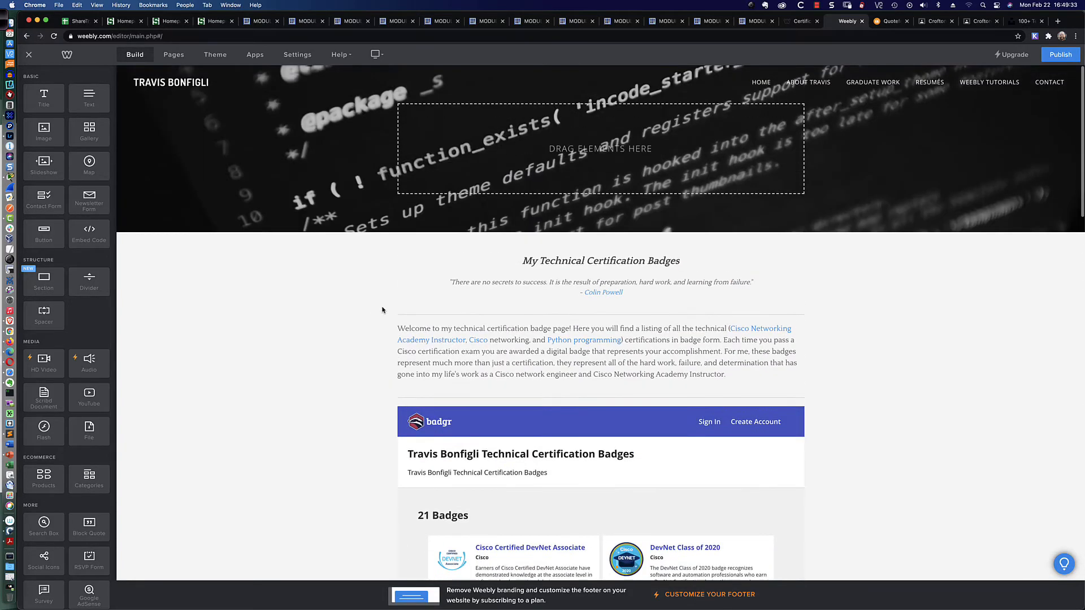
scroll("down", 3)
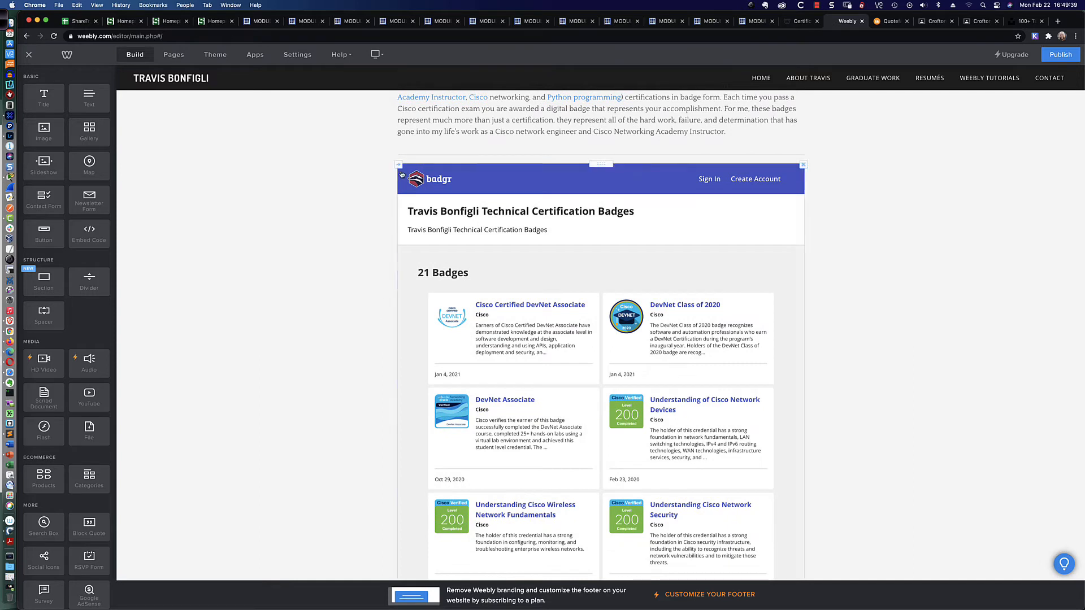
mouse_move(727, 185)
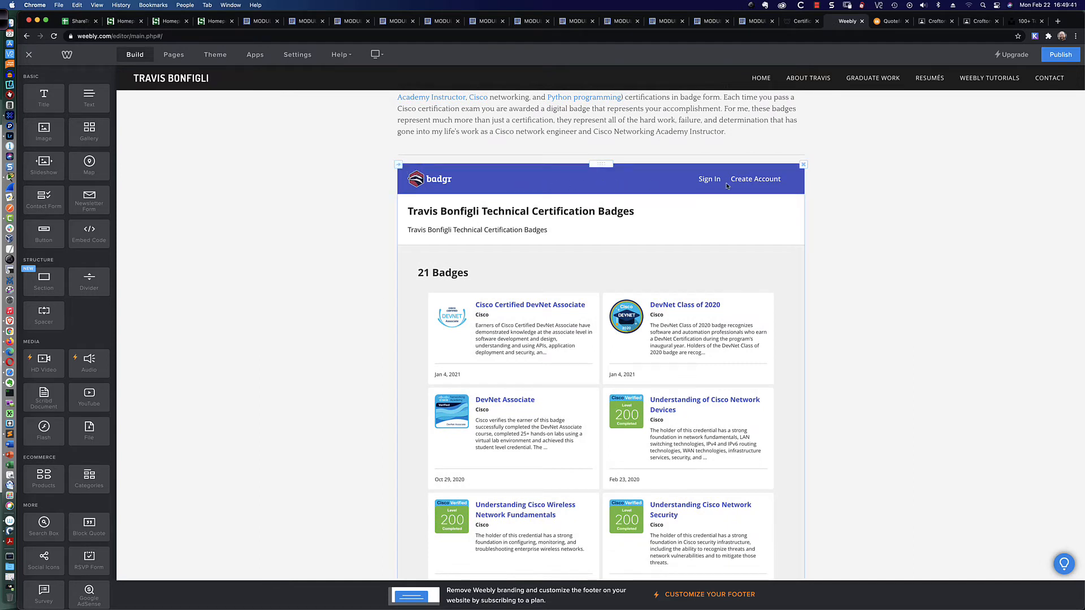
mouse_move(570, 185)
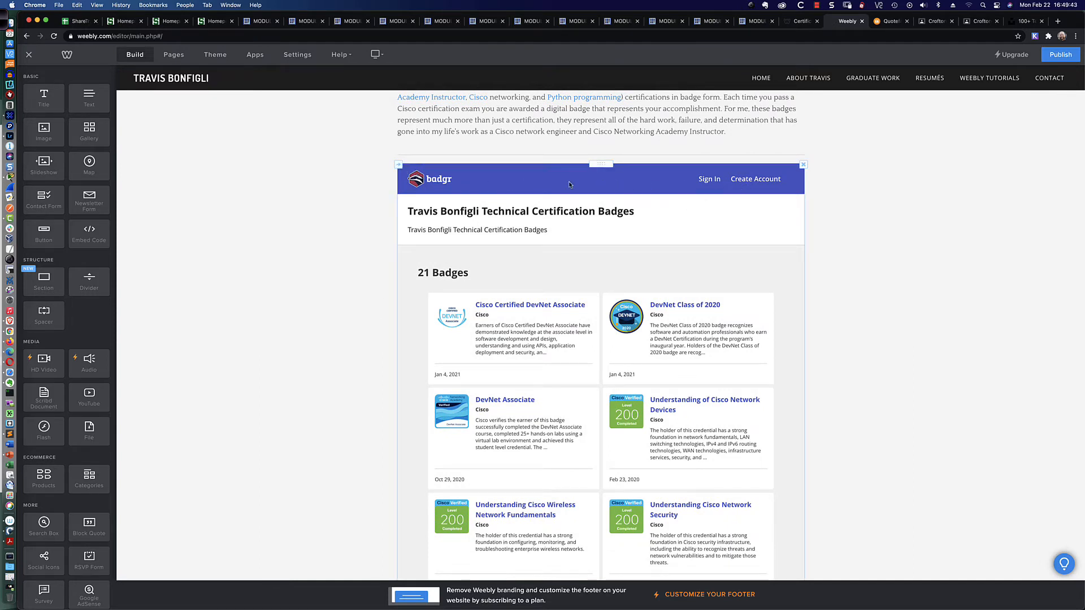
scroll("down", 3)
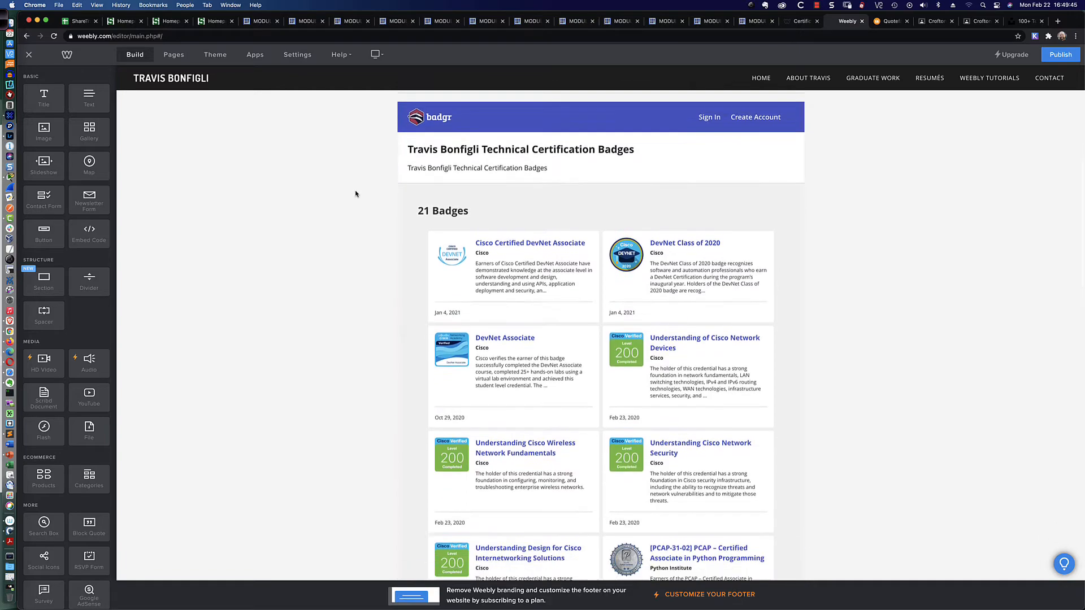
scroll("down", 3)
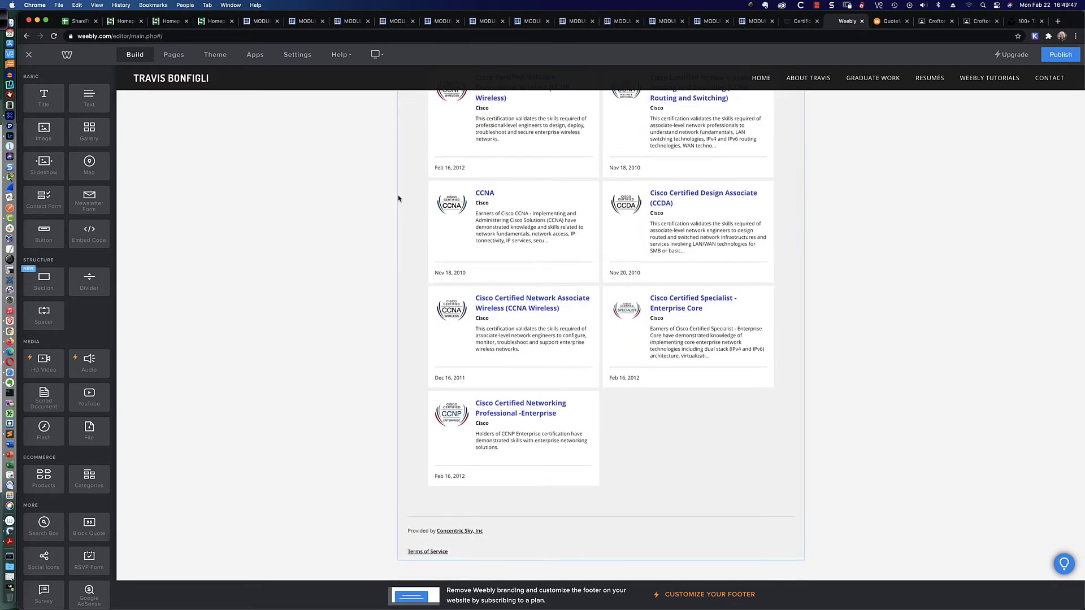
scroll("up", 3)
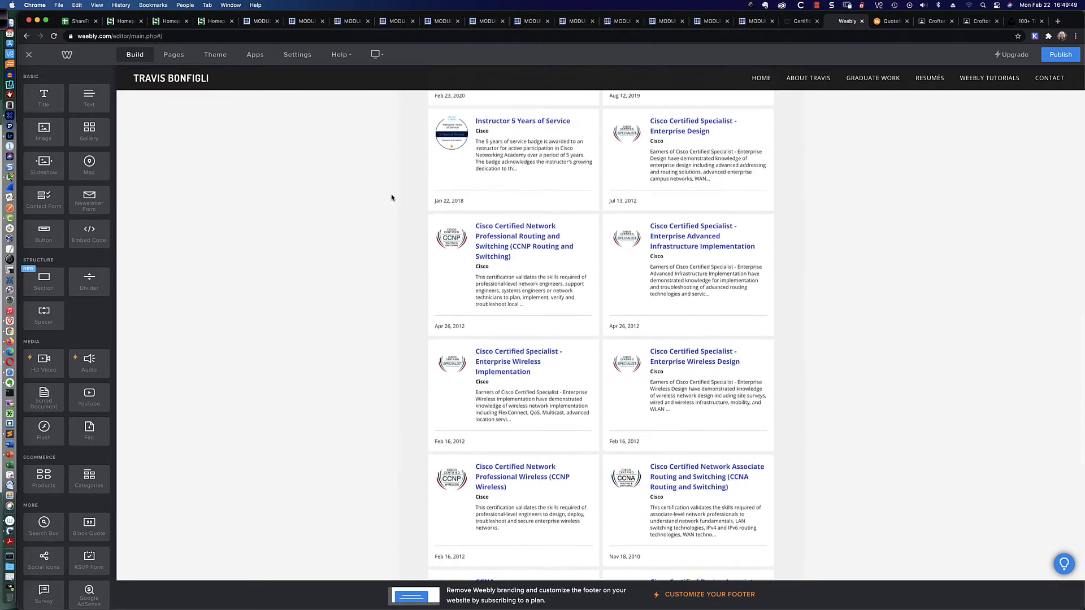
scroll("up", 3)
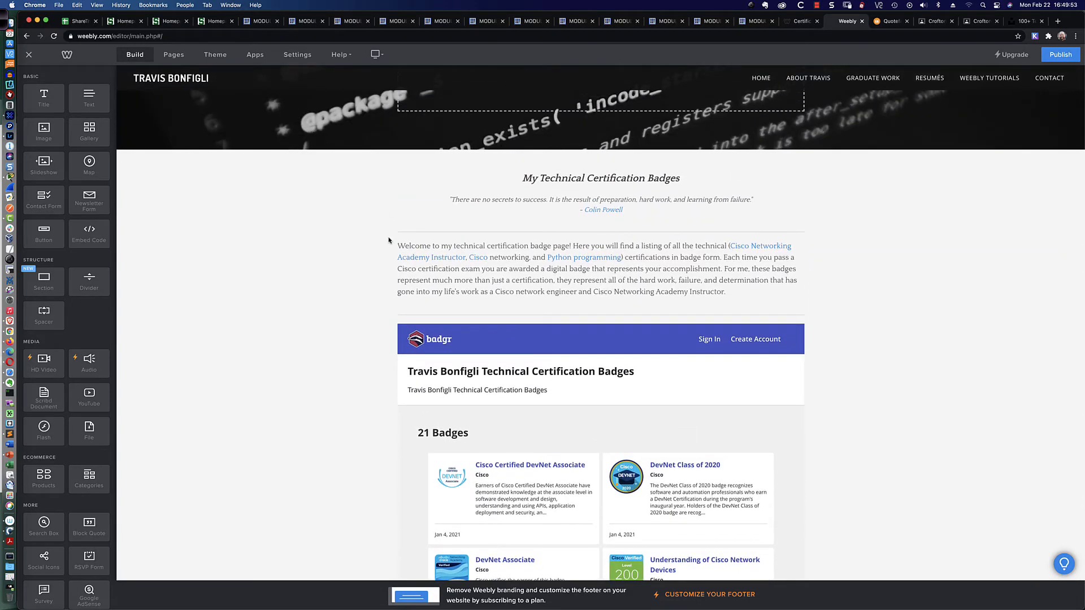
scroll("down", 3)
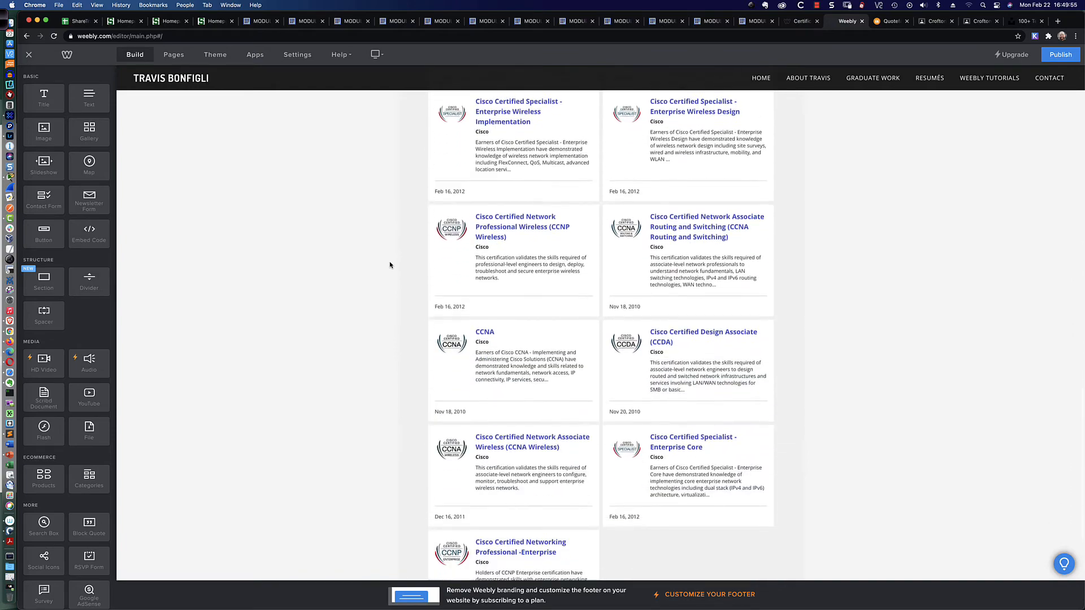
scroll("down", 3)
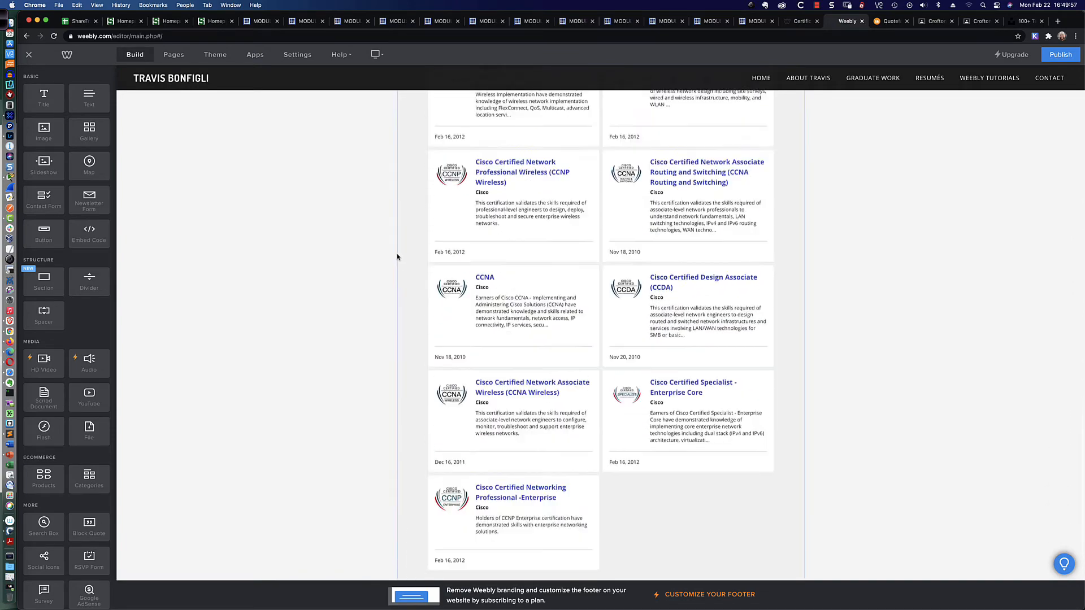
scroll("up", 3)
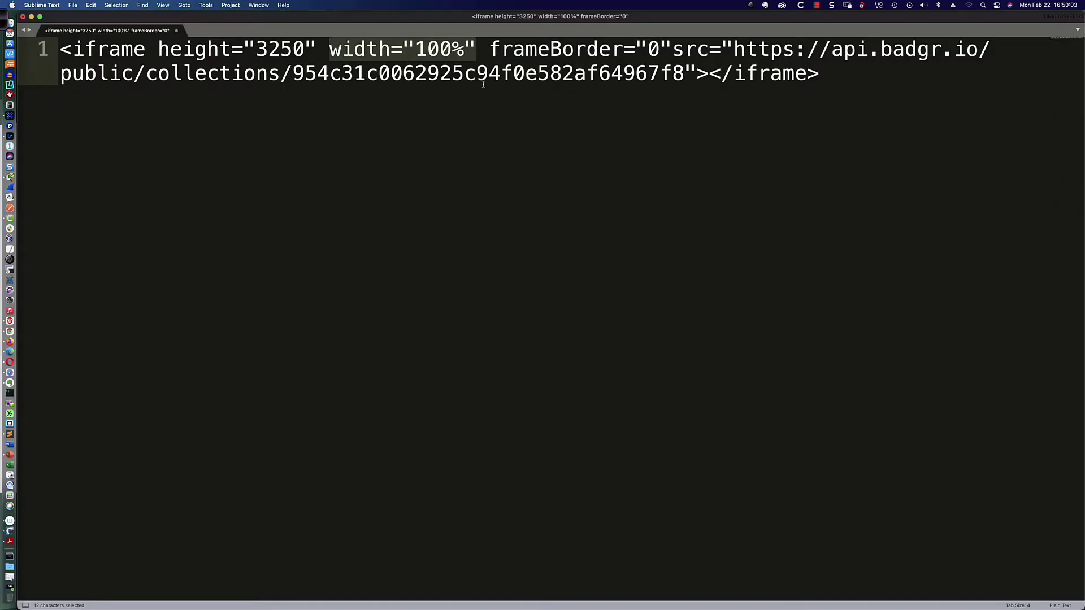
Replace the iframe height value 3250 with 100% in Sublime Text.
left_click(330, 49)
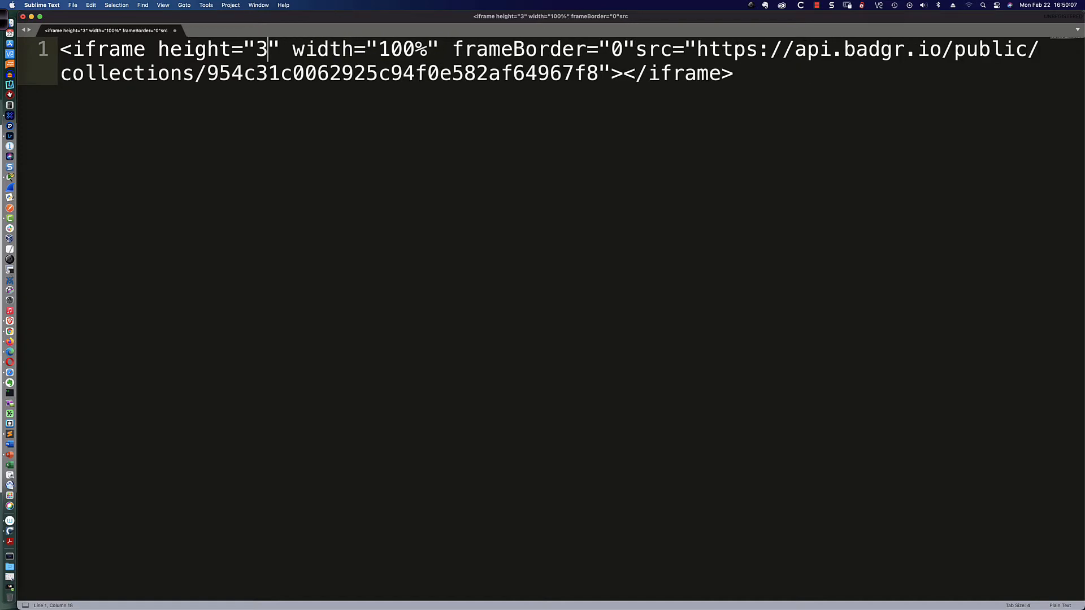
type("00%")
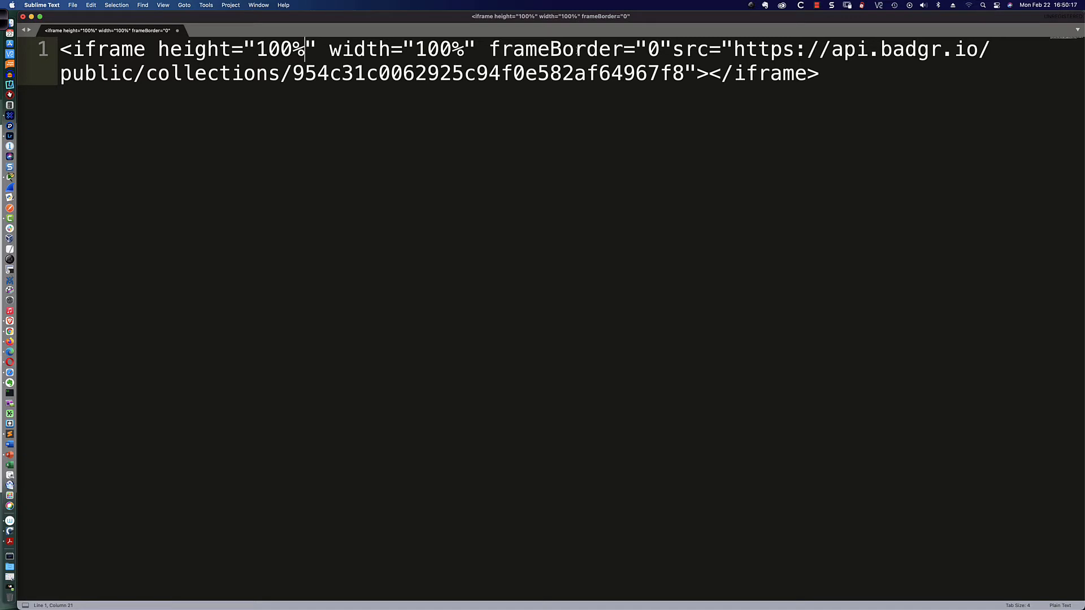
mouse_move(589, 153)
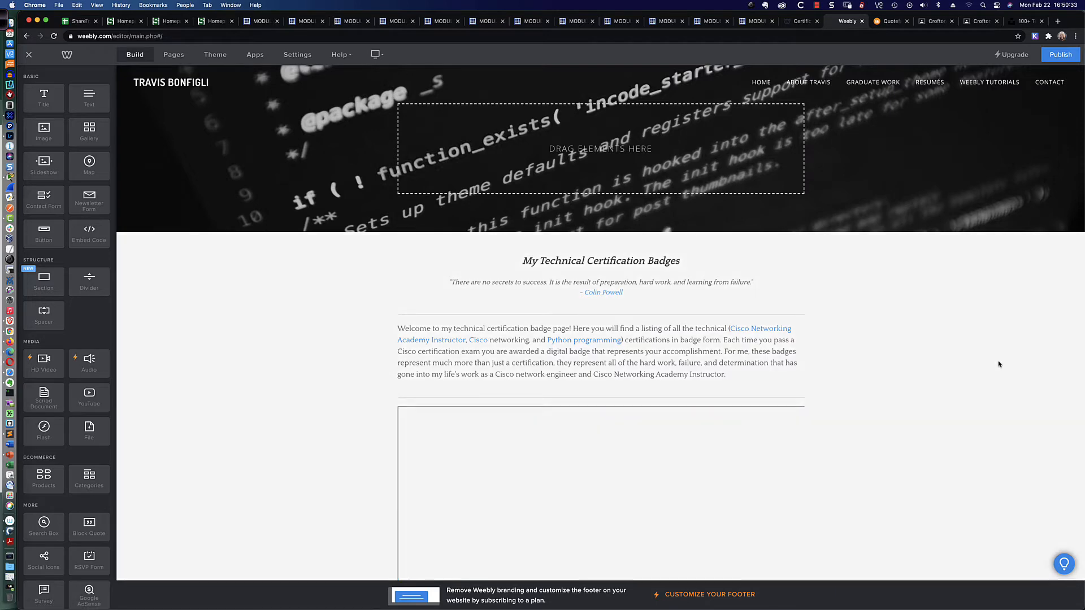
Review the badges page in the editor and publish the site to travispbonfigli.com.
scroll("down", 3)
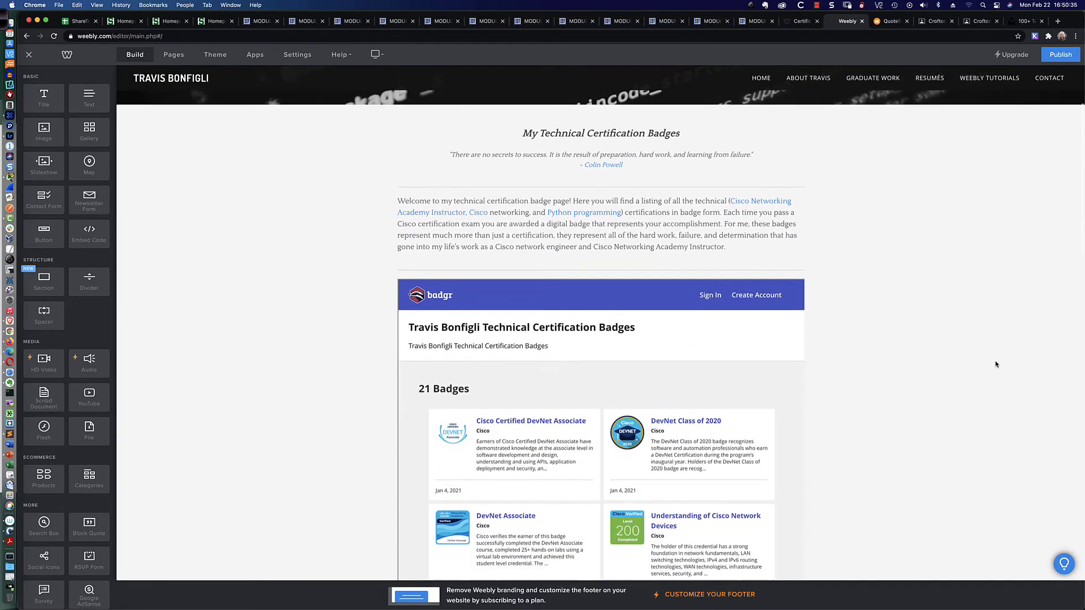
scroll("down", 3)
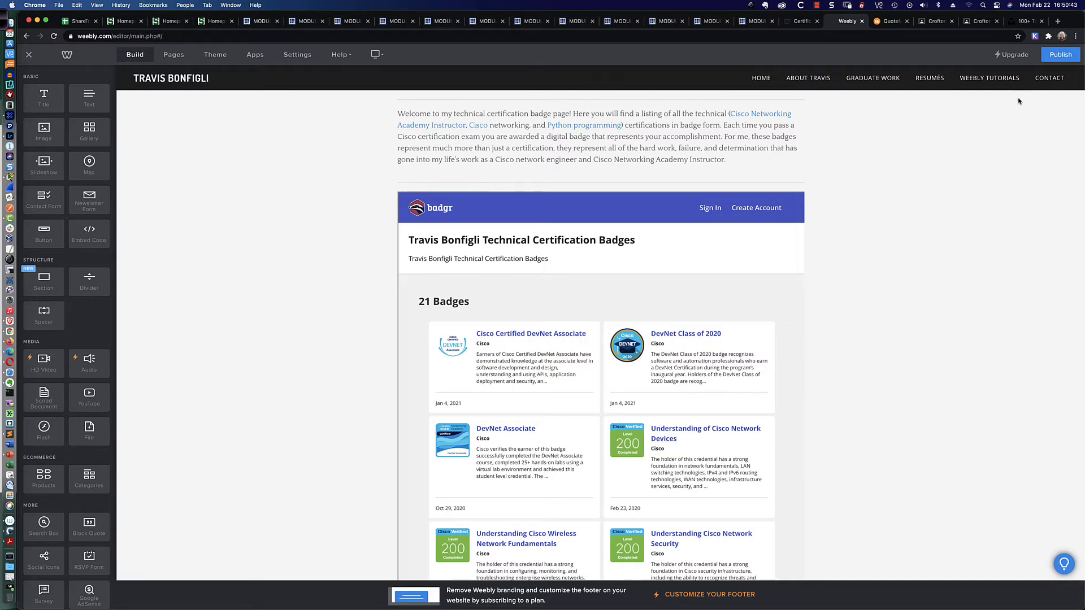
left_click(1059, 54)
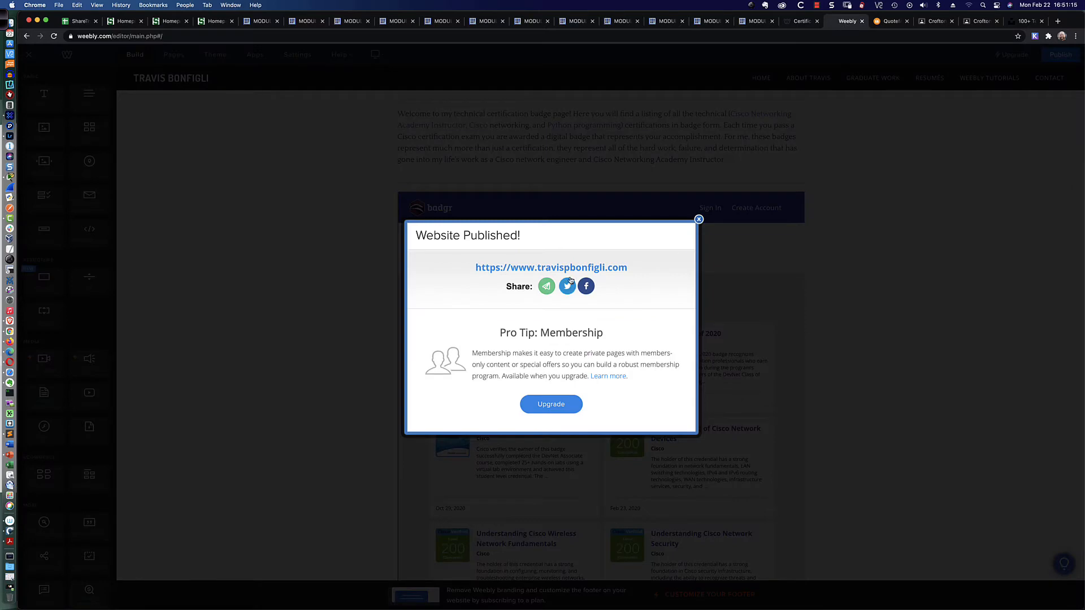
Dismiss the publish dialog and edit the Badgr embed's HTML so the iframe uses 100% height and width.
left_click(698, 218)
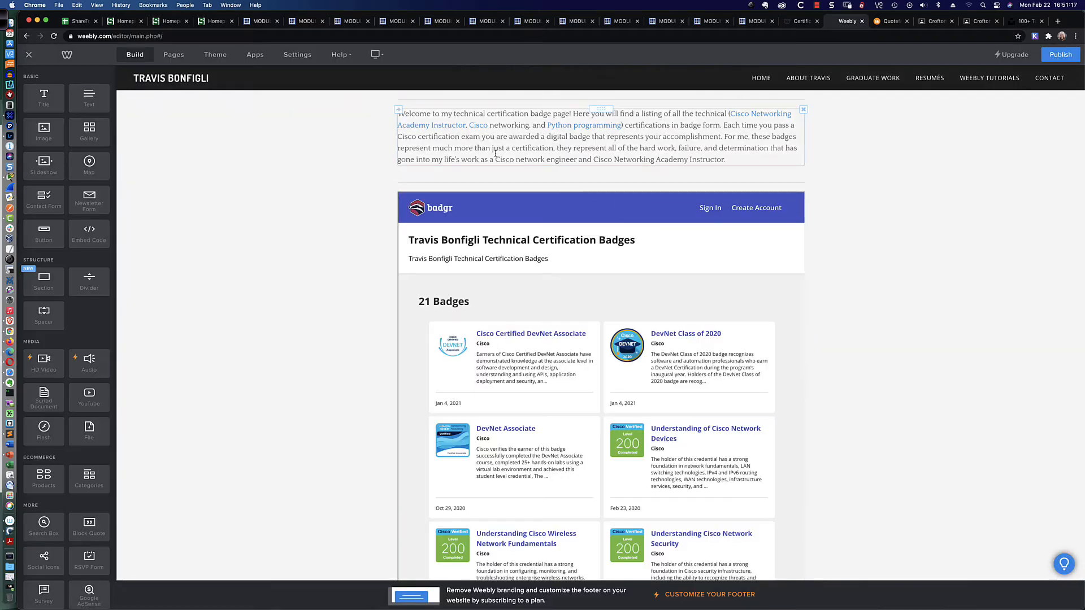
left_click(600, 208)
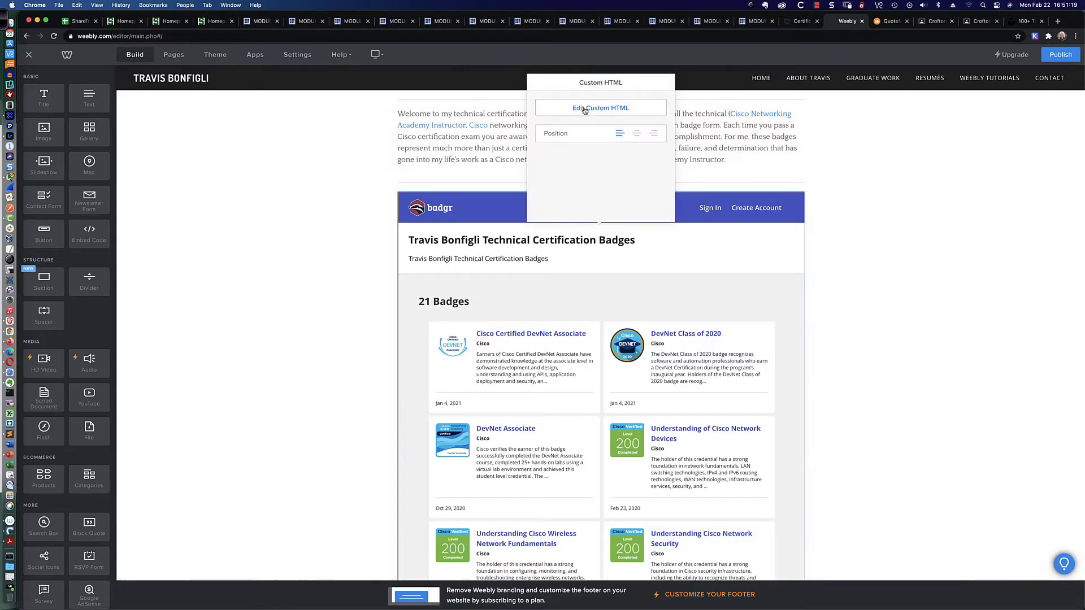
left_click(601, 108)
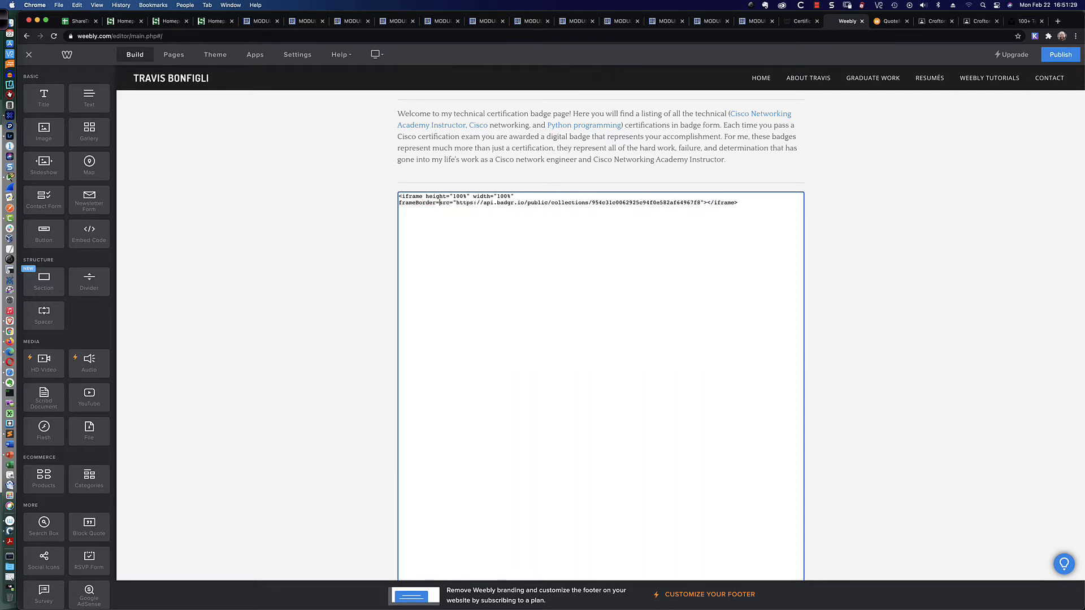
type("0")
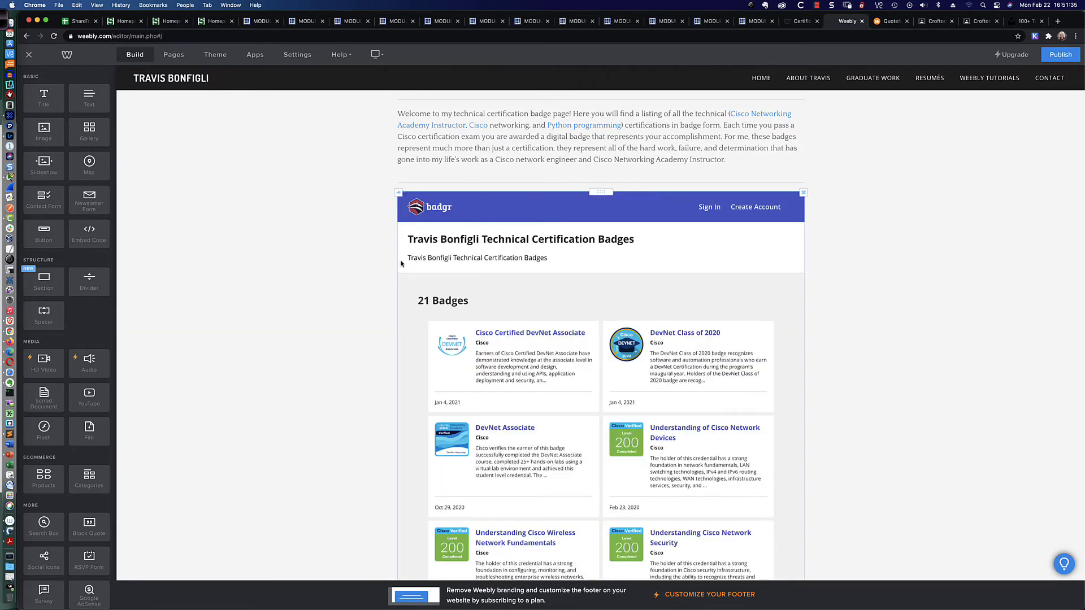
mouse_move(335, 275)
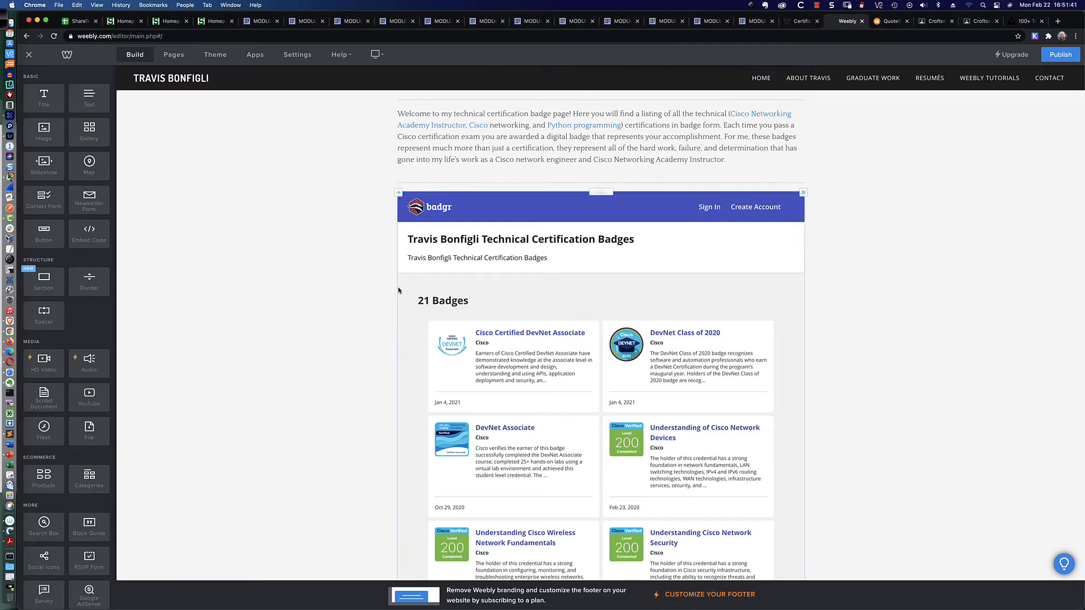
Republish, check the live badges page showing the cut-off embed, and return to the editor.
left_click(1061, 55)
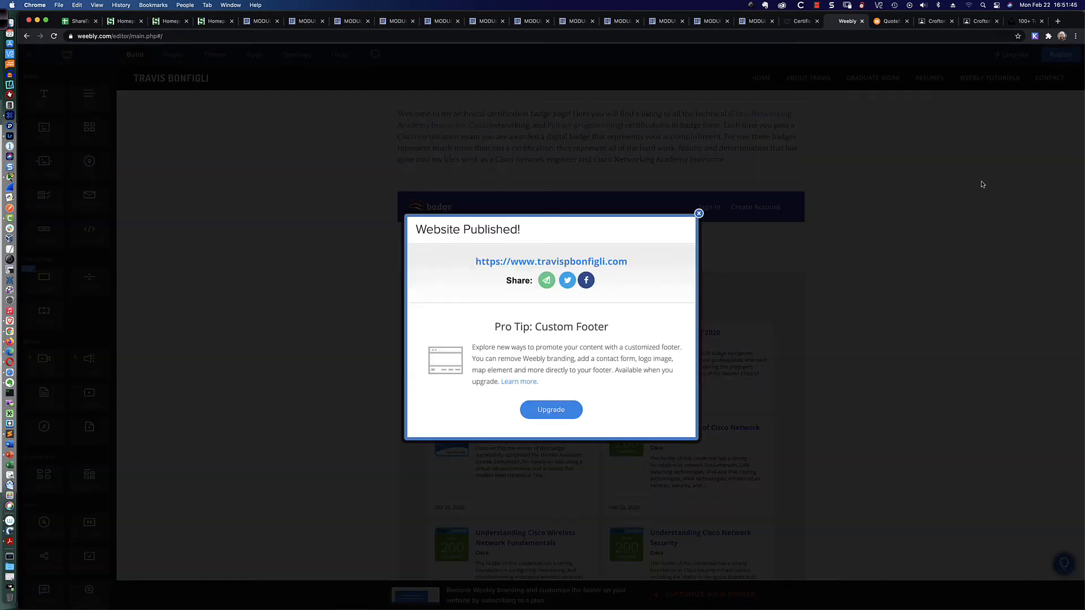
left_click(698, 213)
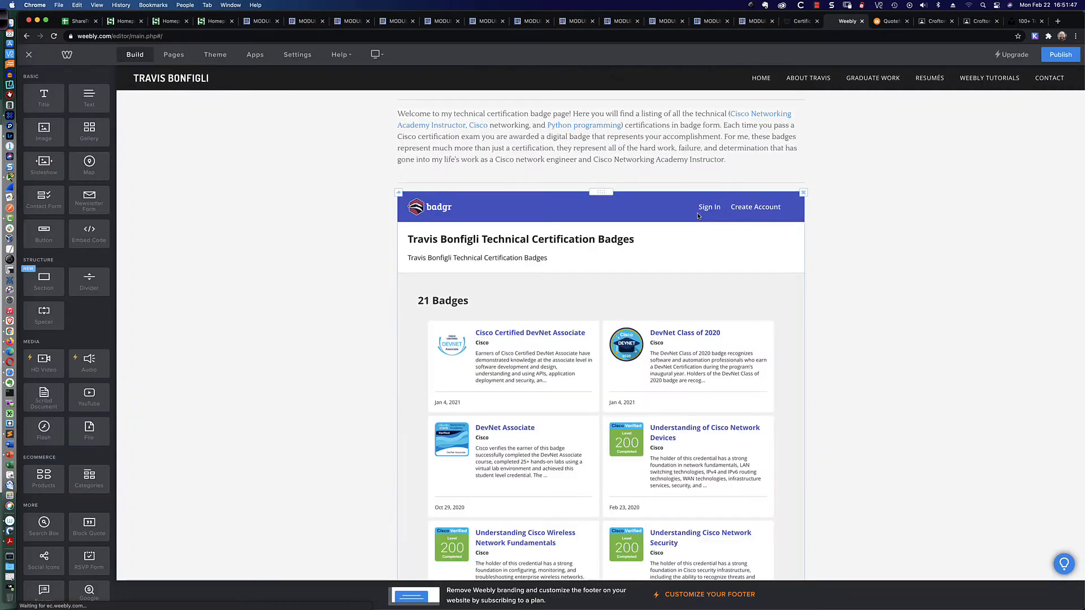
left_click(801, 22)
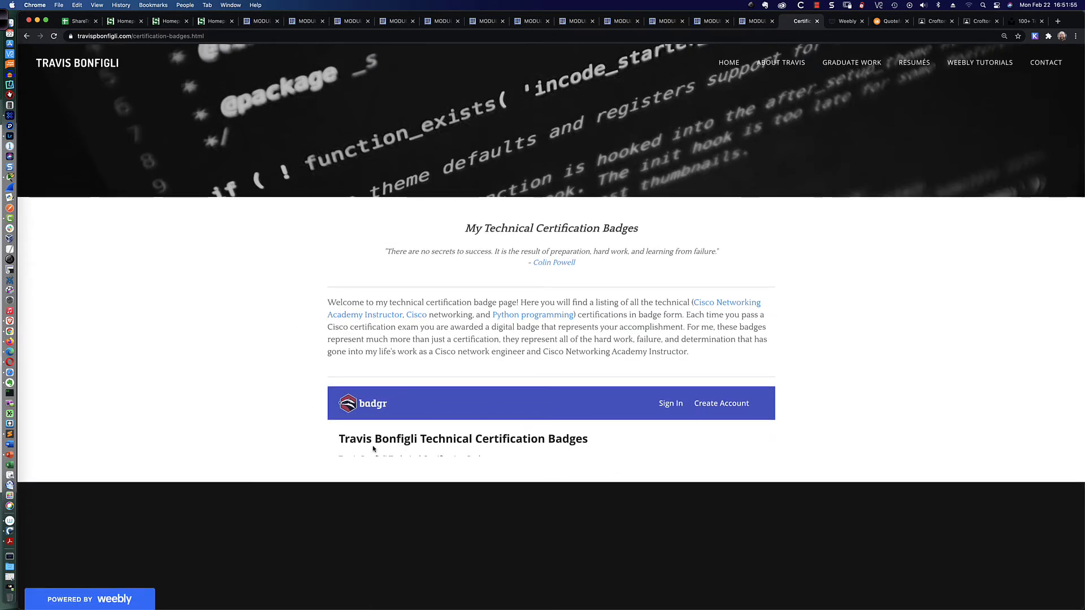
mouse_move(369, 429)
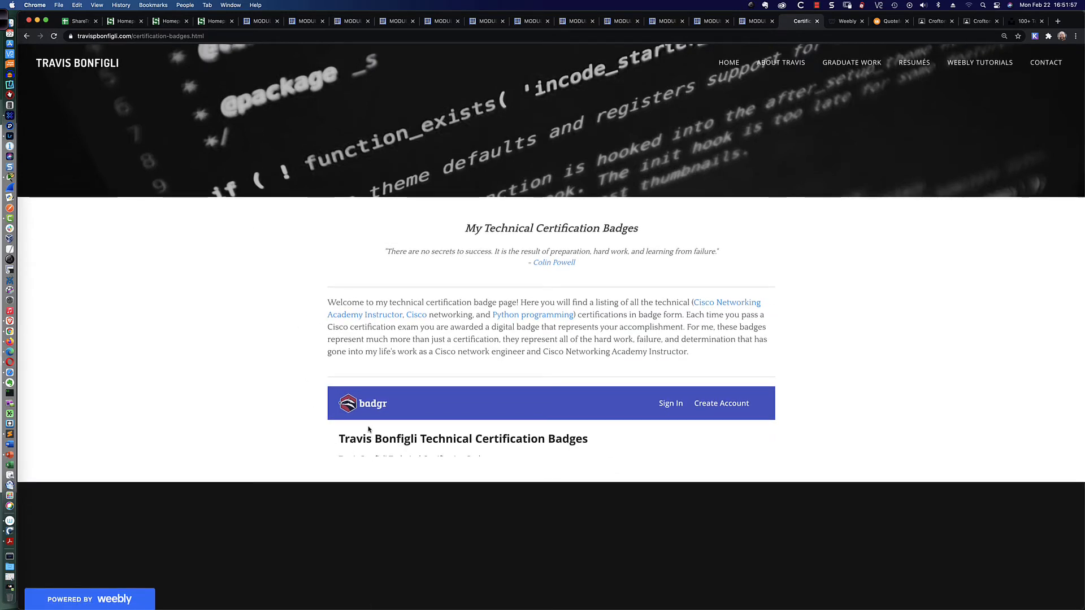
mouse_move(494, 425)
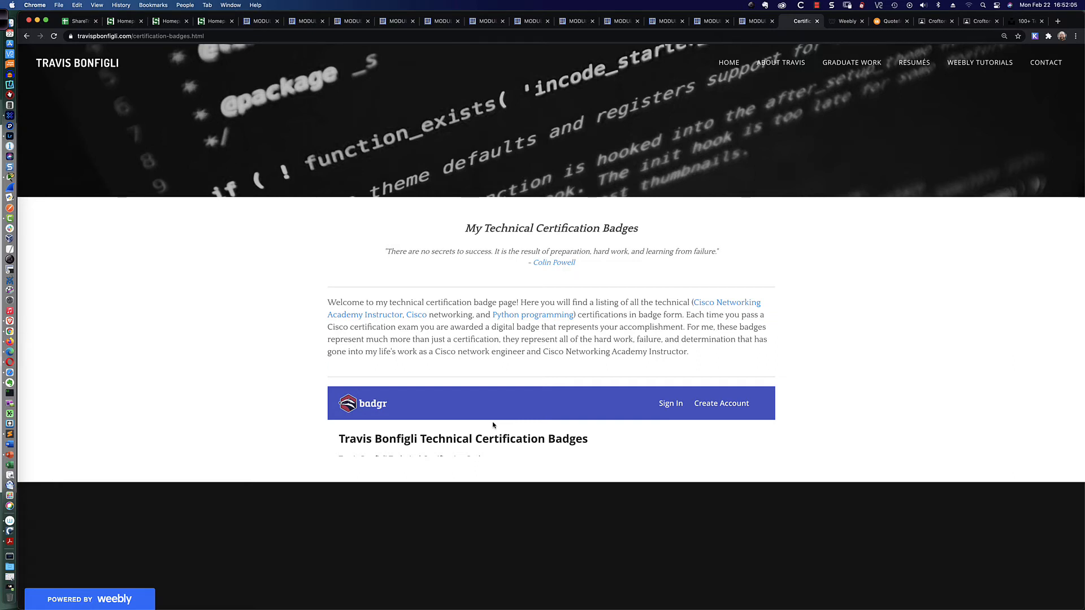
left_click(847, 21)
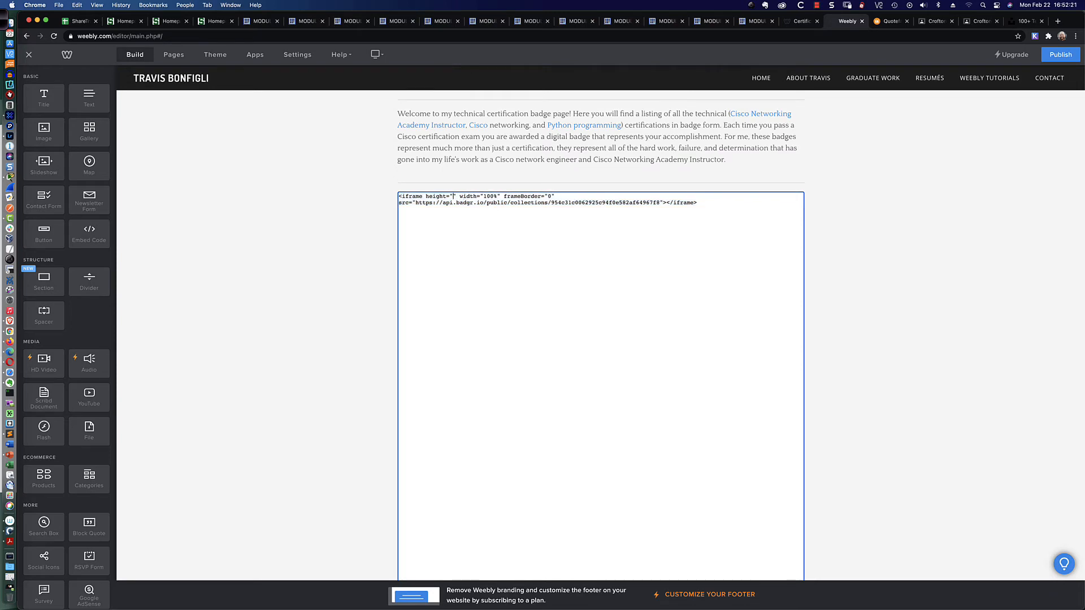
Set the embed's iframe height to 3275, publish, and scroll the live page to confirm all 21 badges.
type("3275")
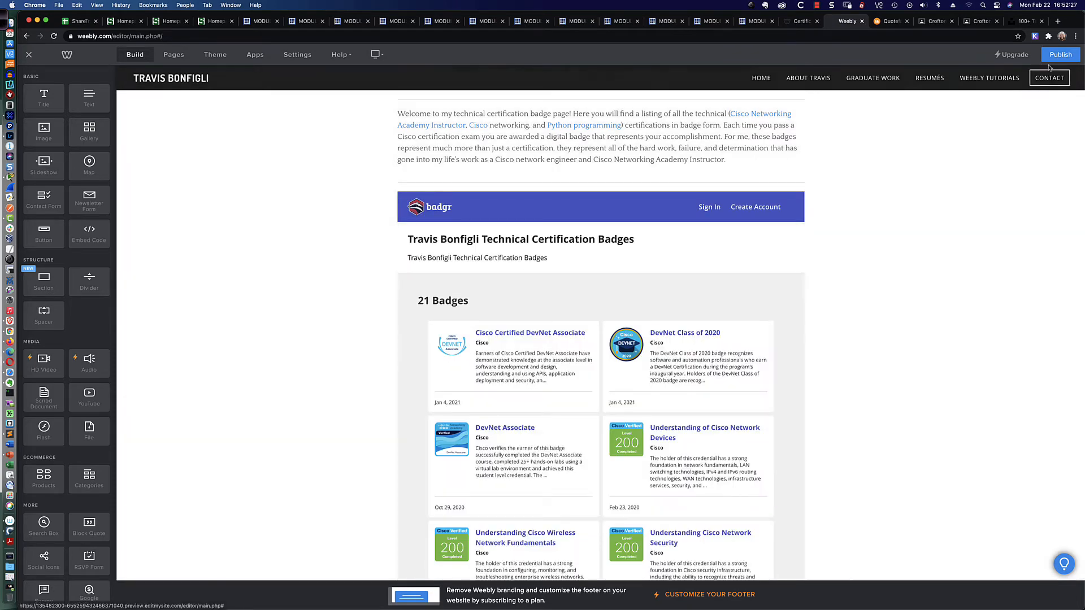
left_click(1060, 54)
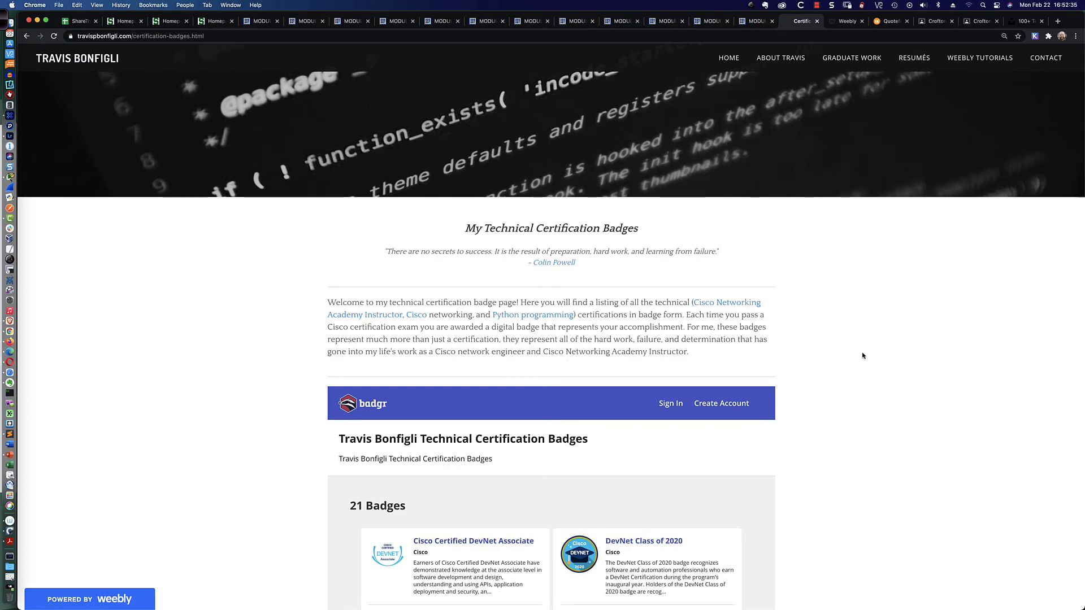
scroll("down", 3)
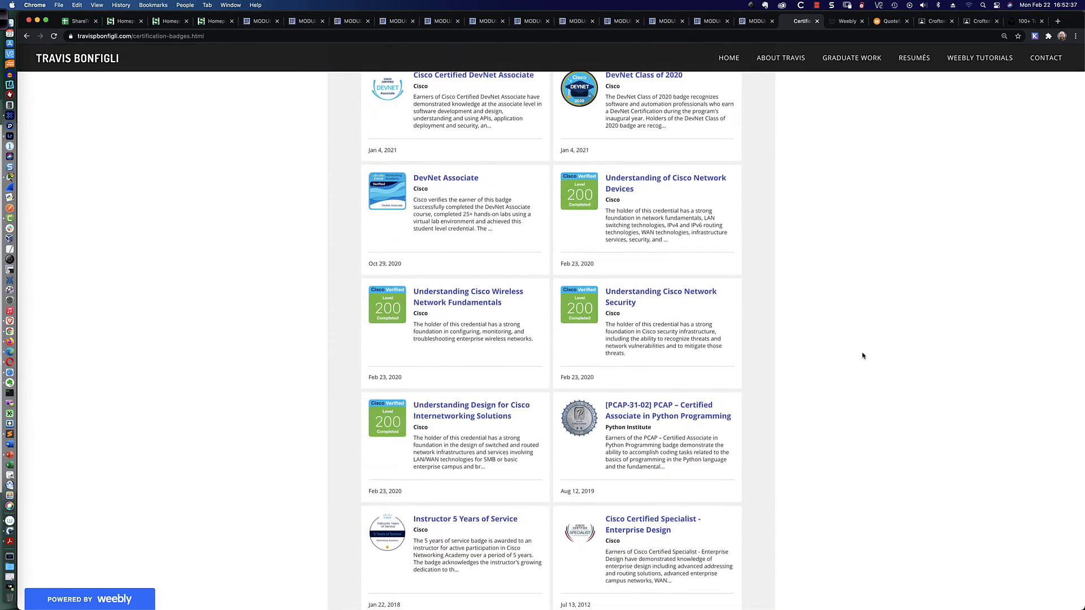
scroll("down", 3)
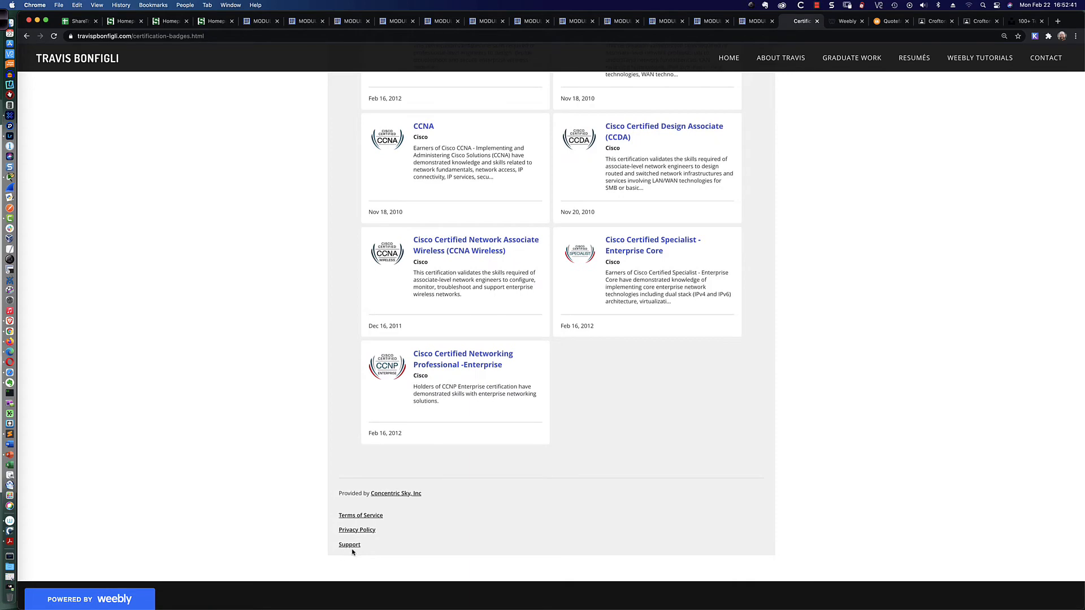
mouse_move(433, 554)
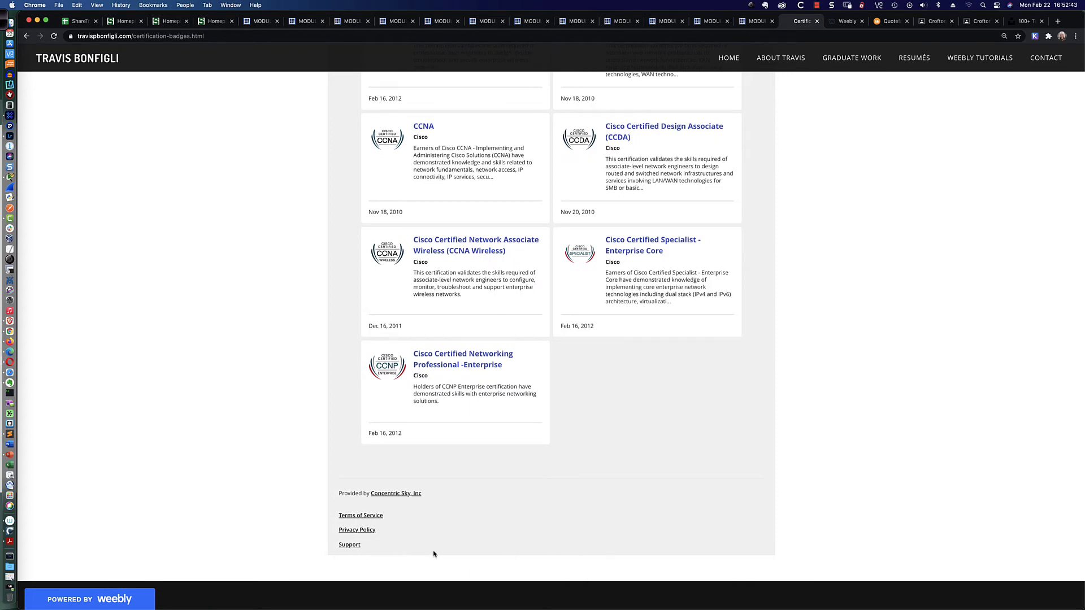
scroll("up", 3)
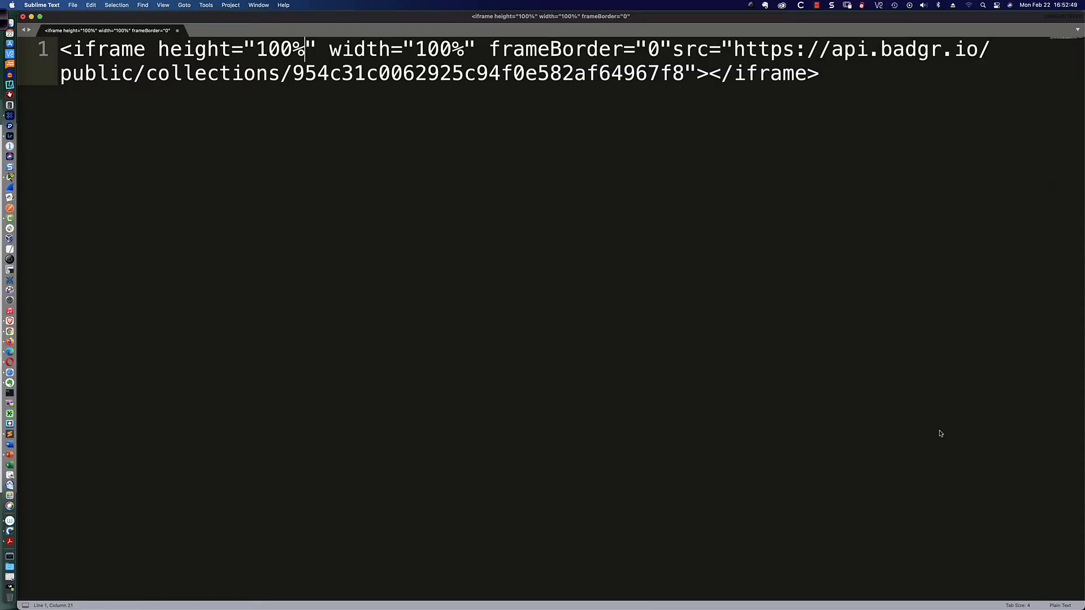
Change the iframe height from 100% to 3275 in Sublime Text and select the src URL.
key("backspace")
type("32")
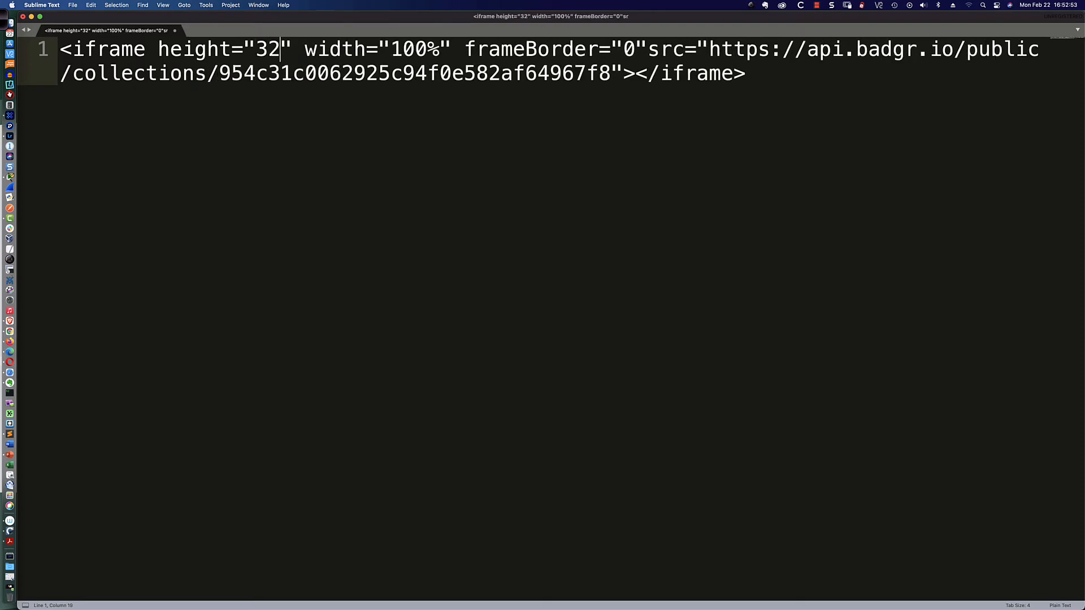
type("75")
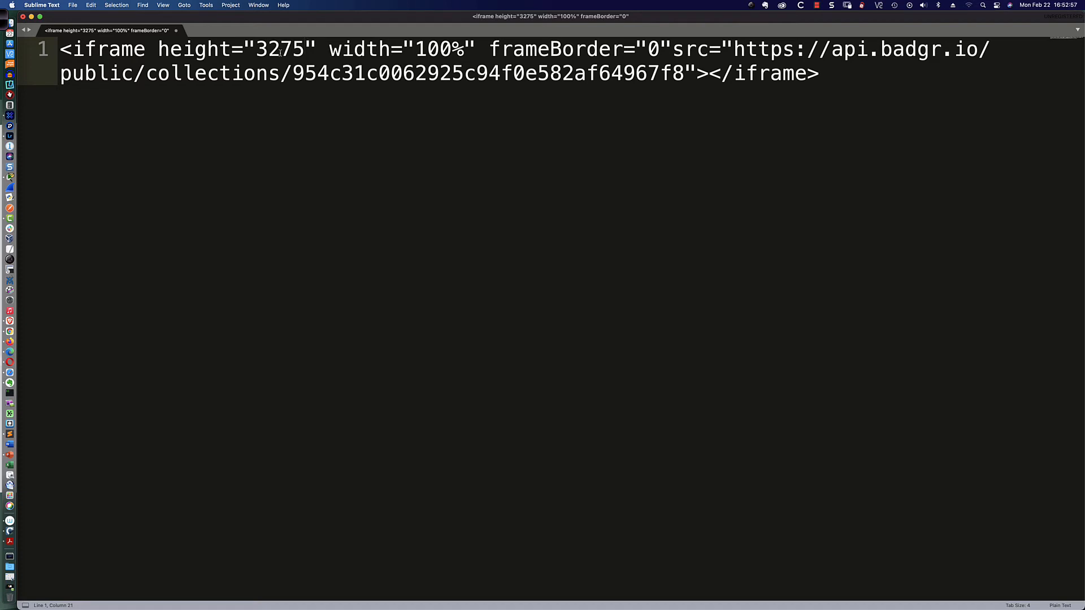
left_click(671, 52)
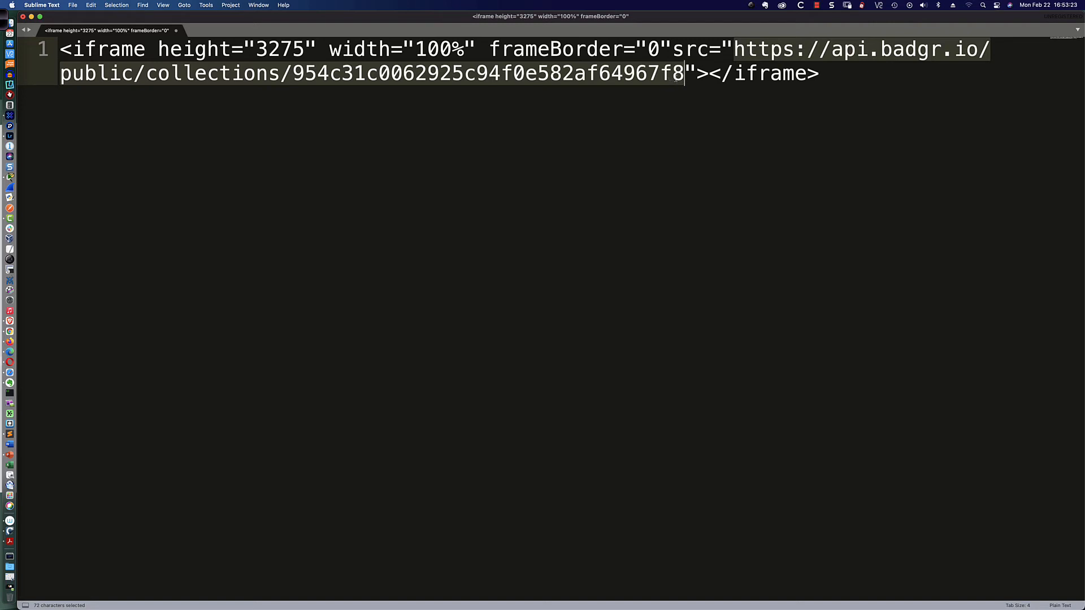
mouse_move(835, 57)
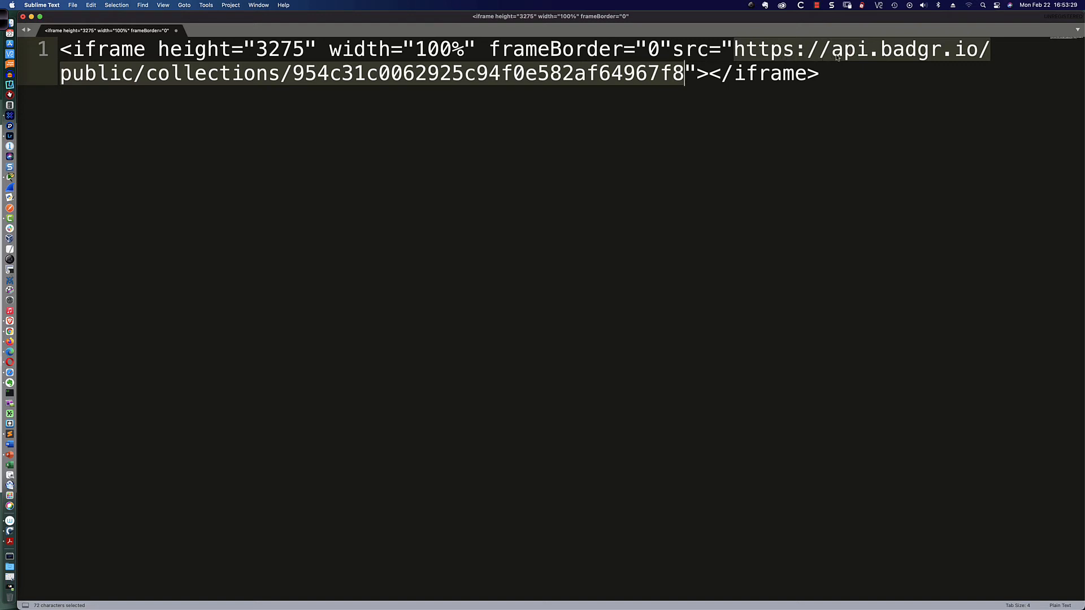
mouse_move(760, 113)
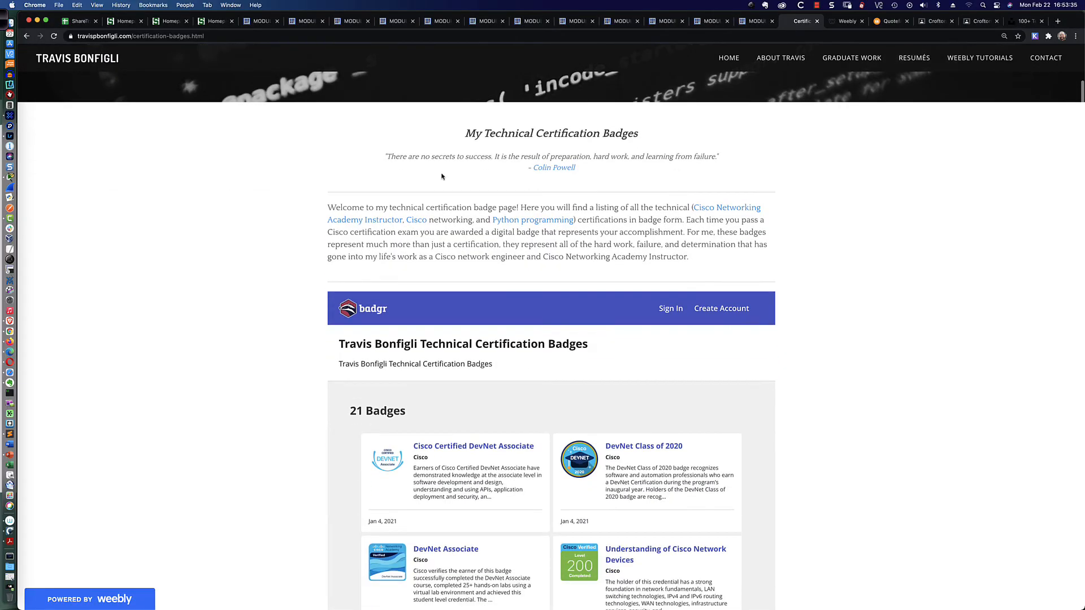
Dismiss the Website Published notice and add a Custom HTML embed block above the badges.
left_click(848, 21)
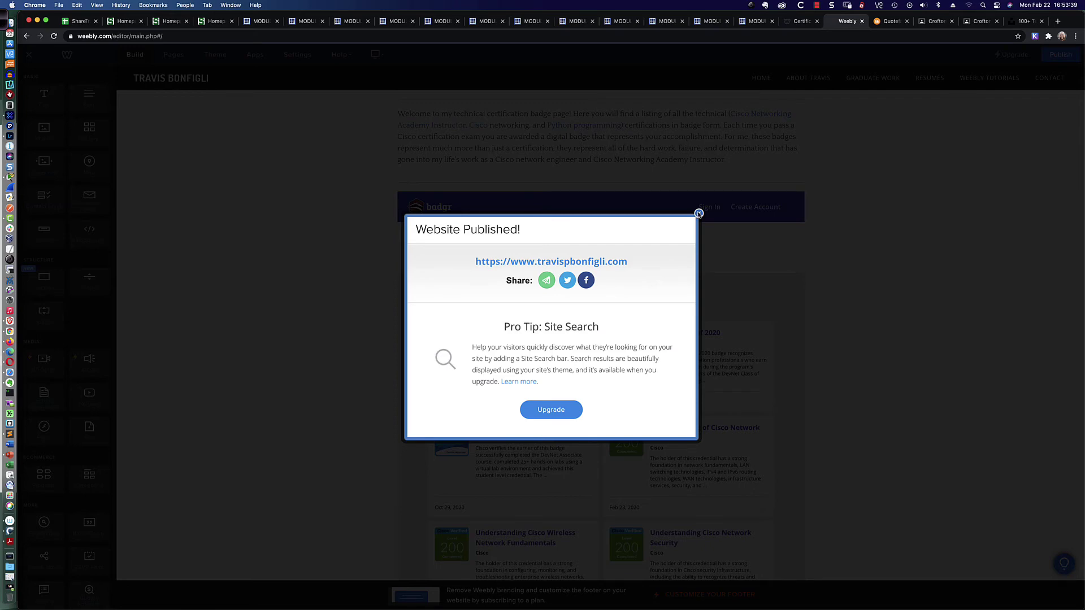
left_click(699, 213)
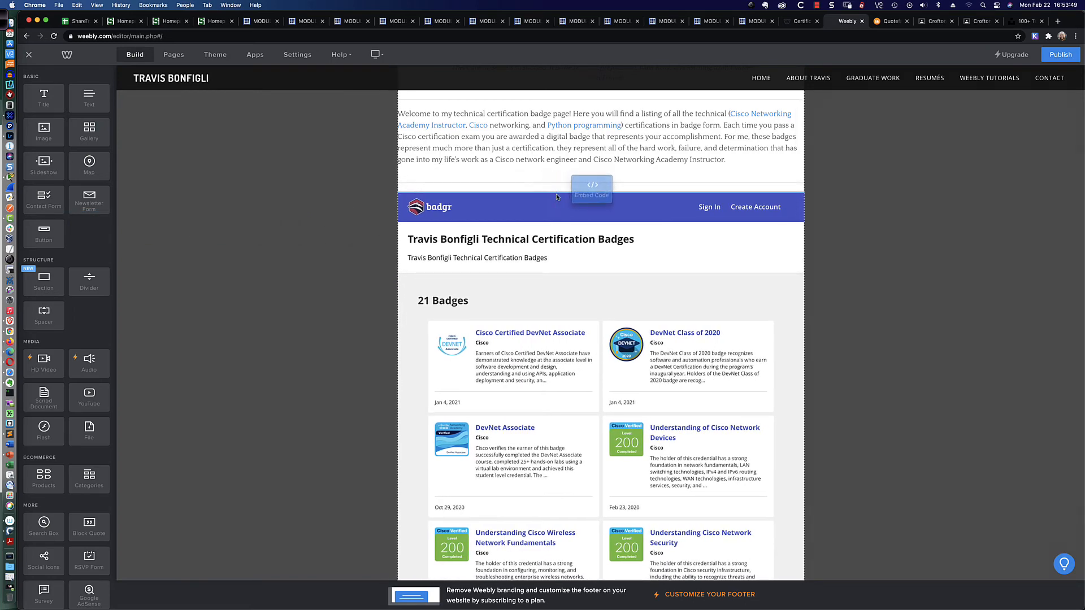
left_click(591, 185)
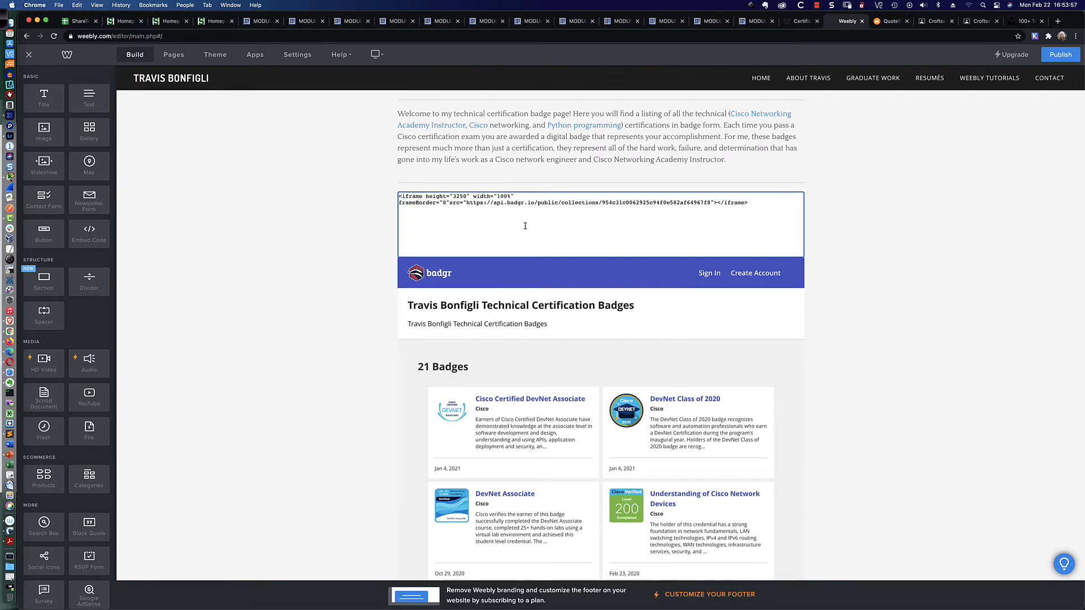
mouse_move(897, 183)
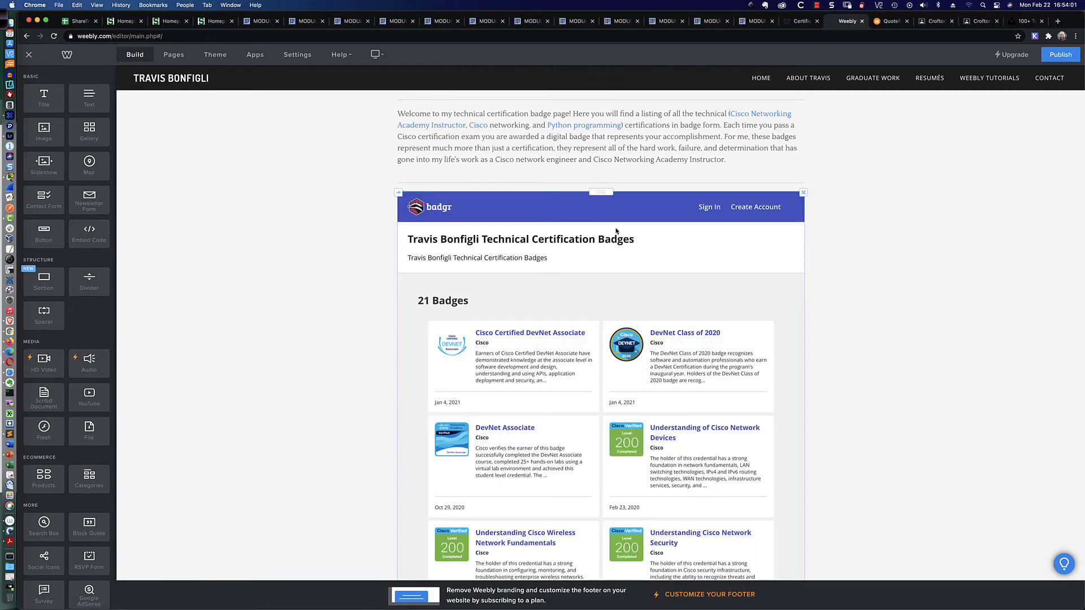
scroll("down", 3)
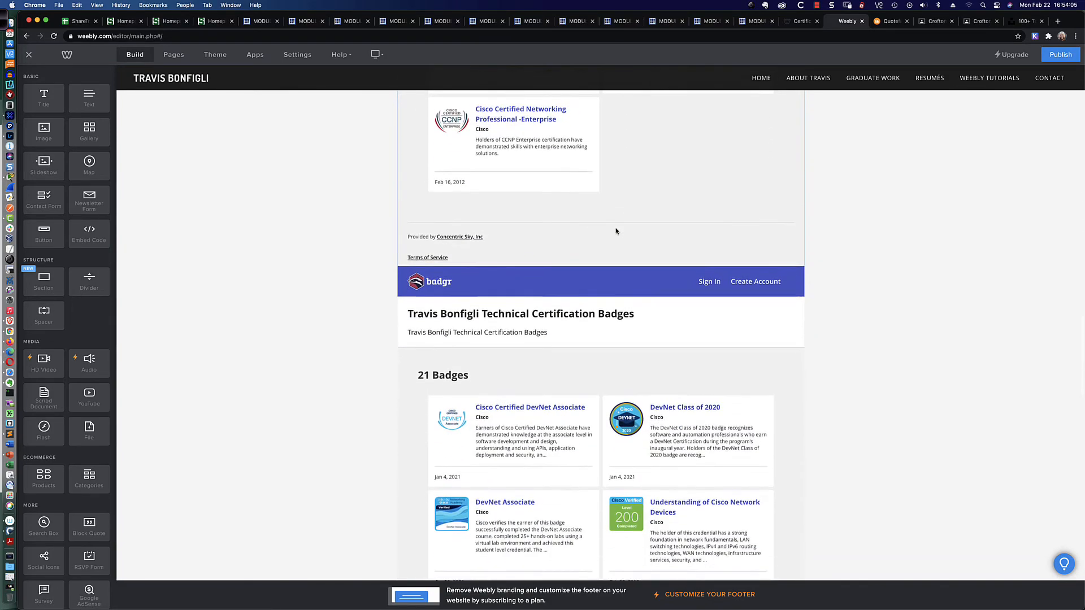
Delete the duplicate Badgr embed block and confirm the deletion.
scroll("up", 3)
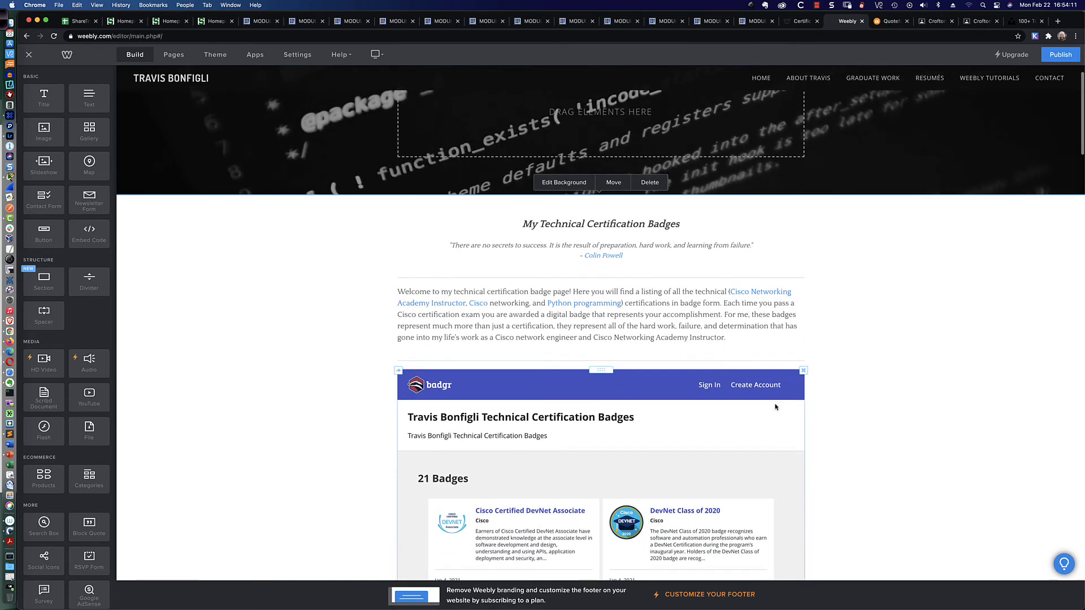
left_click(648, 183)
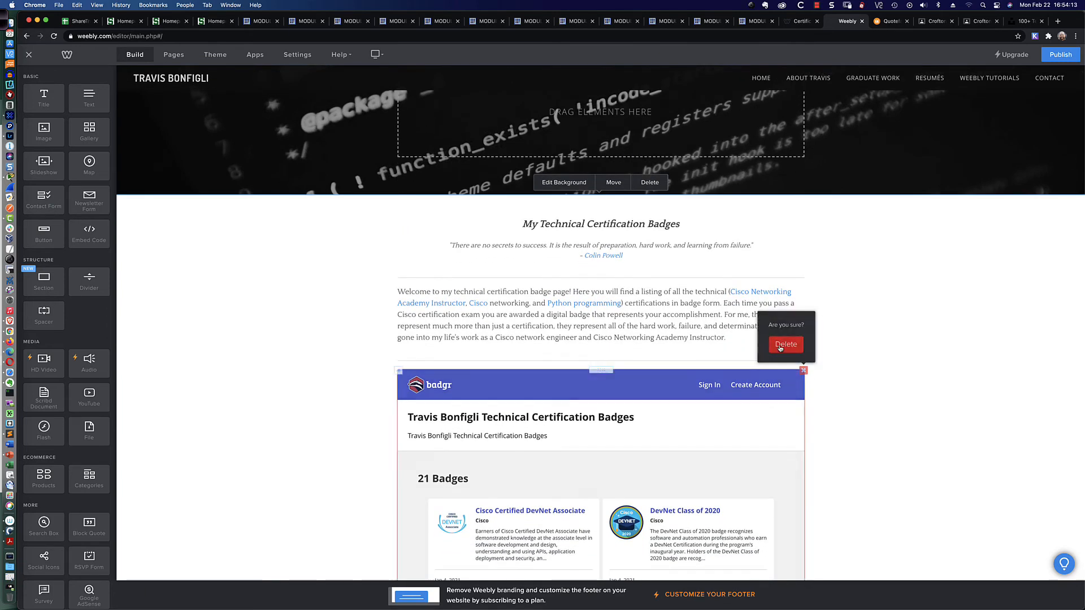
left_click(786, 345)
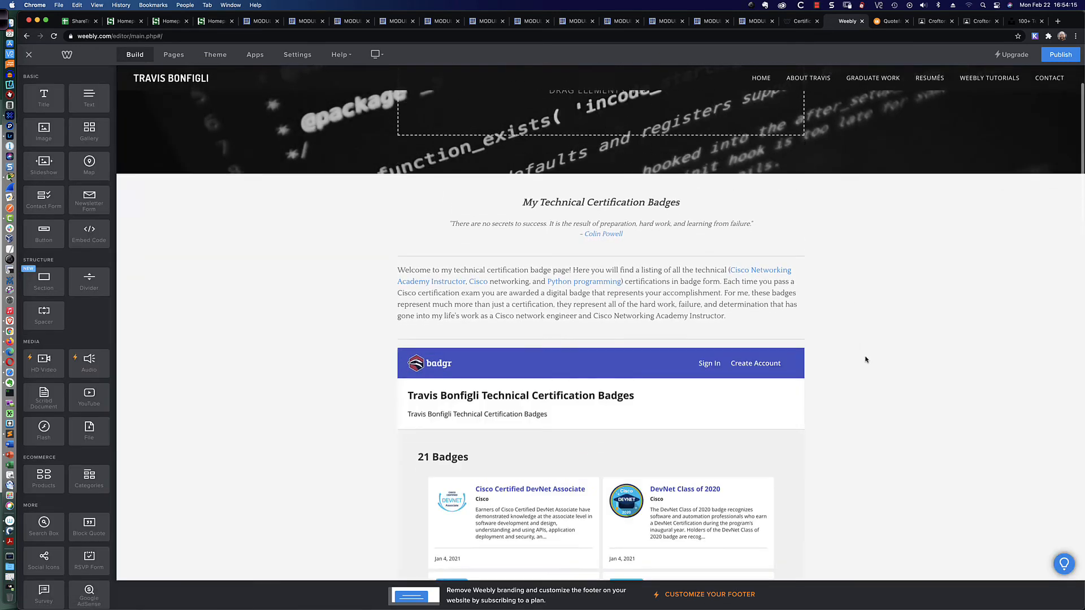
scroll("down", 3)
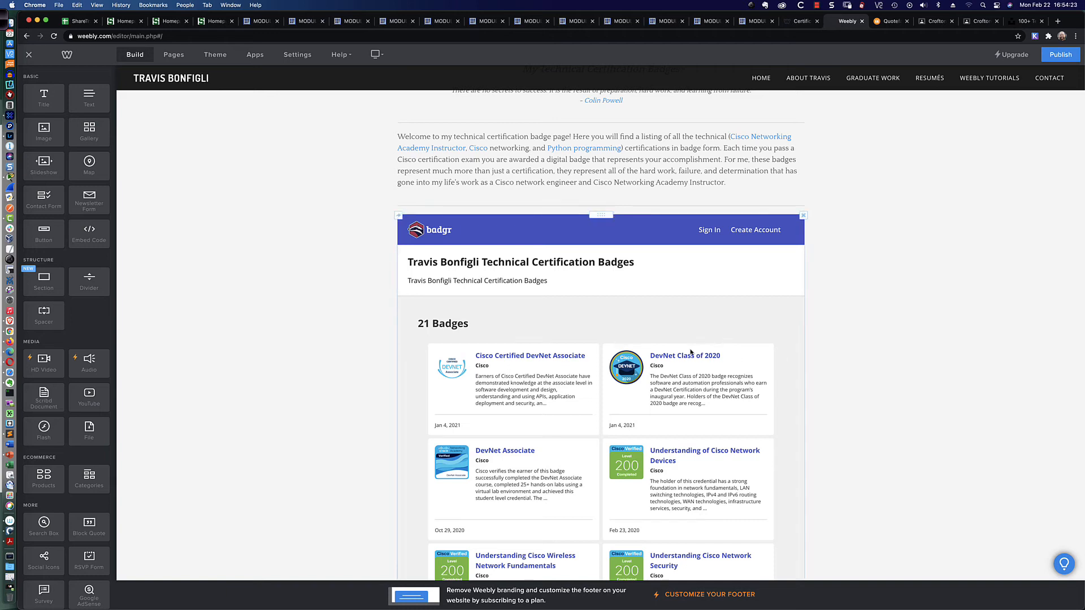
Review the remaining embed's iframe code at height 3275, then publish the site.
left_click(600, 222)
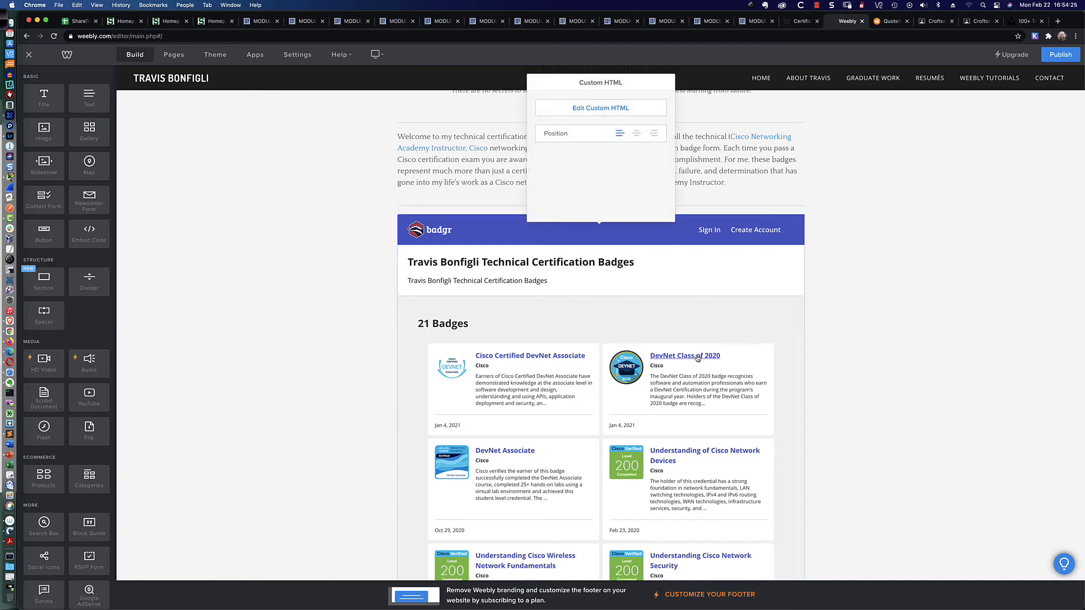
left_click(600, 108)
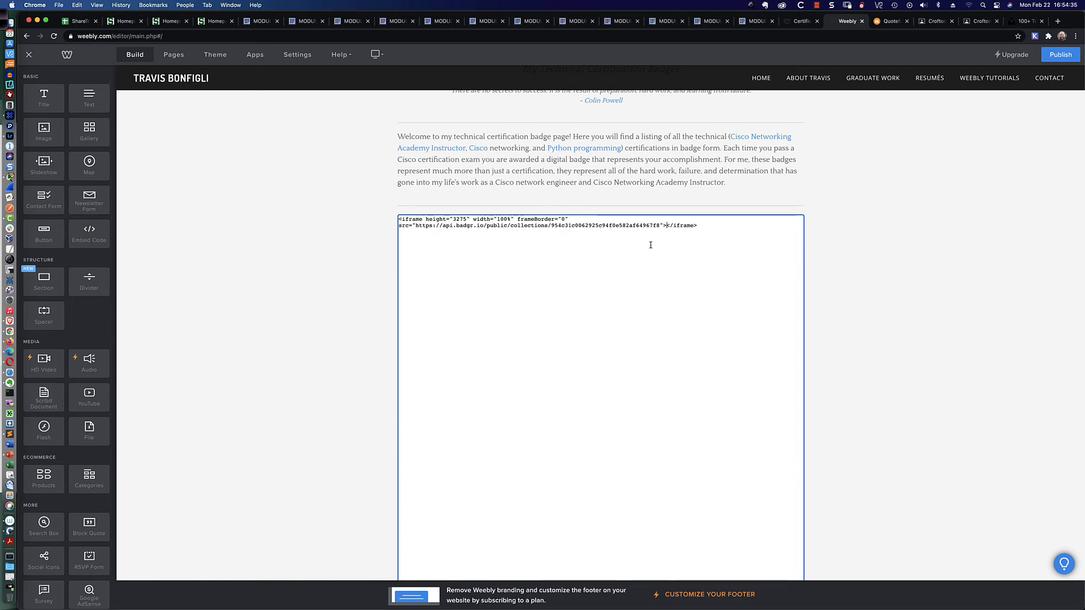
mouse_move(665, 240)
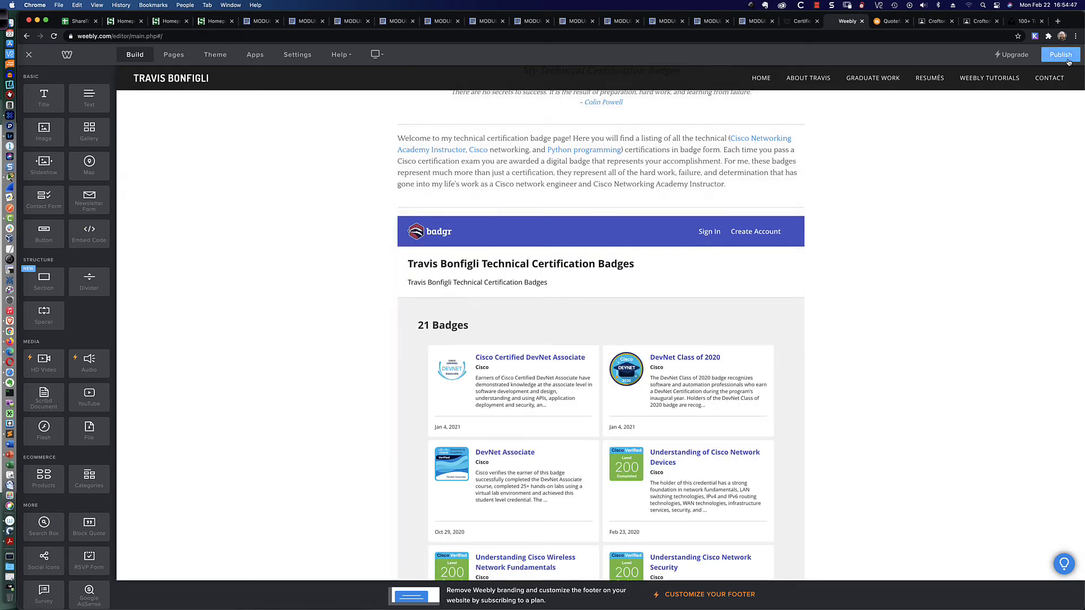
left_click(1061, 54)
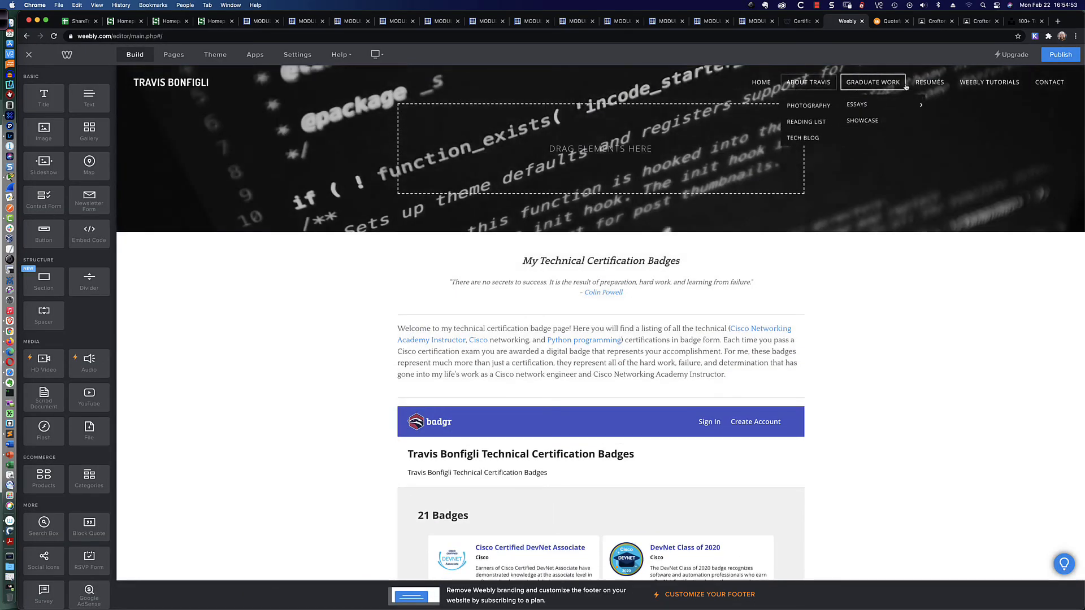
scroll("down", 3)
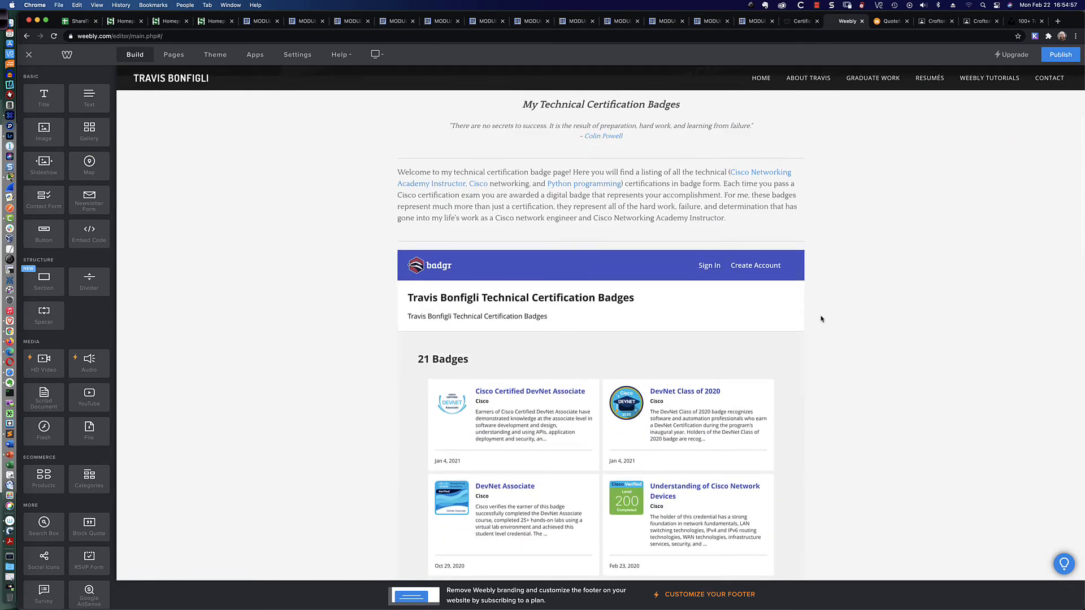
Reload the live certification-badges.html page.
left_click(801, 20)
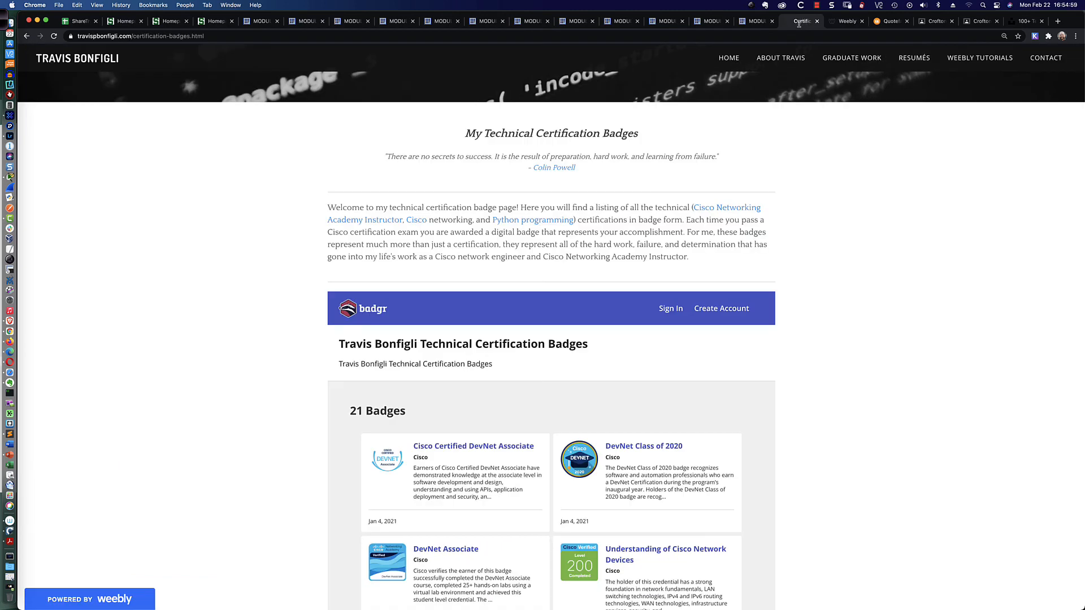
left_click(54, 36)
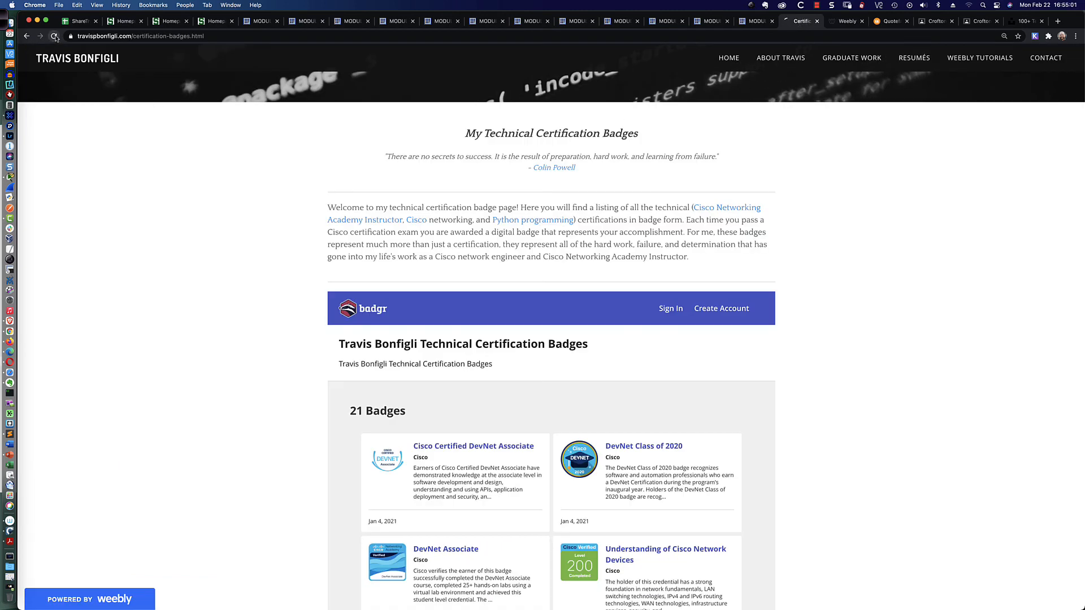
left_click(54, 36)
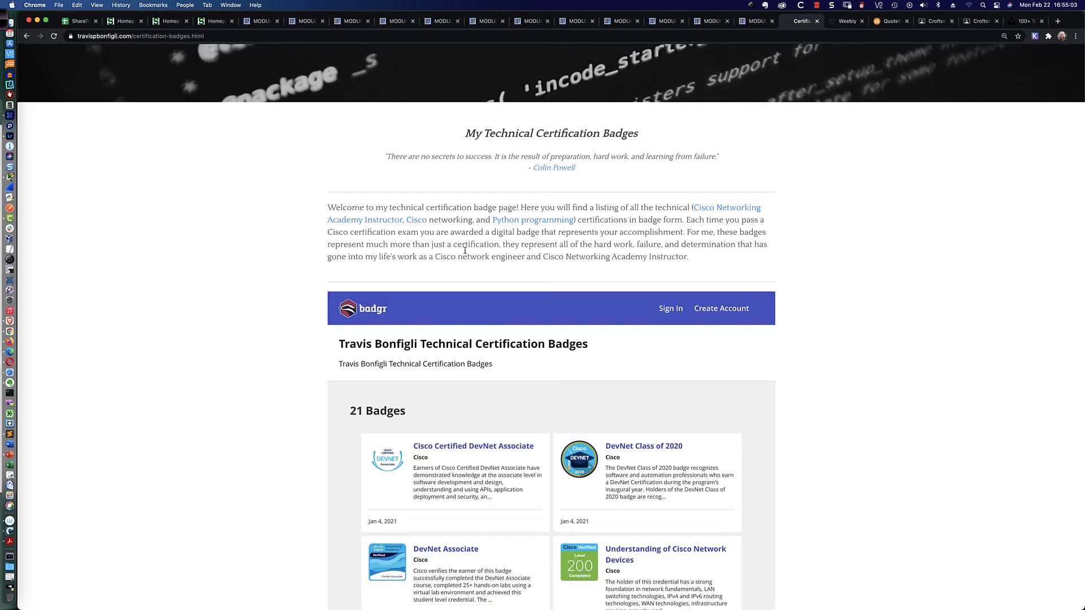
mouse_move(755, 86)
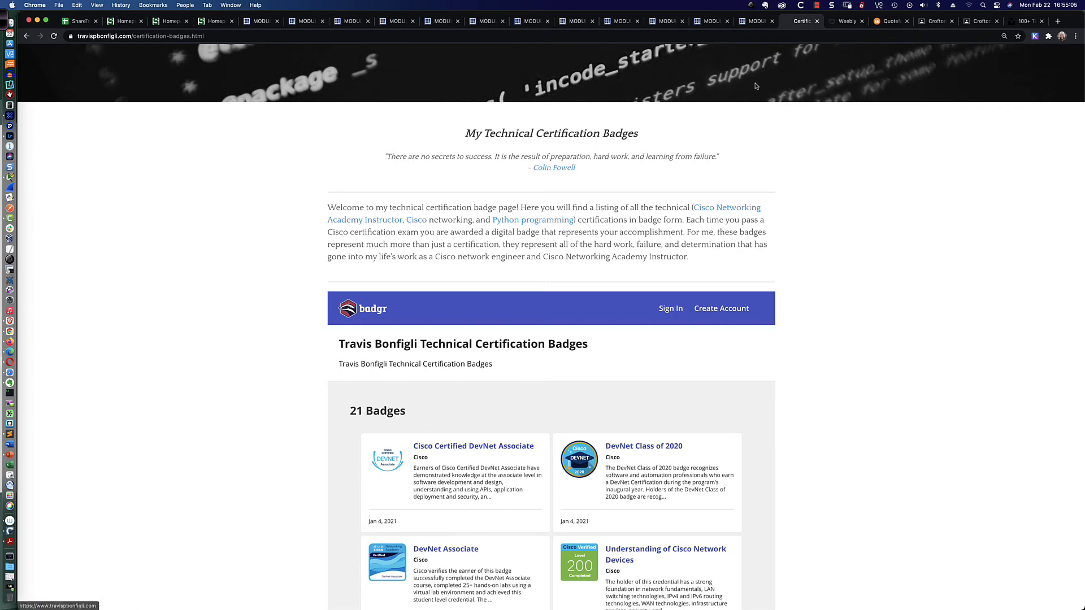
mouse_move(859, 81)
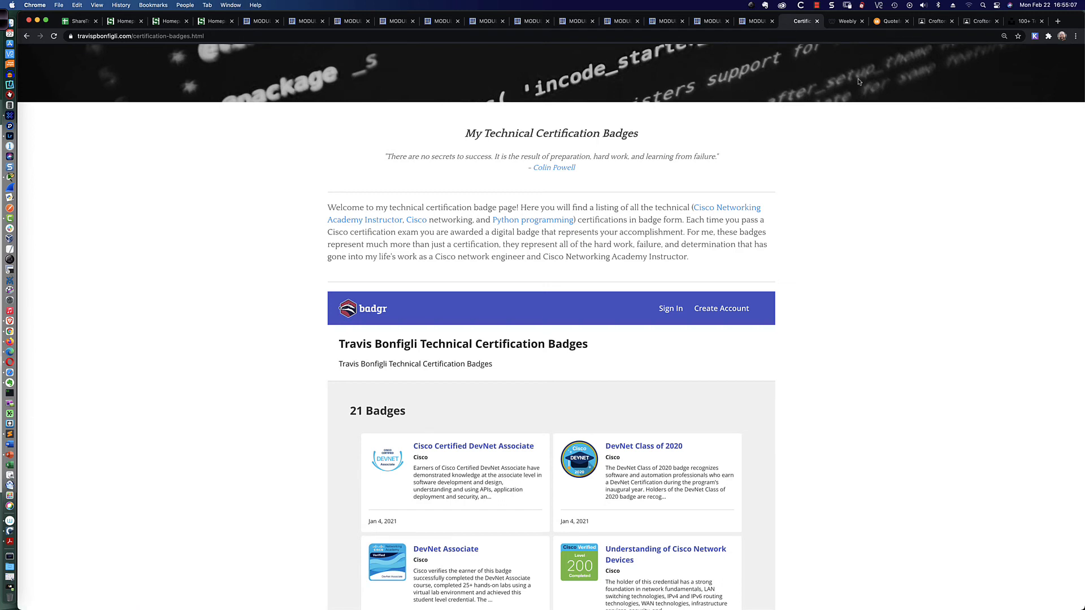
mouse_move(985, 88)
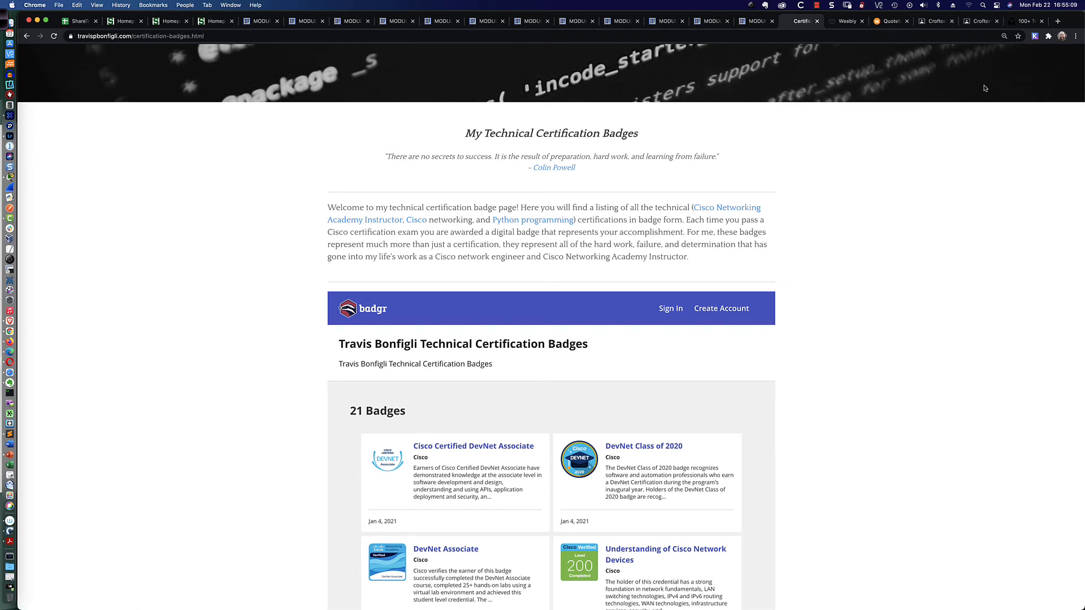
Scroll through all 21 Badgr badges on the live page, then return to the Weebly editor.
scroll("down", 3)
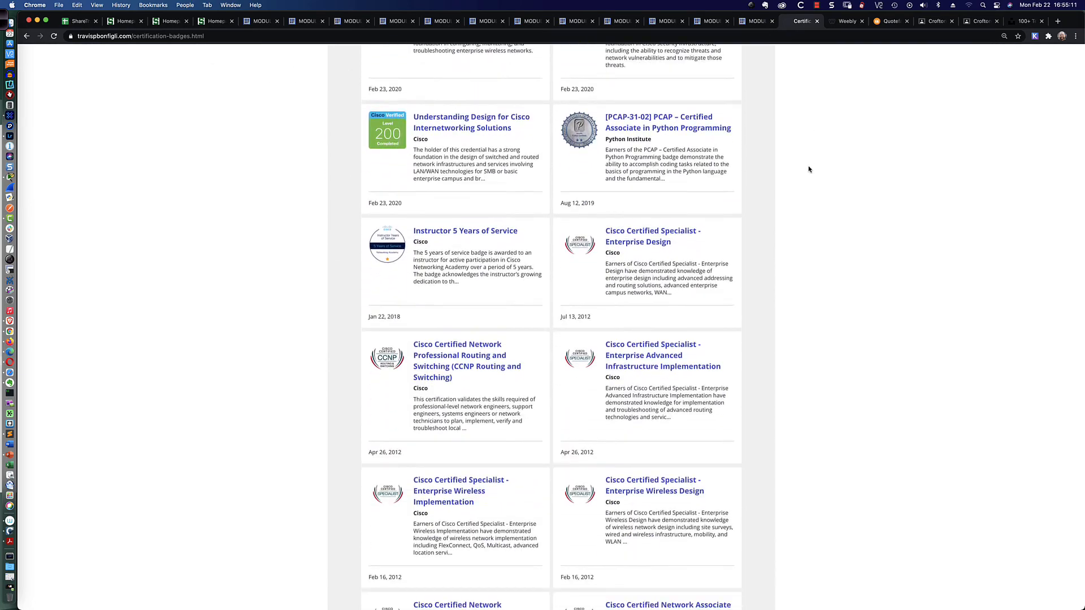
scroll("down", 3)
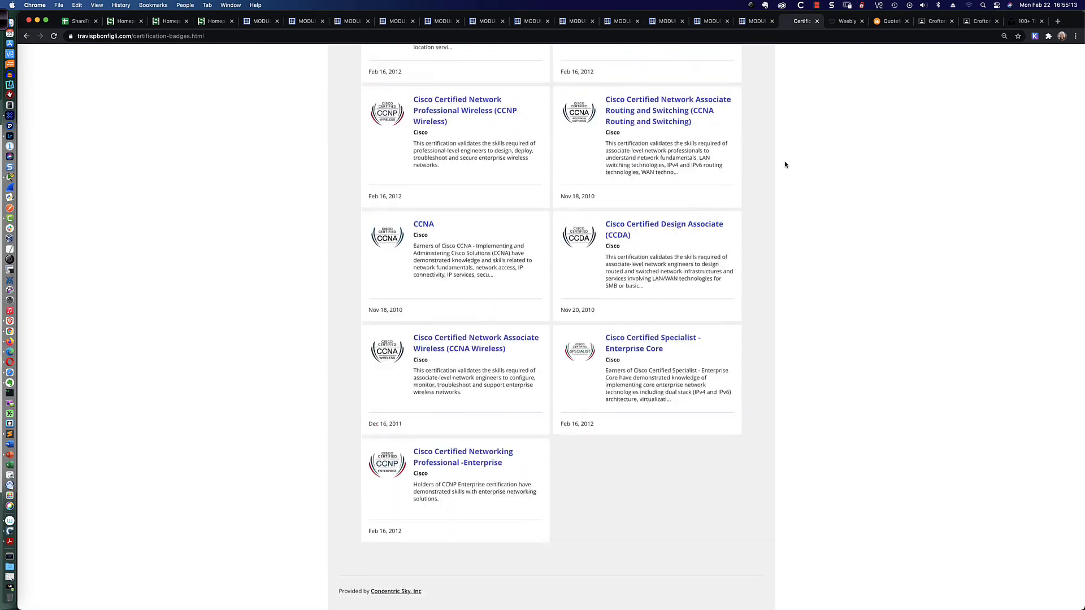
scroll("up", 3)
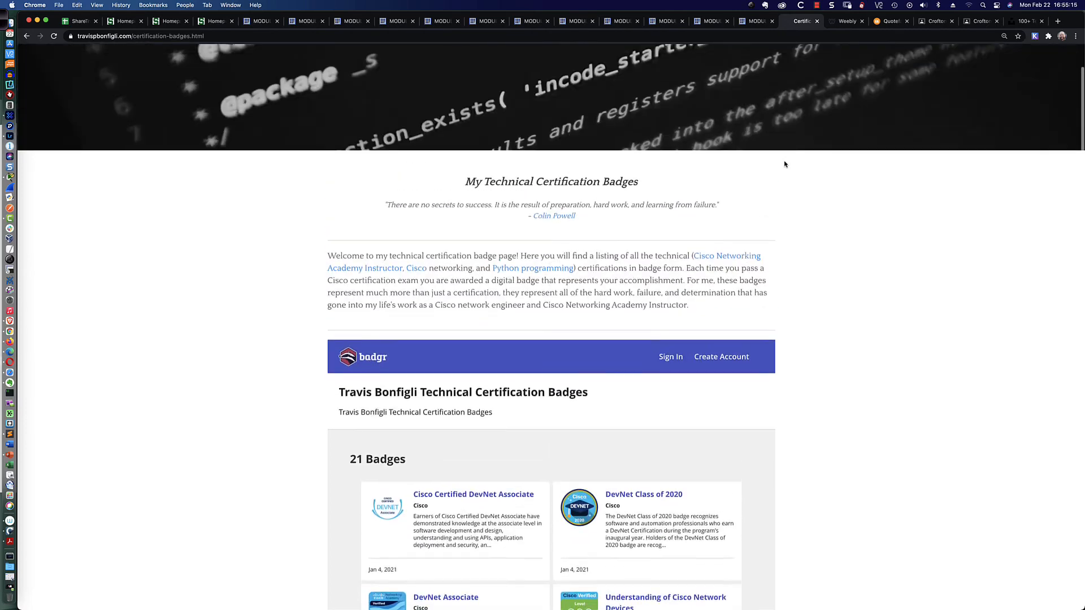
scroll("up", 3)
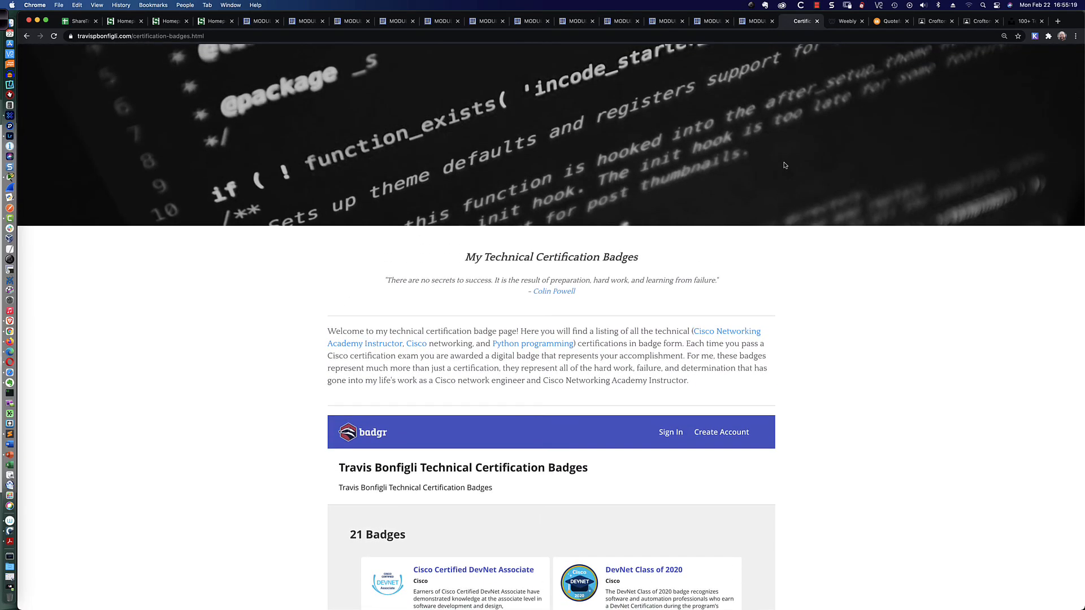
scroll("down", 3)
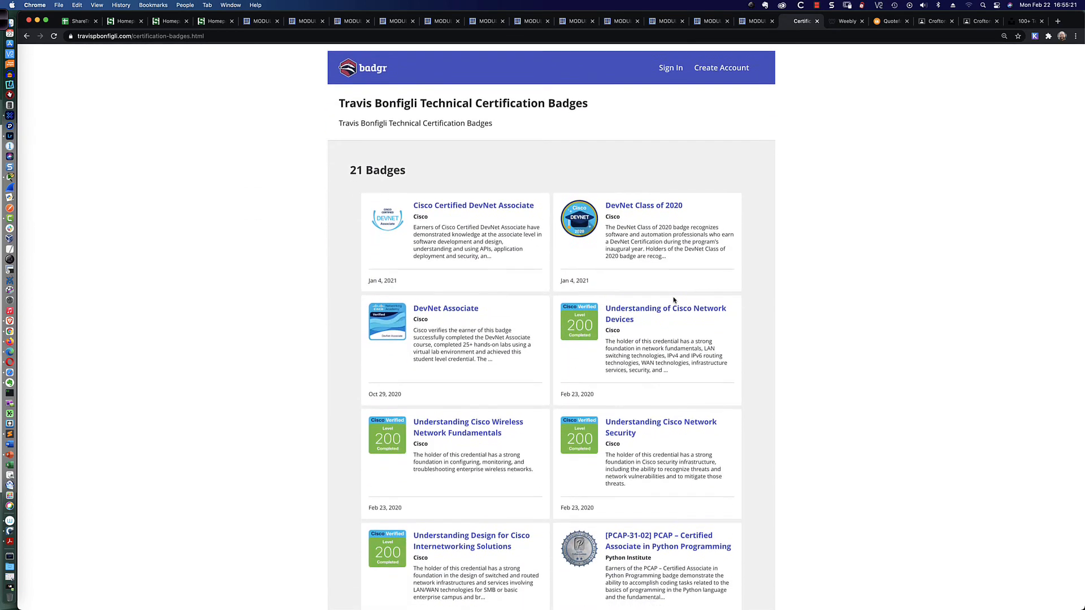
scroll("down", 3)
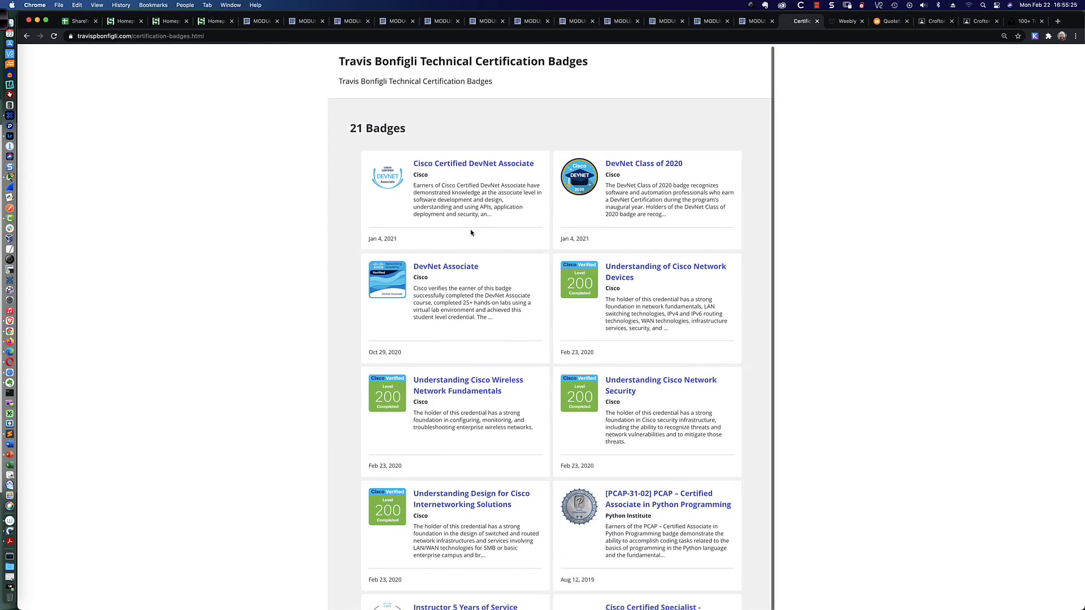
scroll("down", 3)
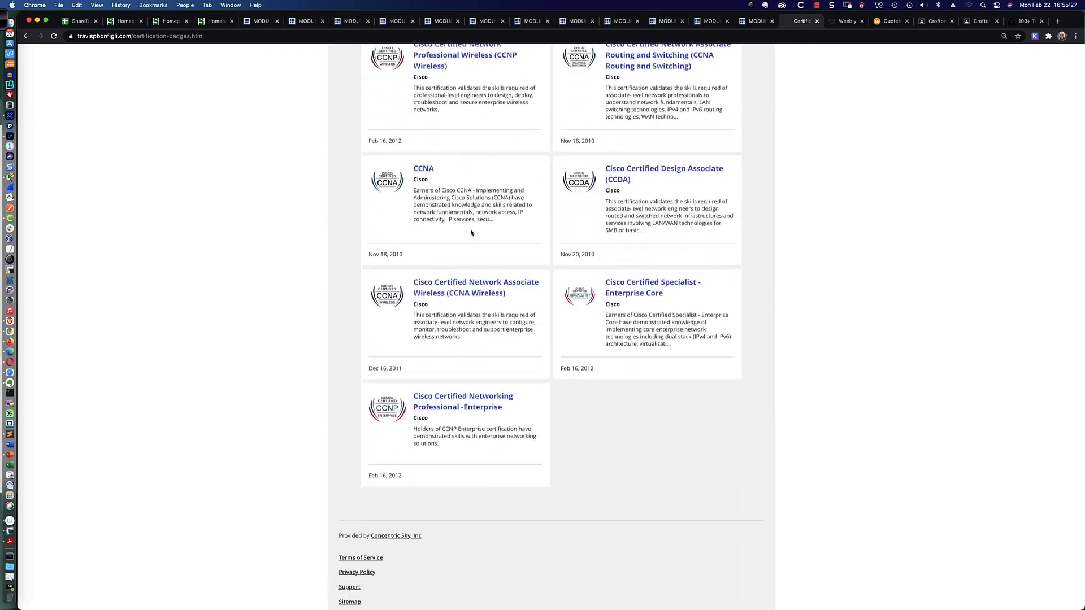
scroll("up", 3)
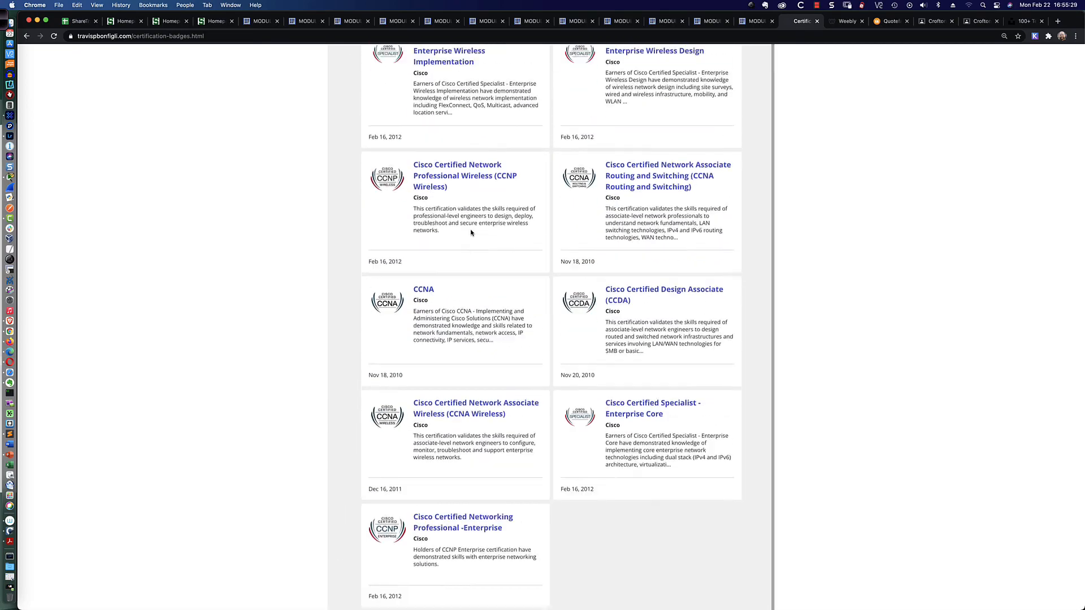
scroll("up", 3)
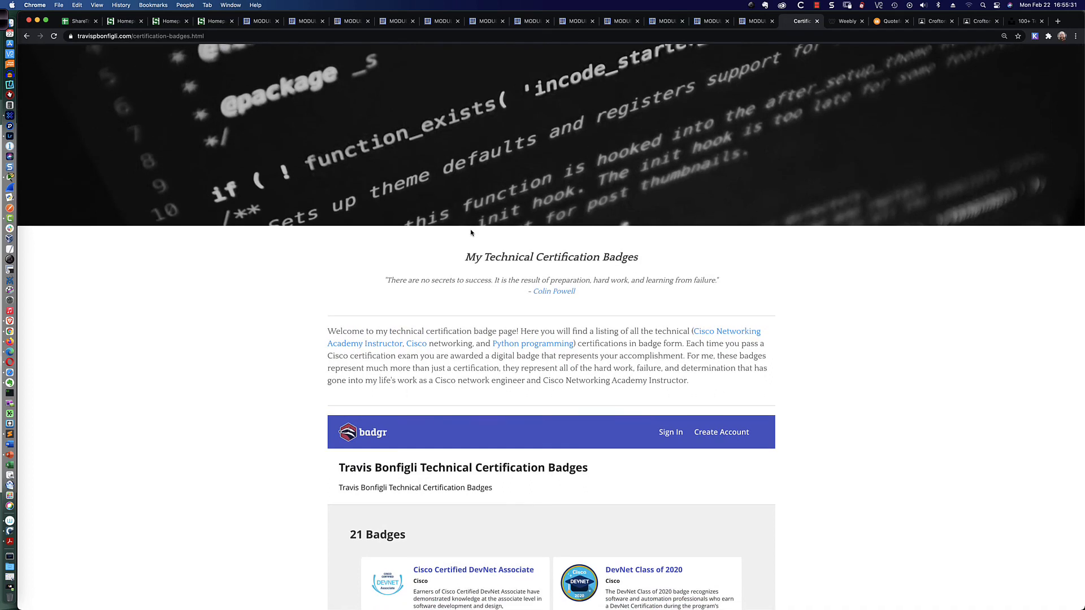
mouse_move(814, 97)
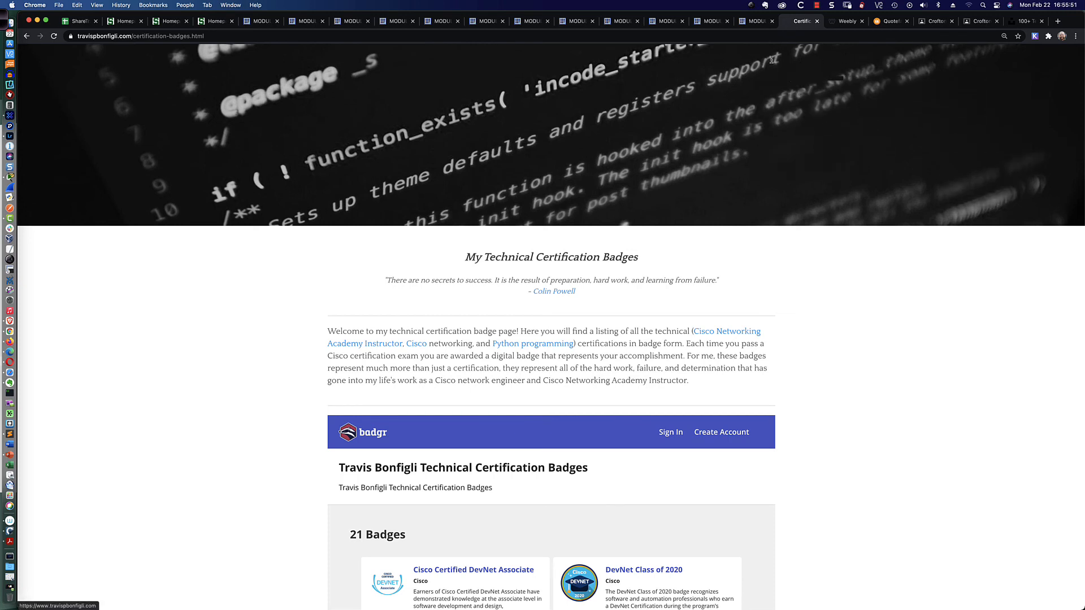
left_click(847, 21)
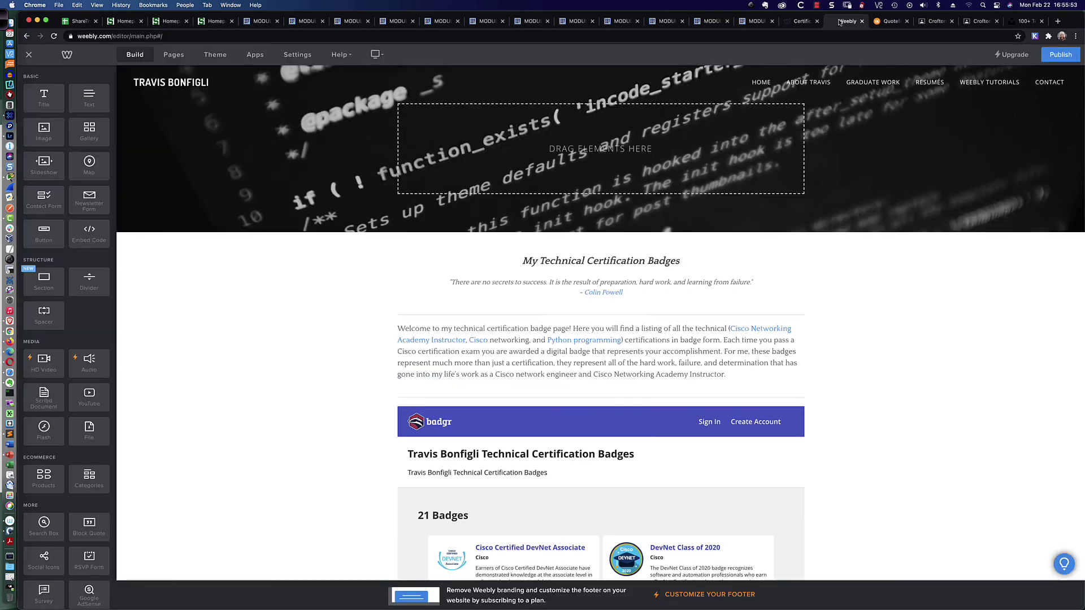
Finish editing the 3275-height embed code and publish travispbonfigli.com.
scroll("down", 3)
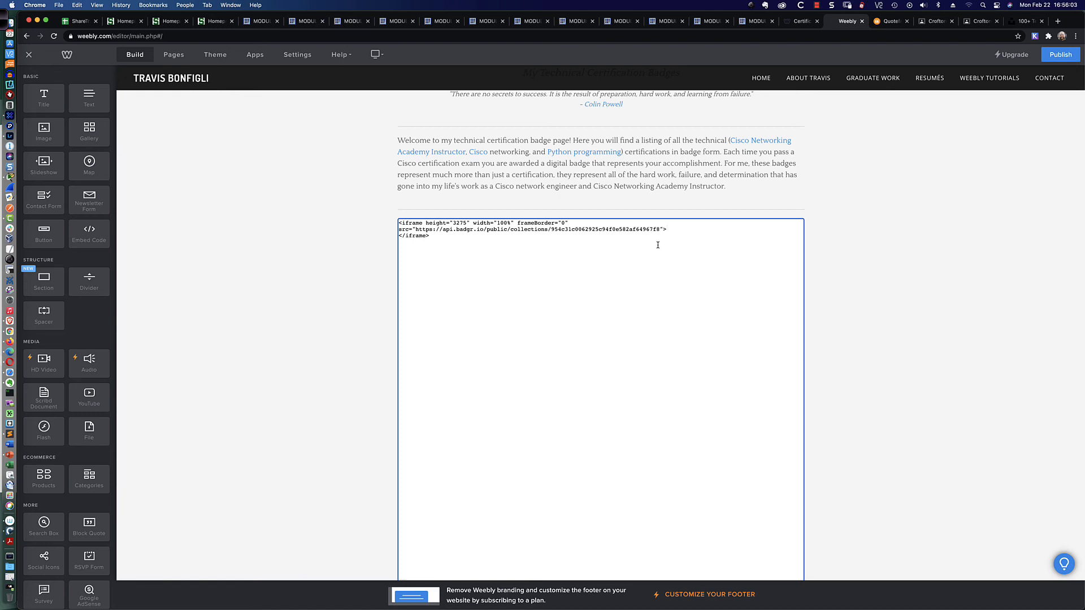
left_click(933, 207)
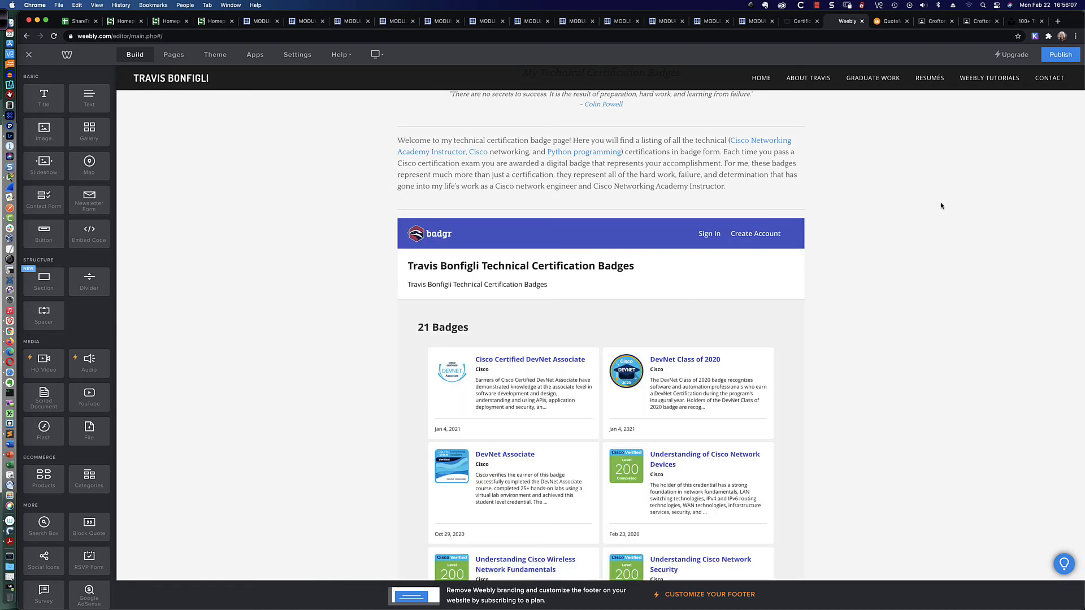
scroll("up", 3)
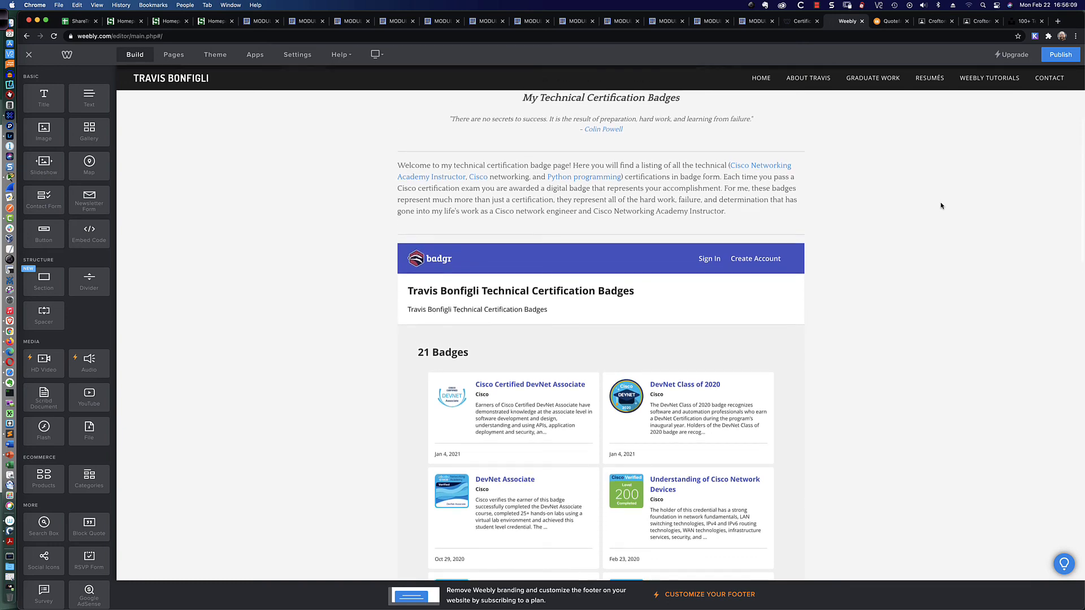
left_click(1061, 54)
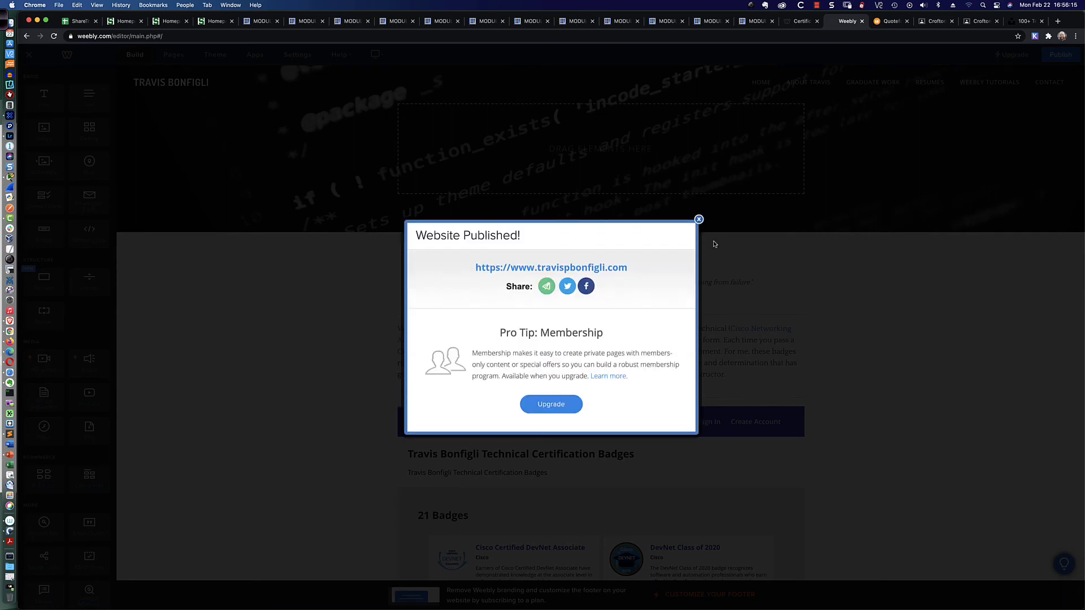
Close the Website Published confirmation dialog.
left_click(698, 219)
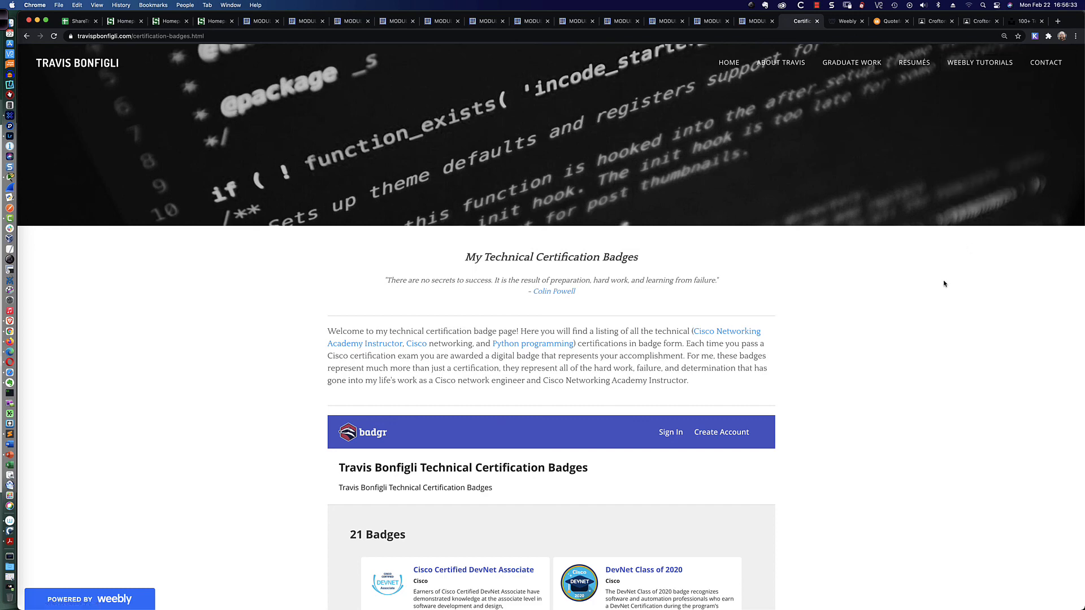
scroll("down", 3)
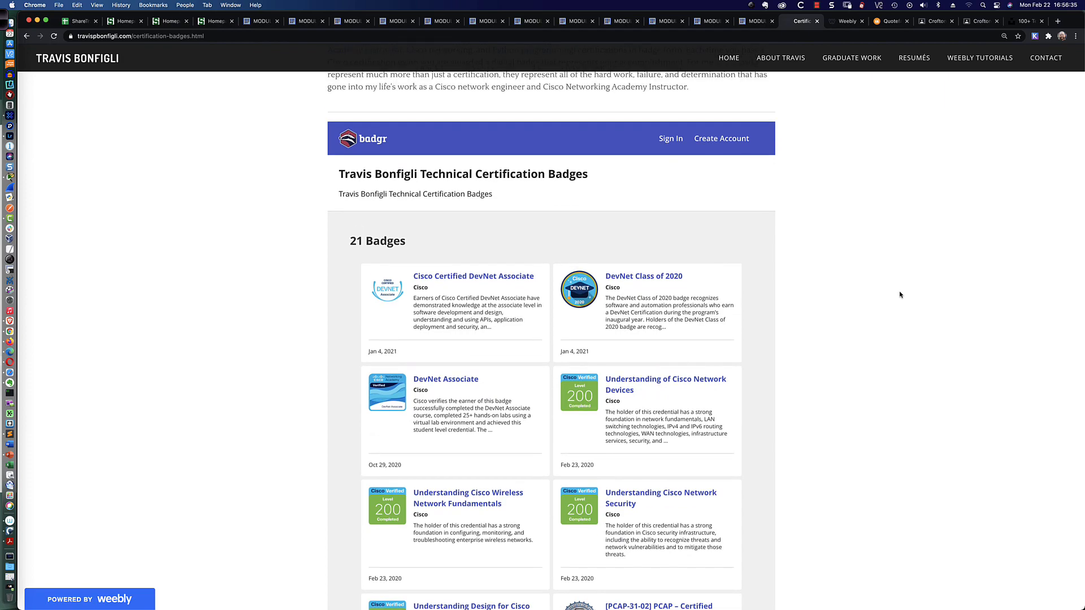
scroll("down", 3)
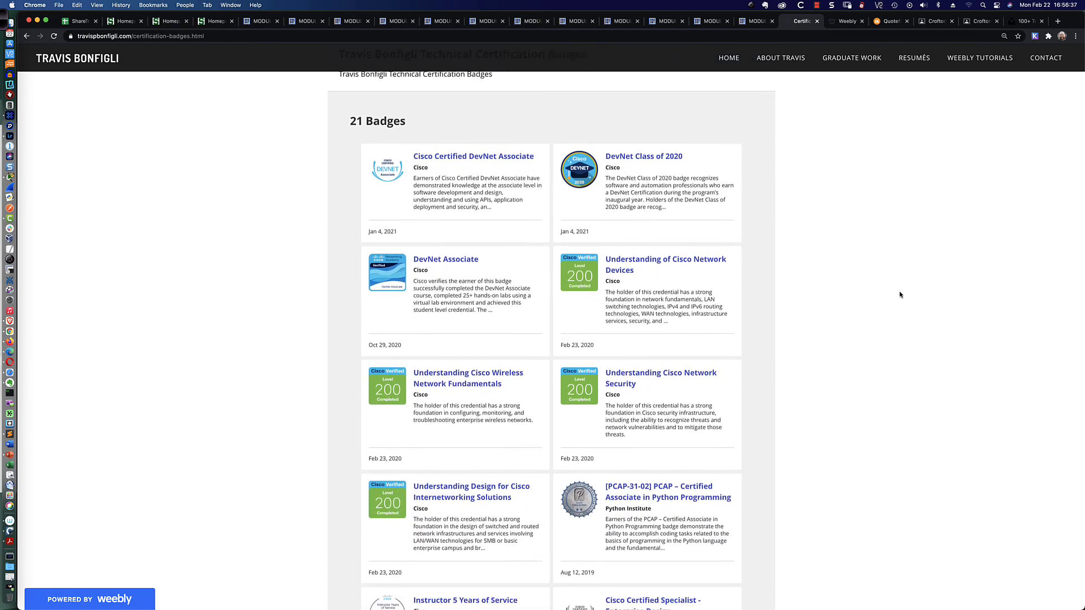
scroll("up", 3)
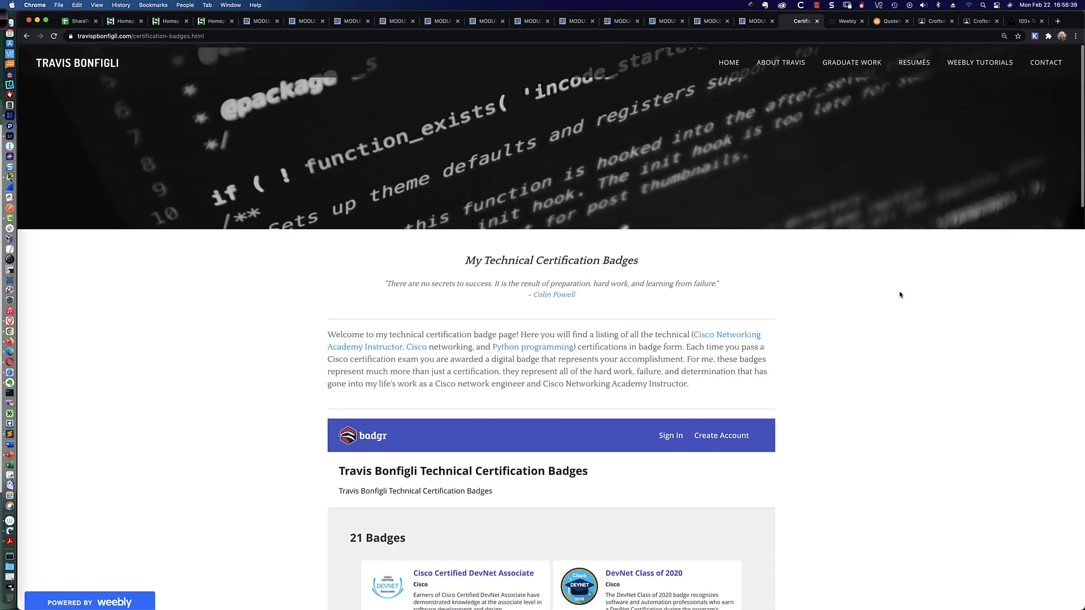